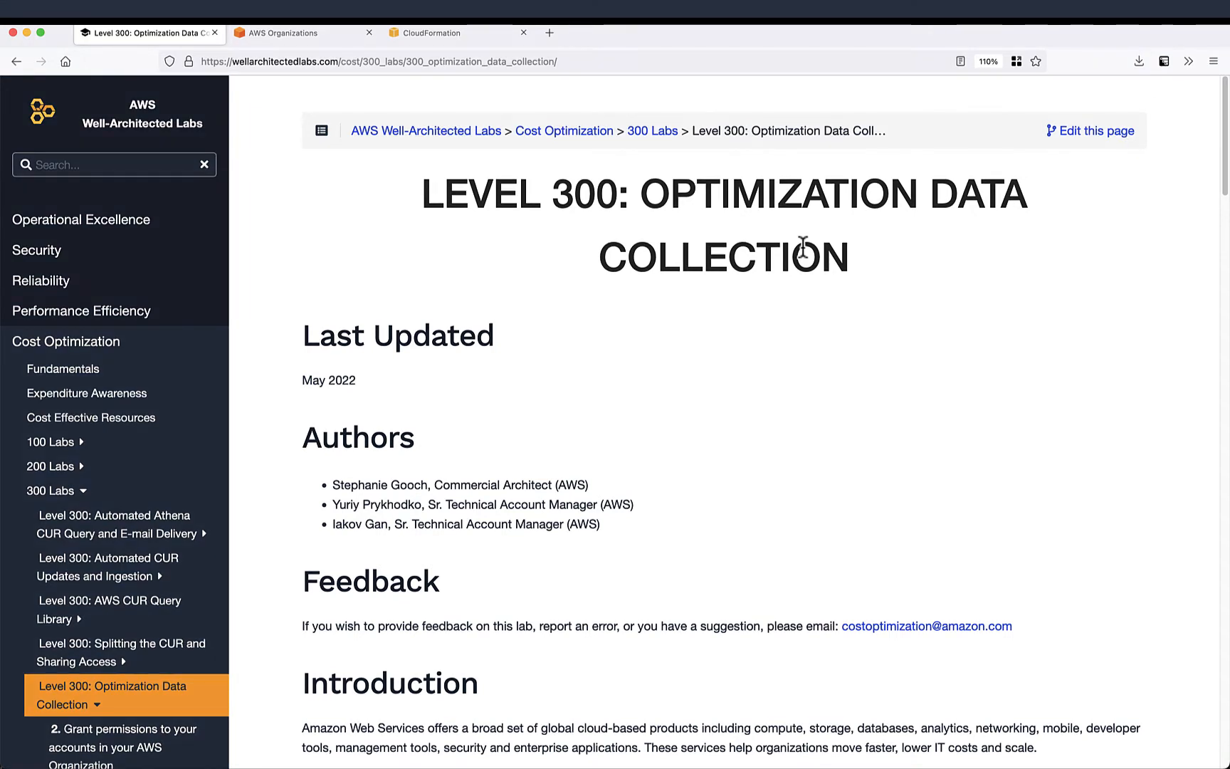
# Step: Scroll the lab to the Grant permissions step and check the organization's member accounts
pyautogui.moveTo(424, 193); pyautogui.dragTo(1028, 194)
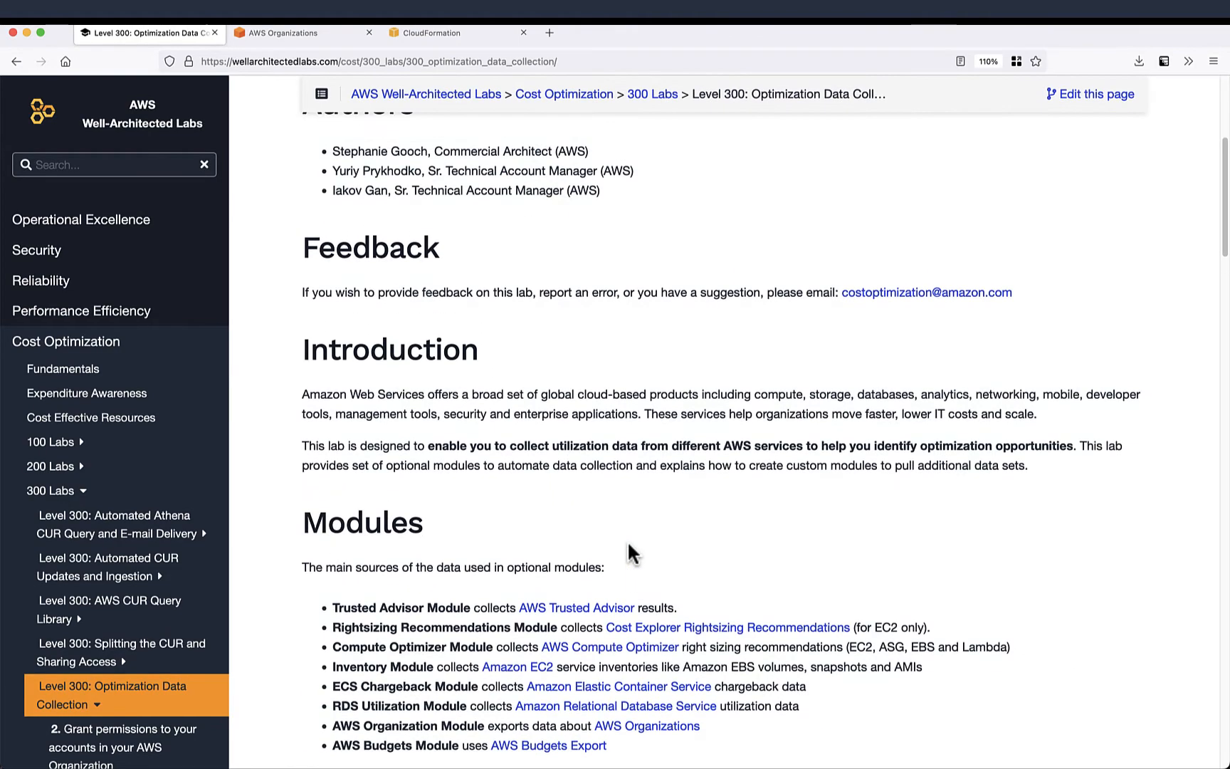
pyautogui.scroll(-3)
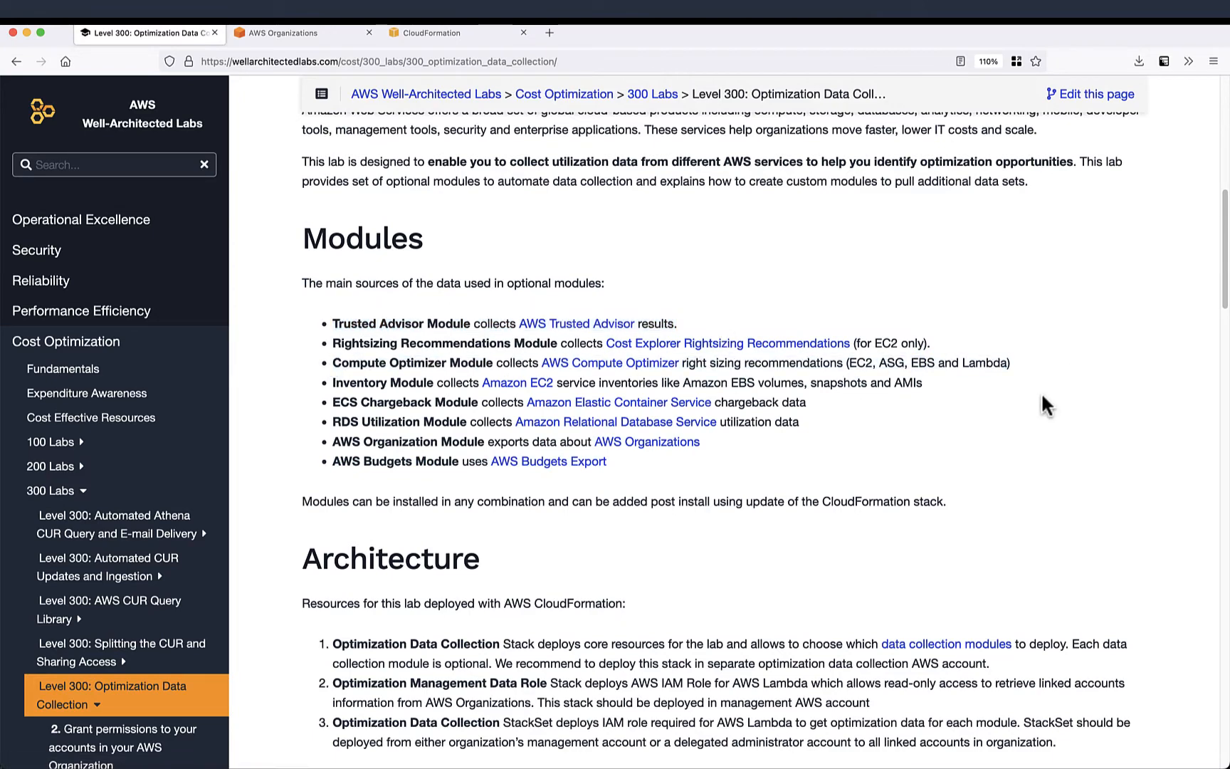
pyautogui.scroll(-3)
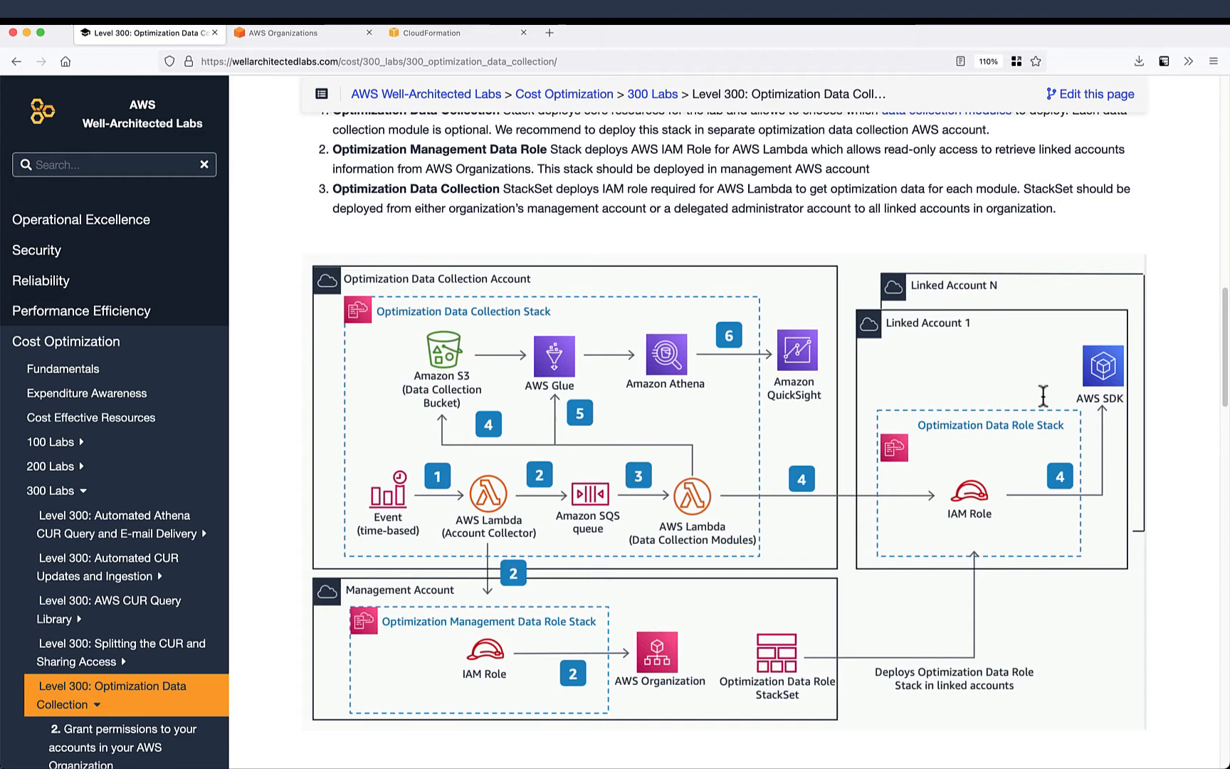
pyautogui.scroll(-3)
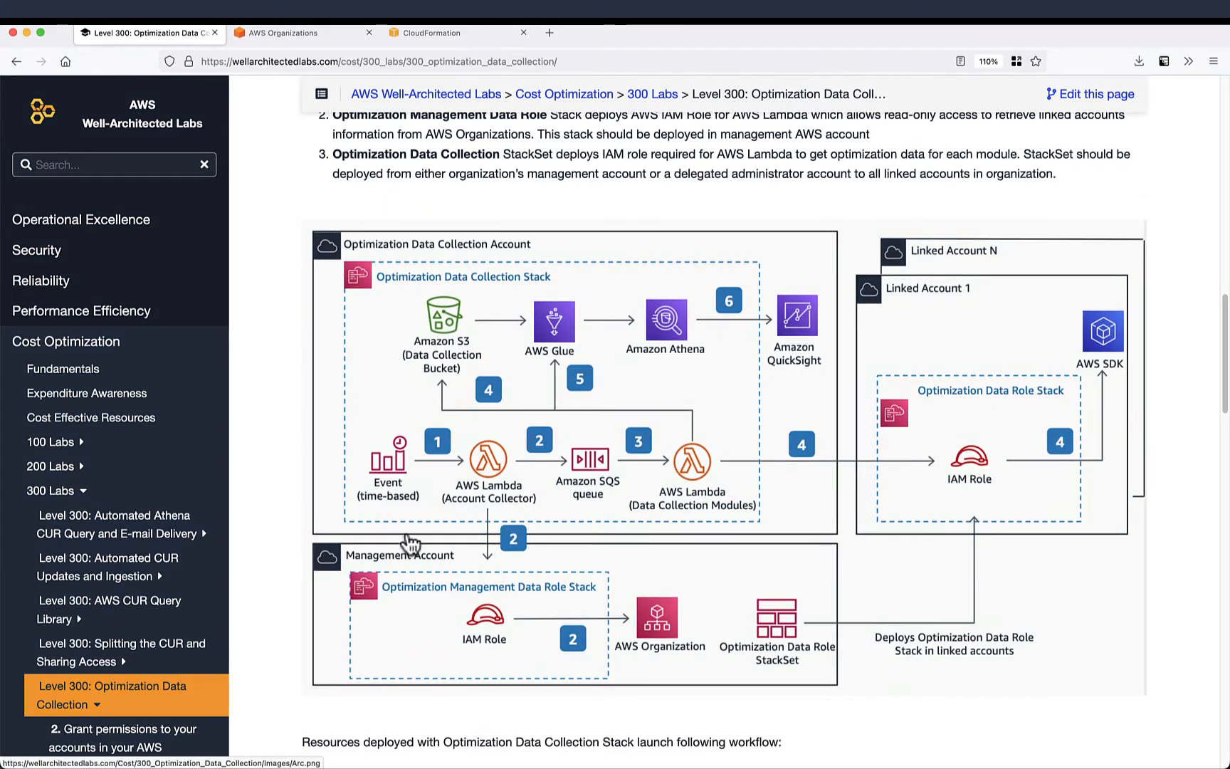
pyautogui.moveTo(997, 573)
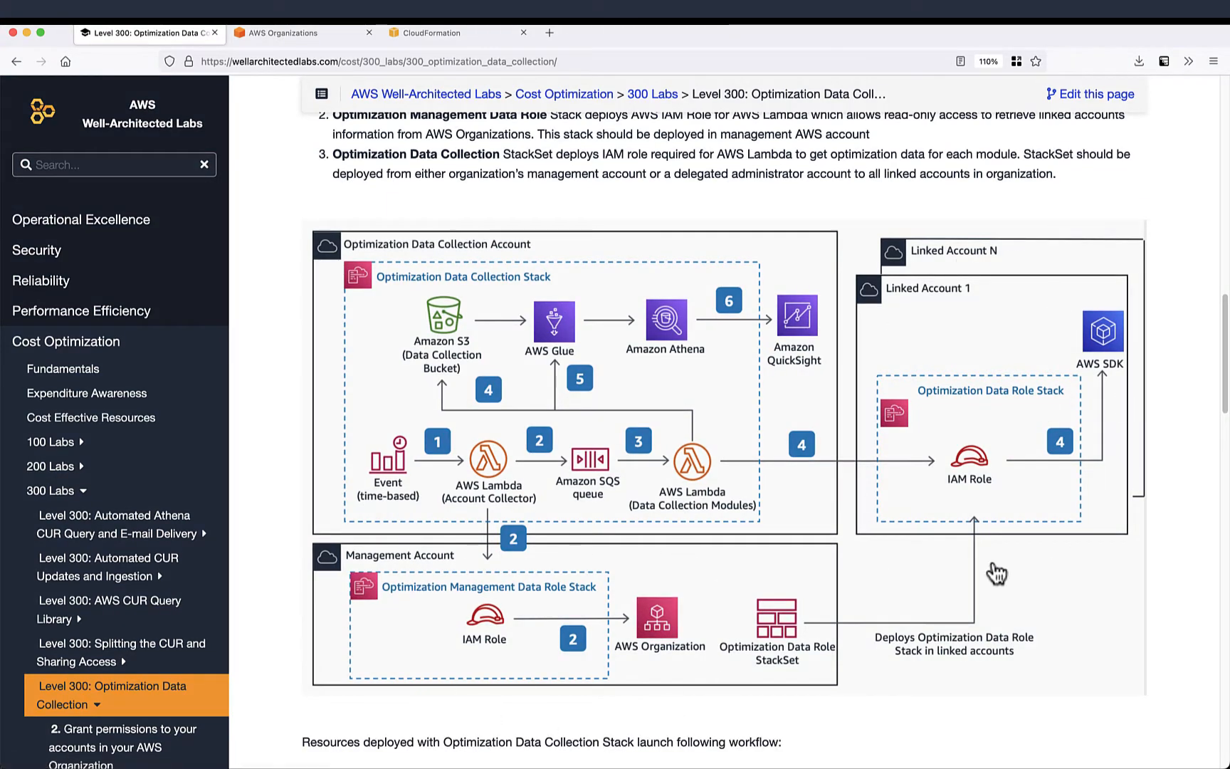
pyautogui.moveTo(576, 545)
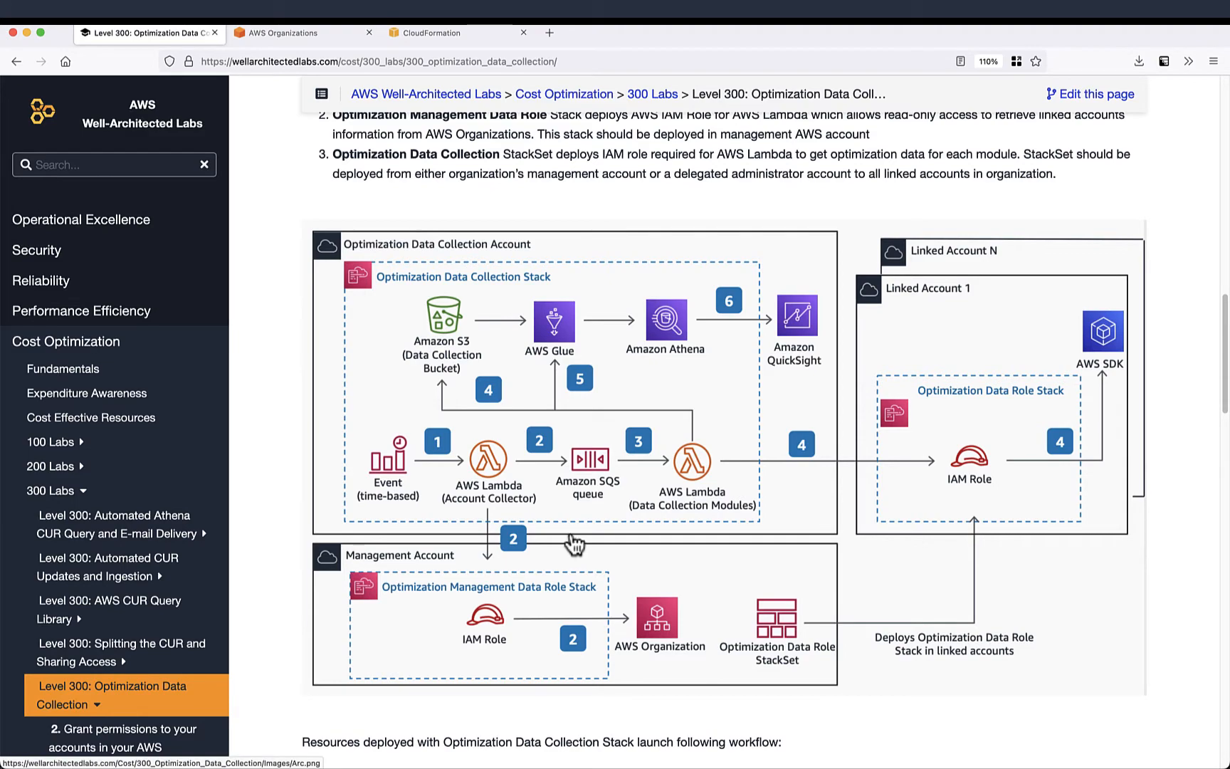
pyautogui.scroll(-3)
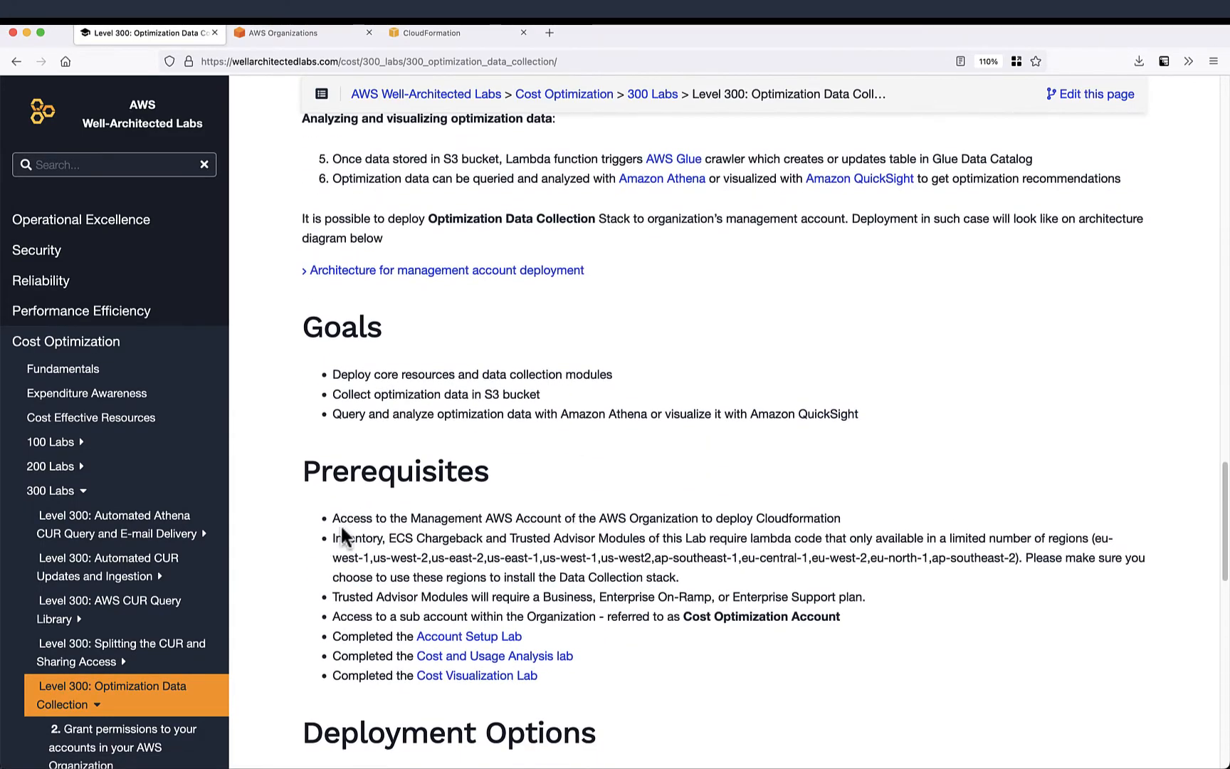
pyautogui.scroll(-3)
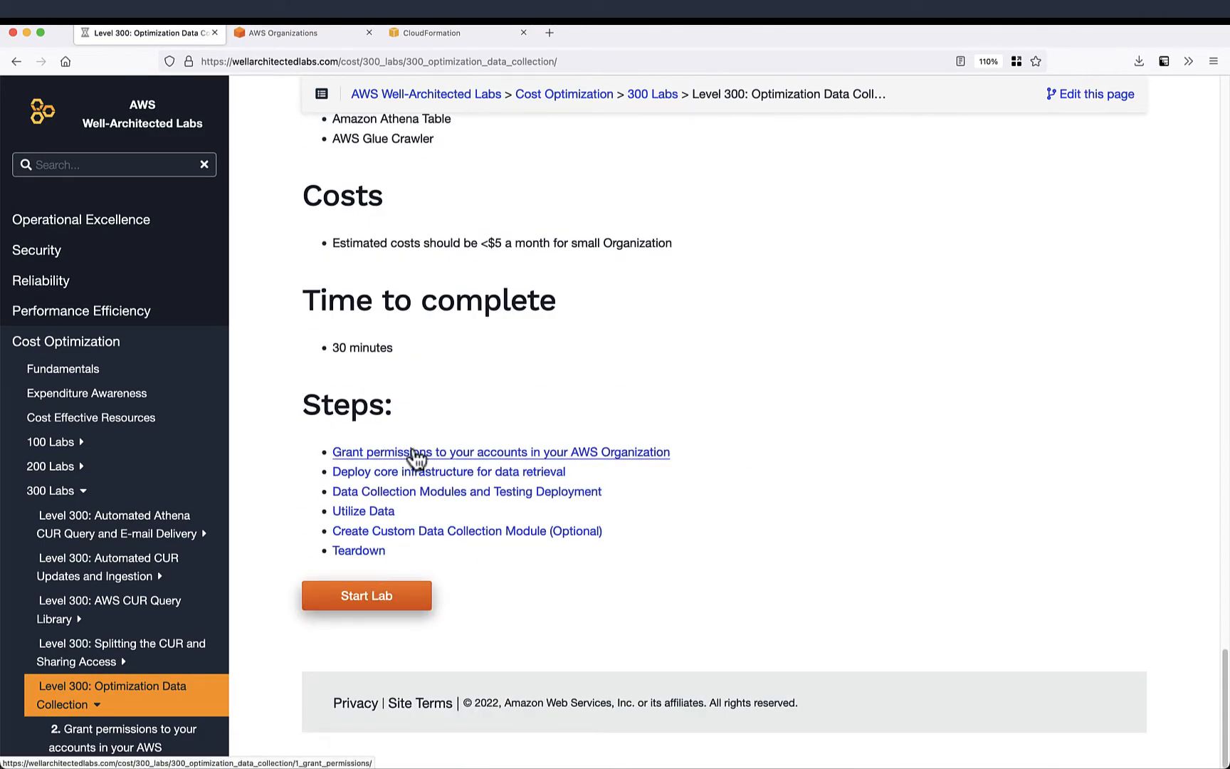
pyautogui.click(501, 452)
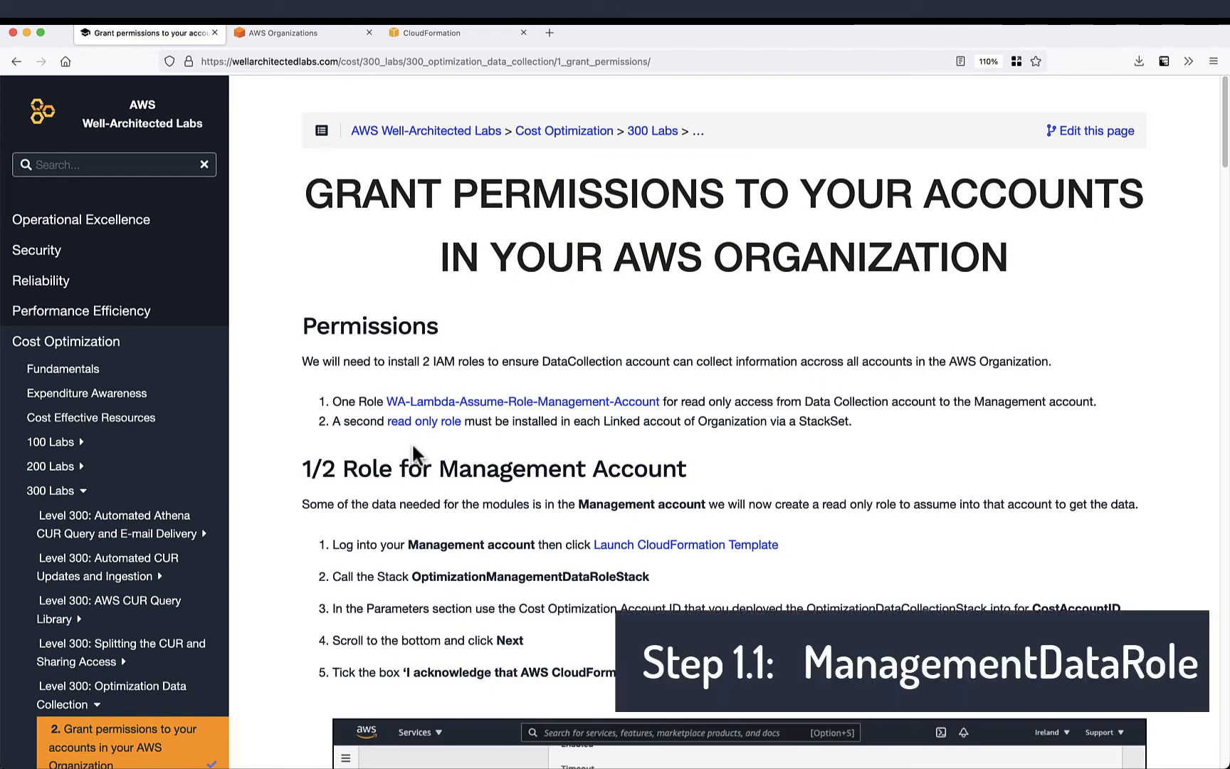
pyautogui.scroll(-3)
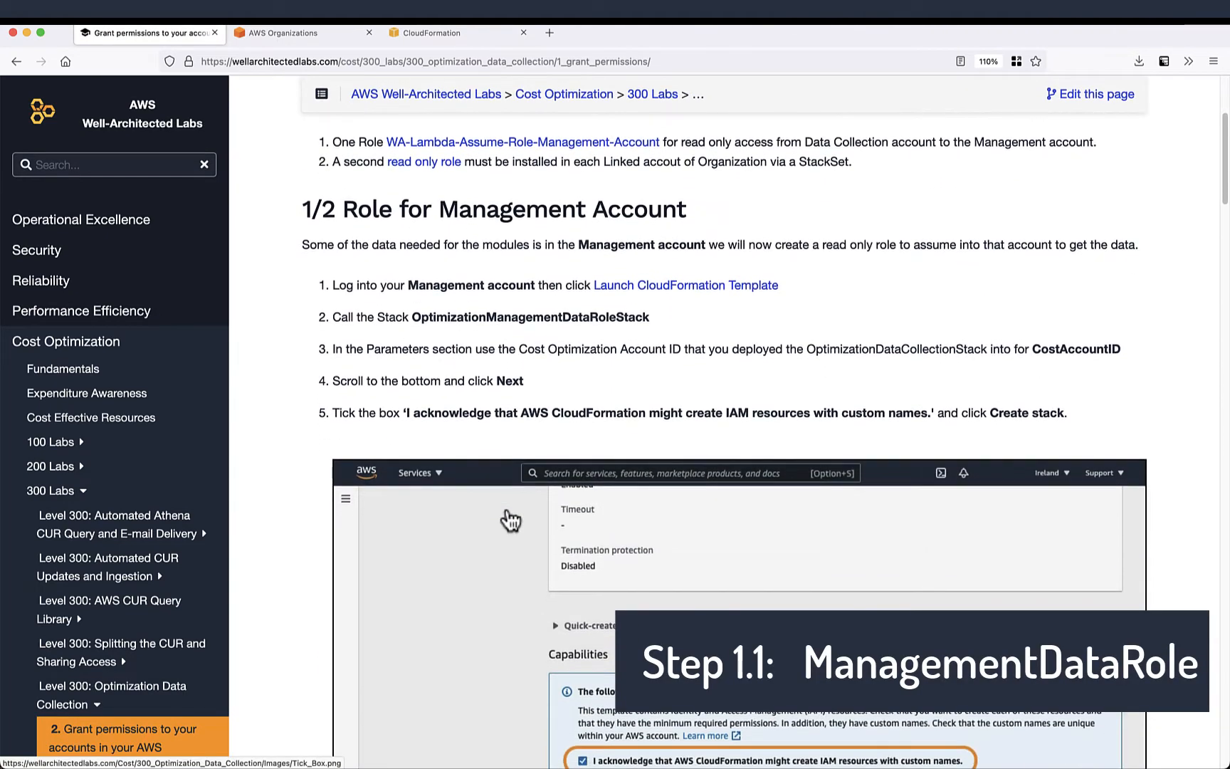
pyautogui.click(290, 33)
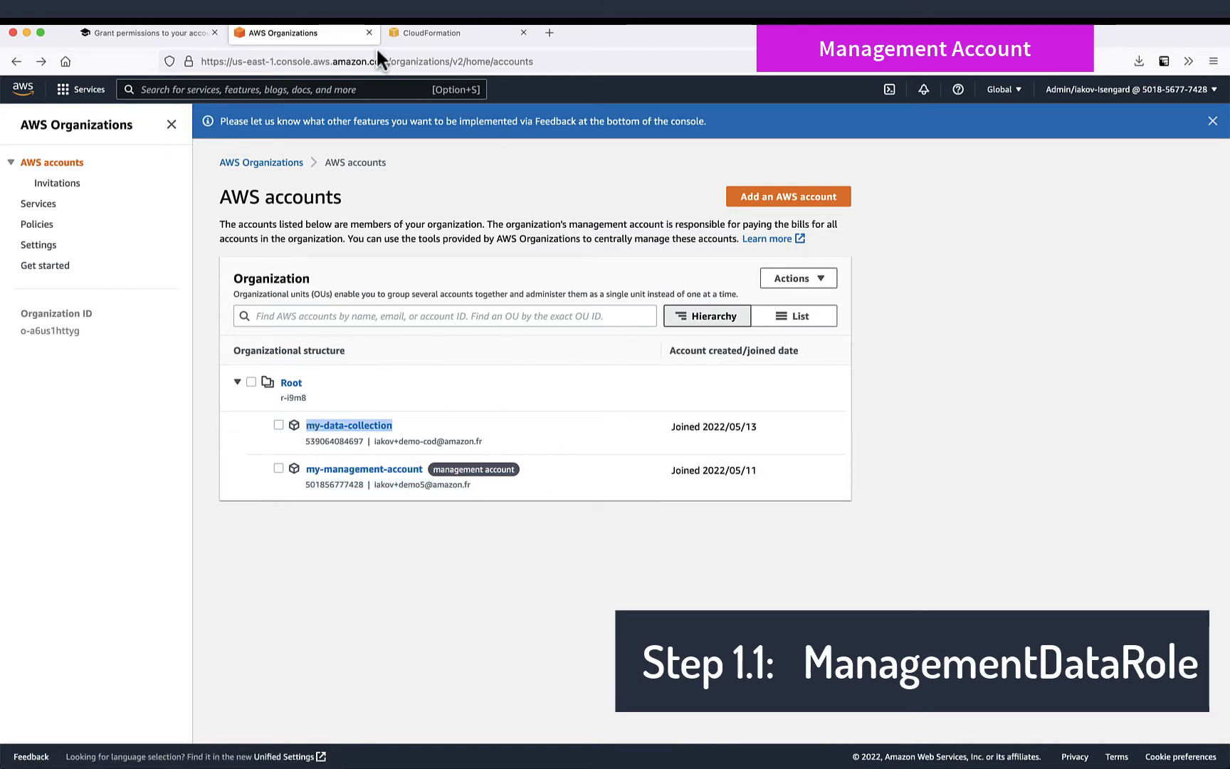
# Step: Launch the management data role template with the data collection account ID as CostAccountID
pyautogui.rightClick(685, 285)
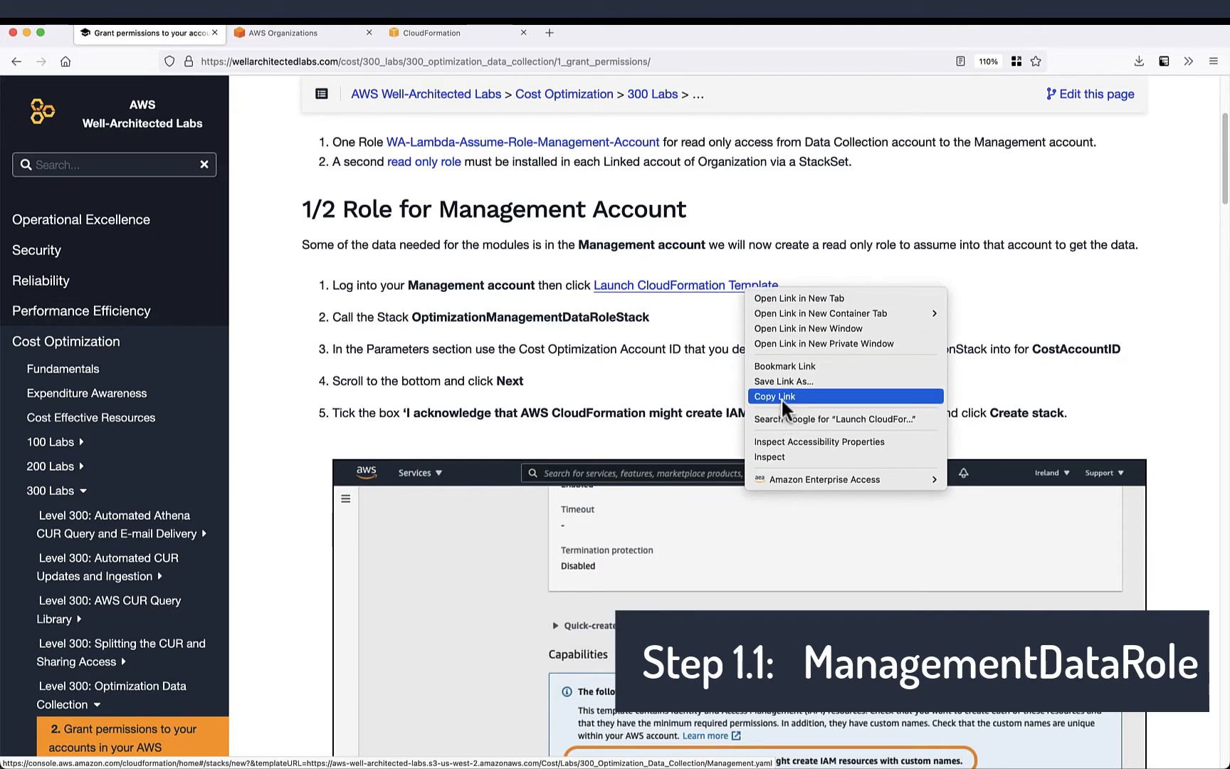
pyautogui.click(301, 33)
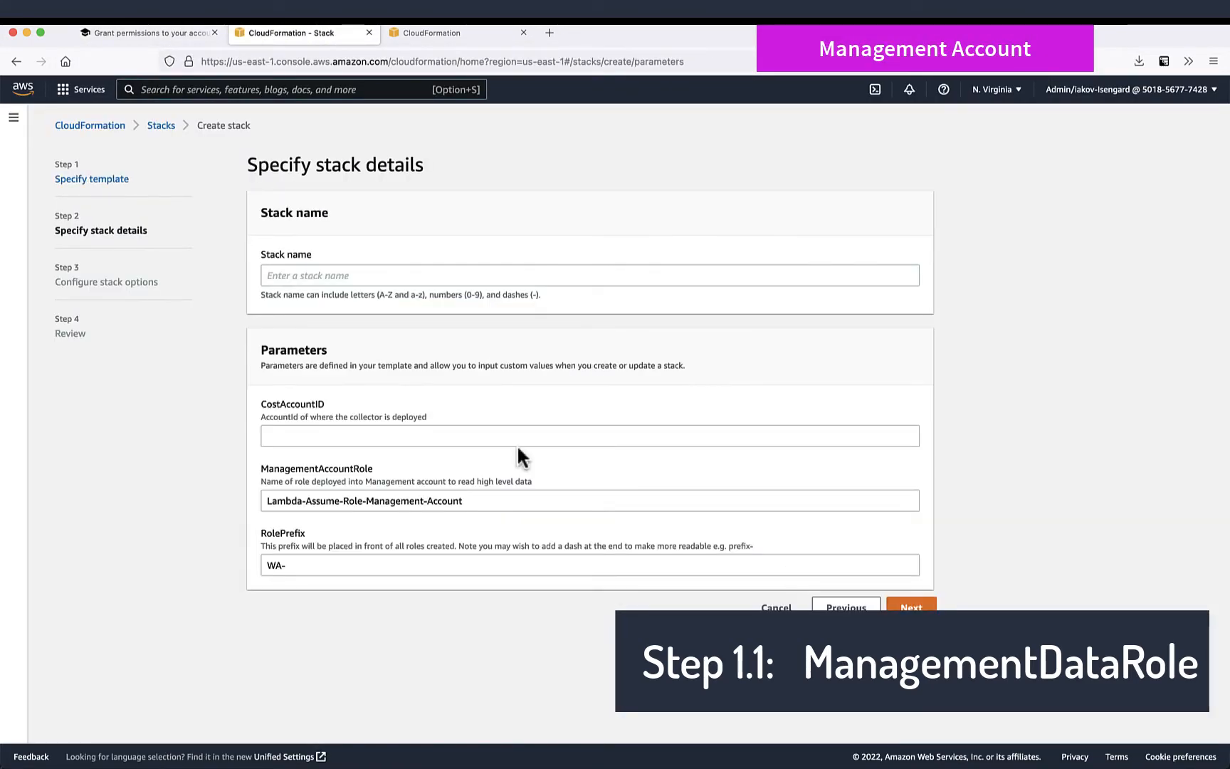
pyautogui.click(146, 32)
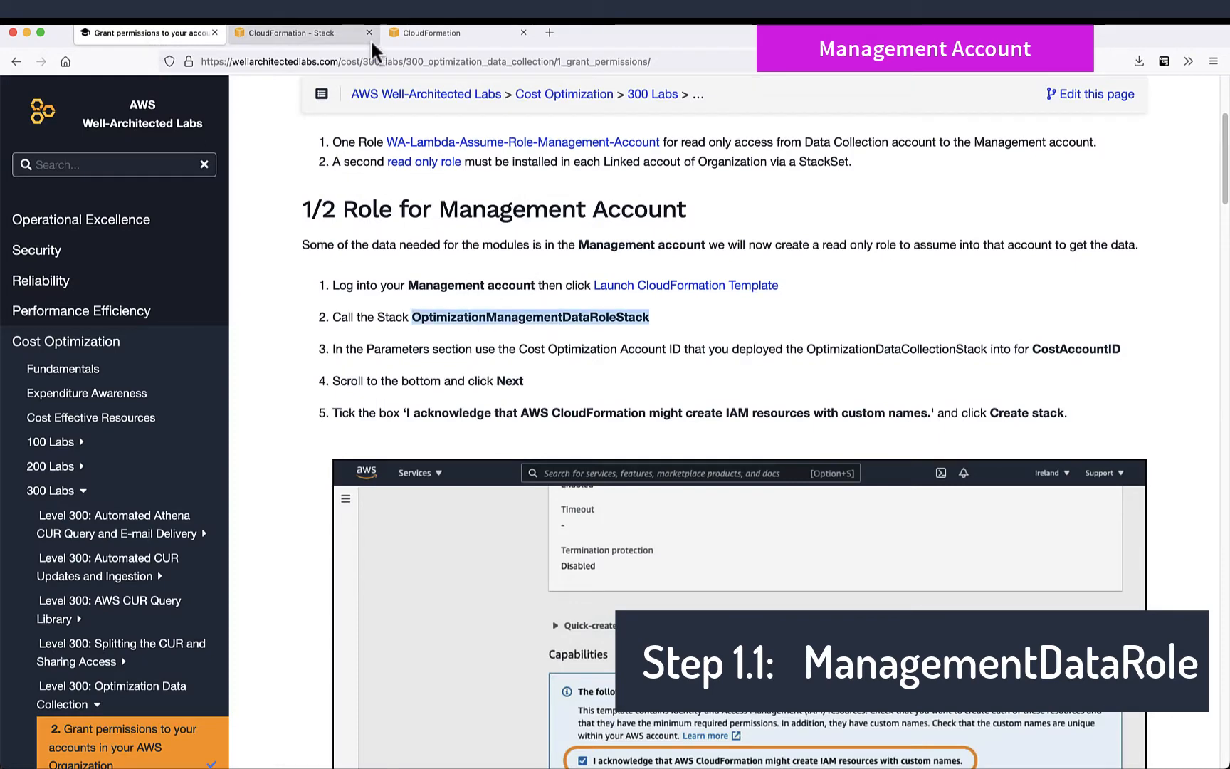
pyautogui.click(439, 33)
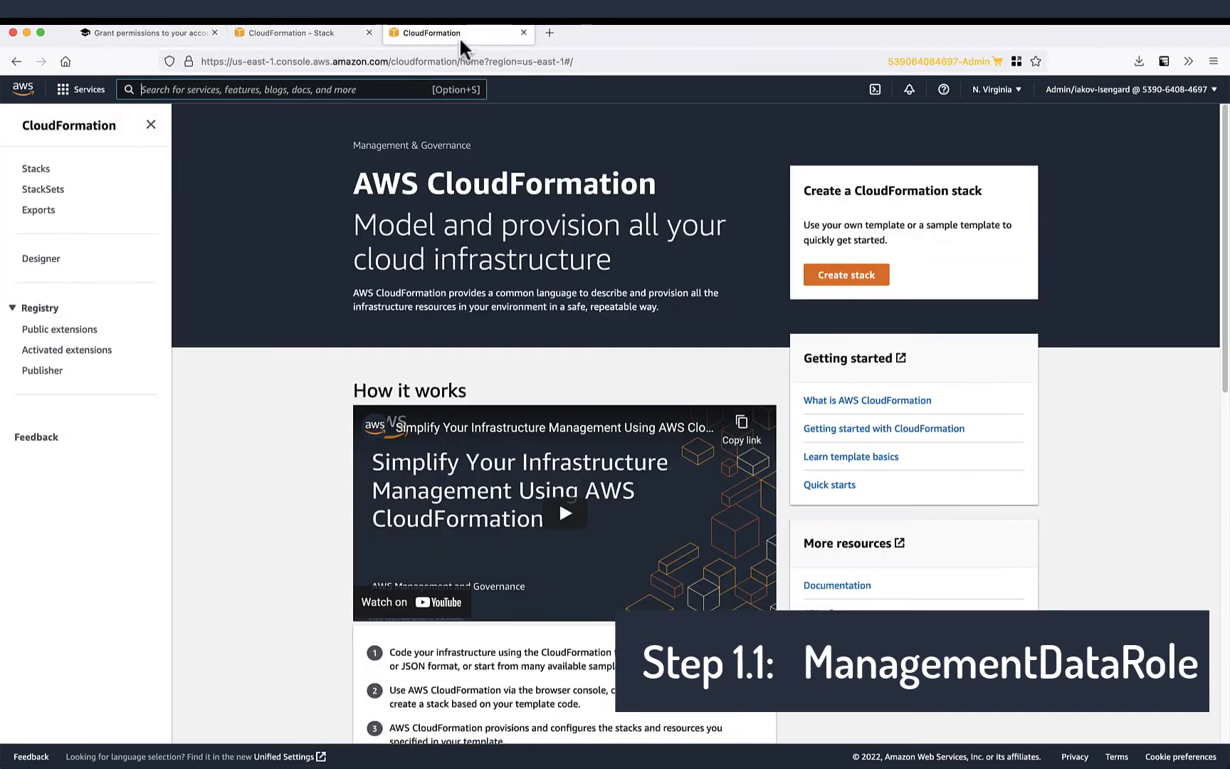
pyautogui.click(299, 33)
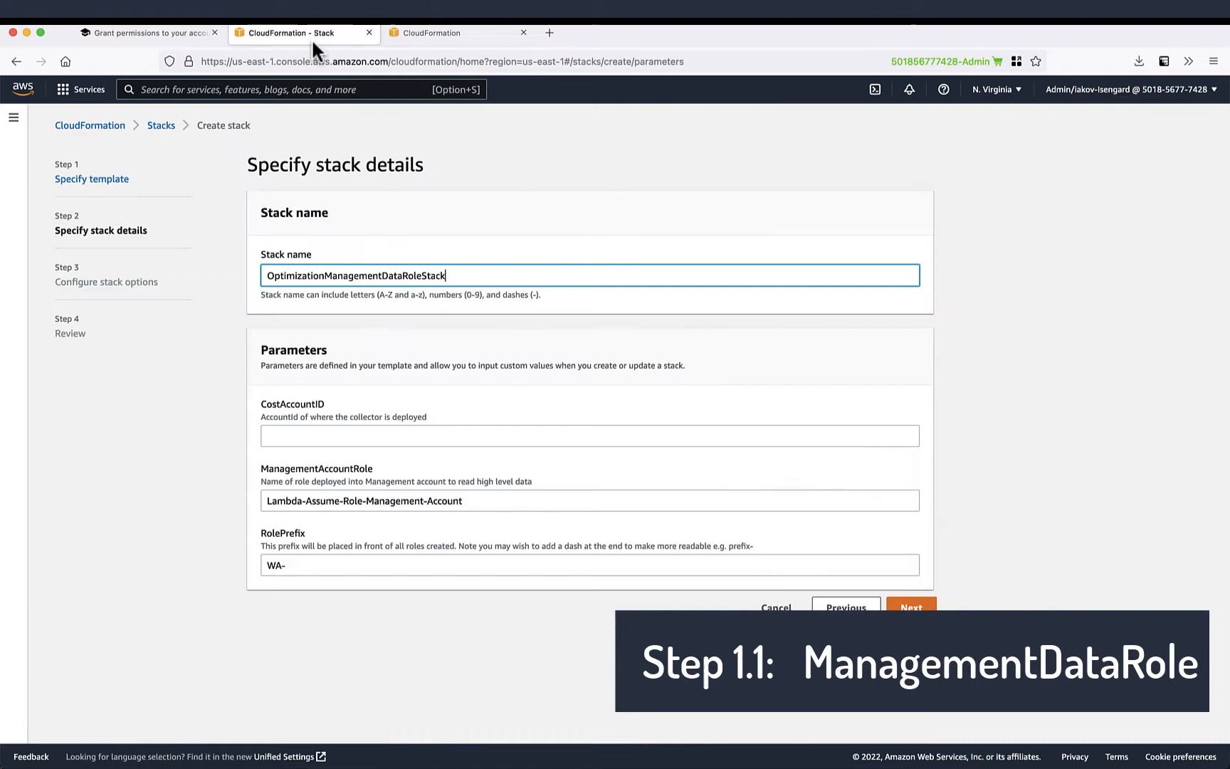
# Step: Create OptimizationManagementDataRoleStack and refresh its event history
pyautogui.click(912, 608)
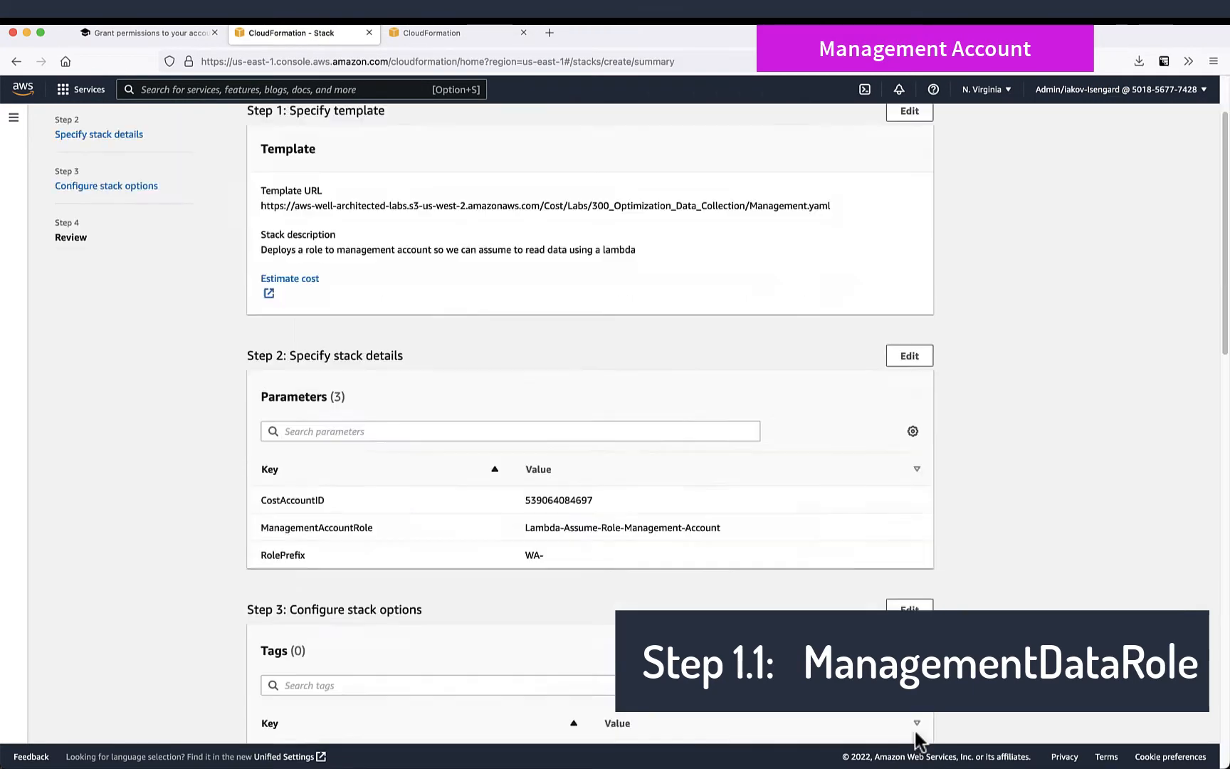
pyautogui.scroll(-3)
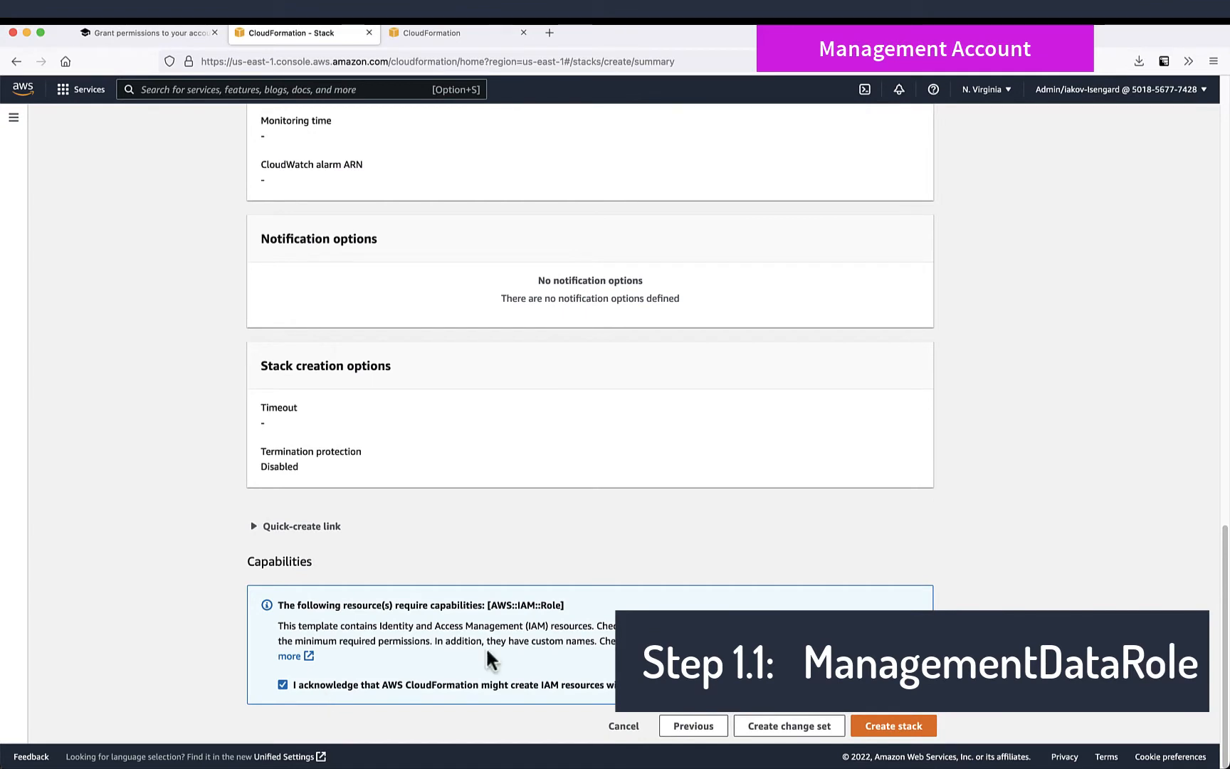
pyautogui.click(893, 725)
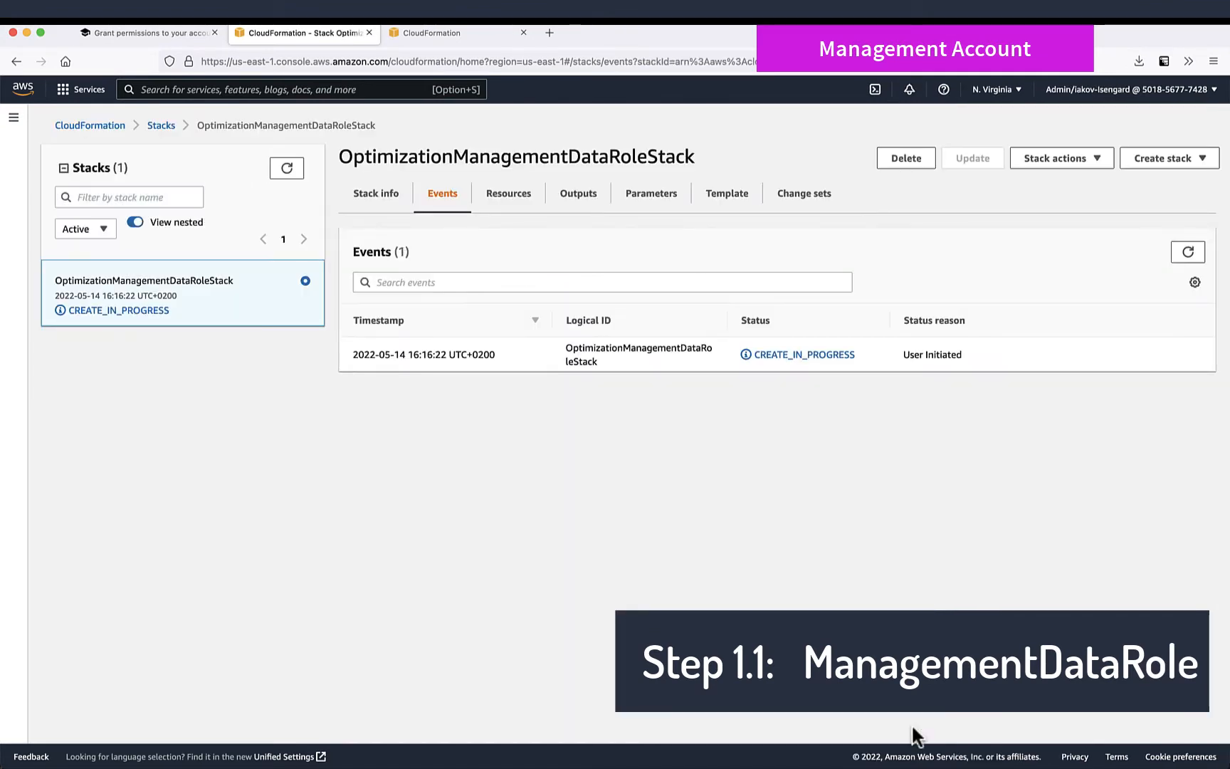
pyautogui.click(1187, 252)
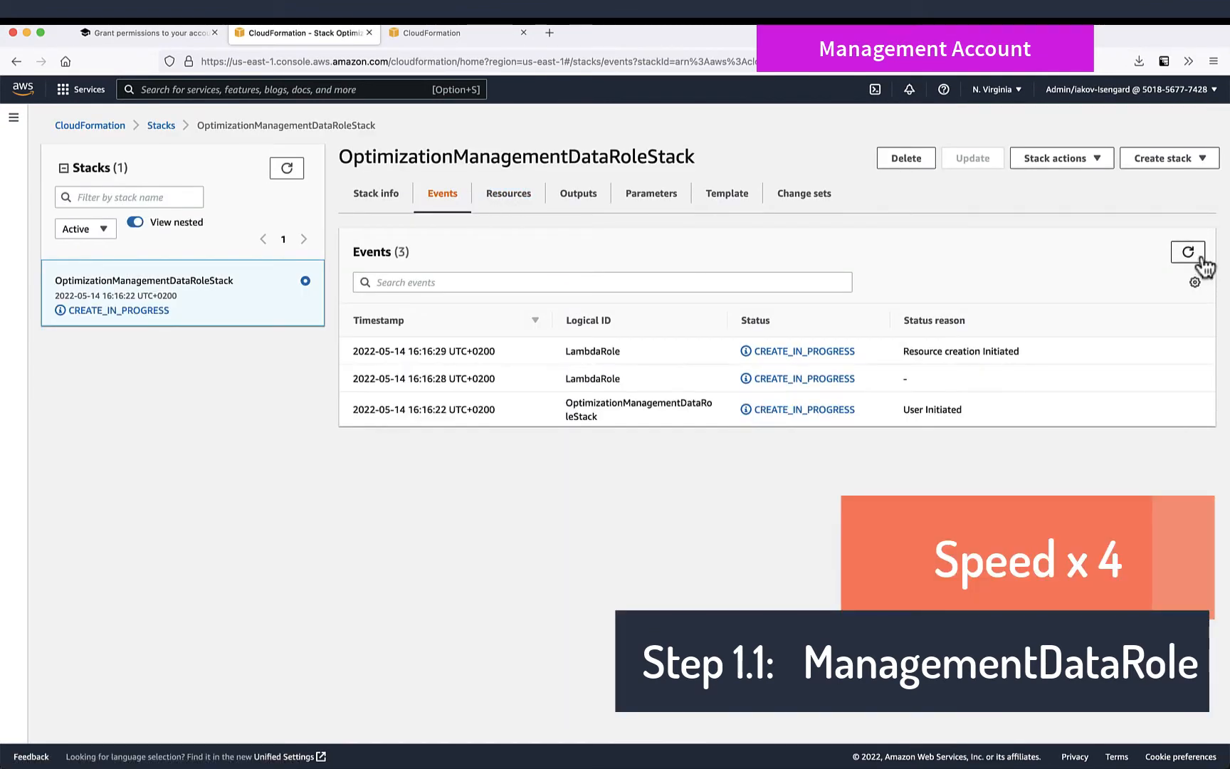
pyautogui.click(145, 33)
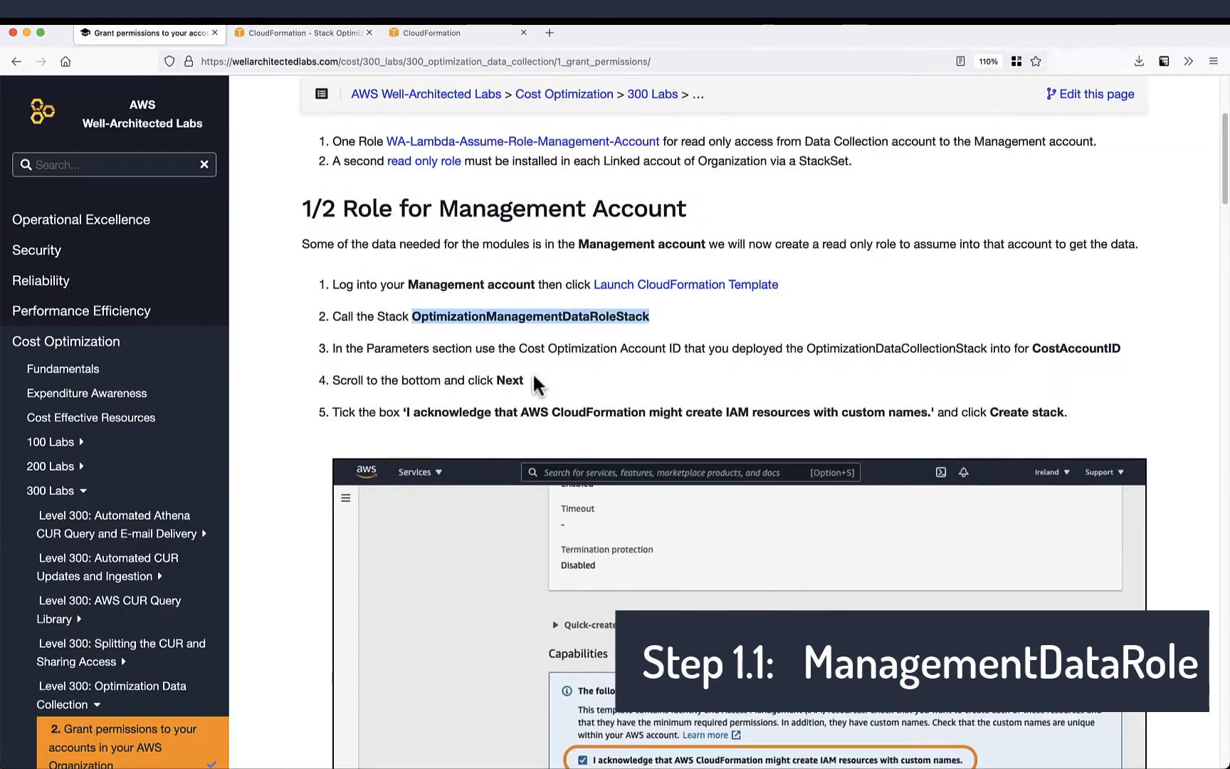
# Step: Upload optimisation_read_only_role.yaml as the new StackSet's template
pyautogui.scroll(-3)
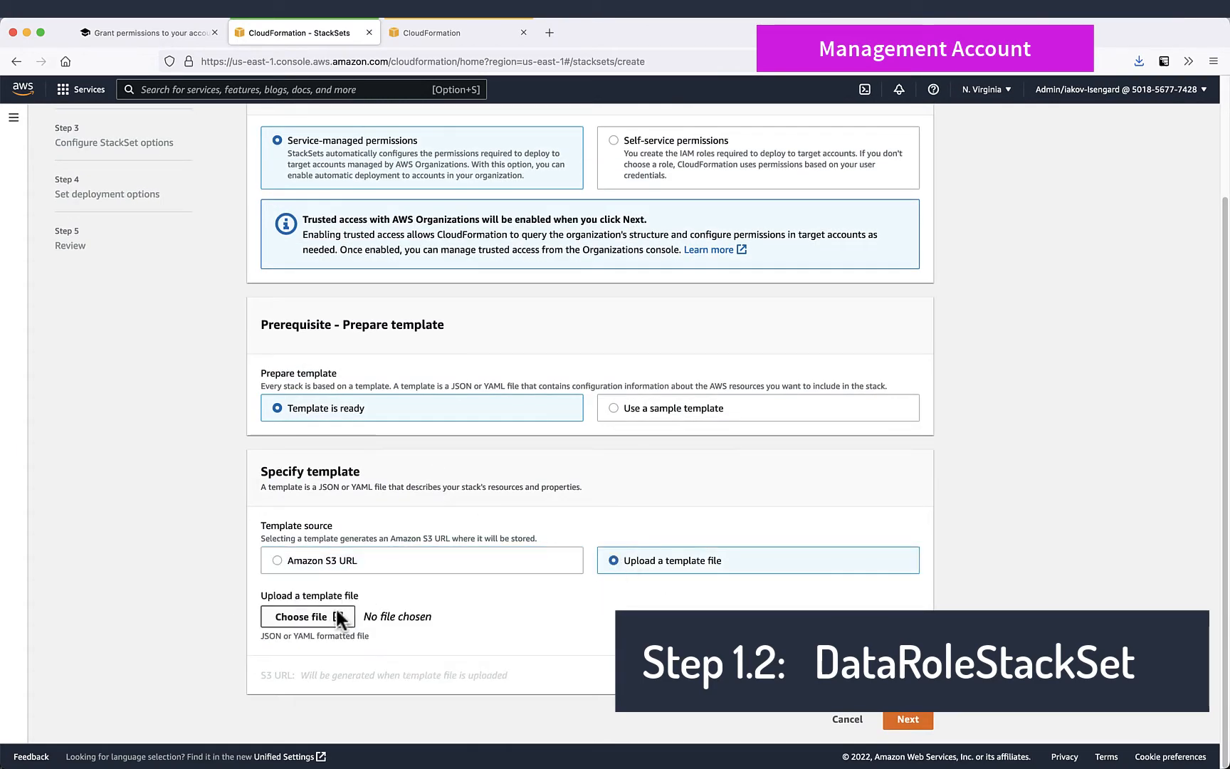
pyautogui.click(307, 616)
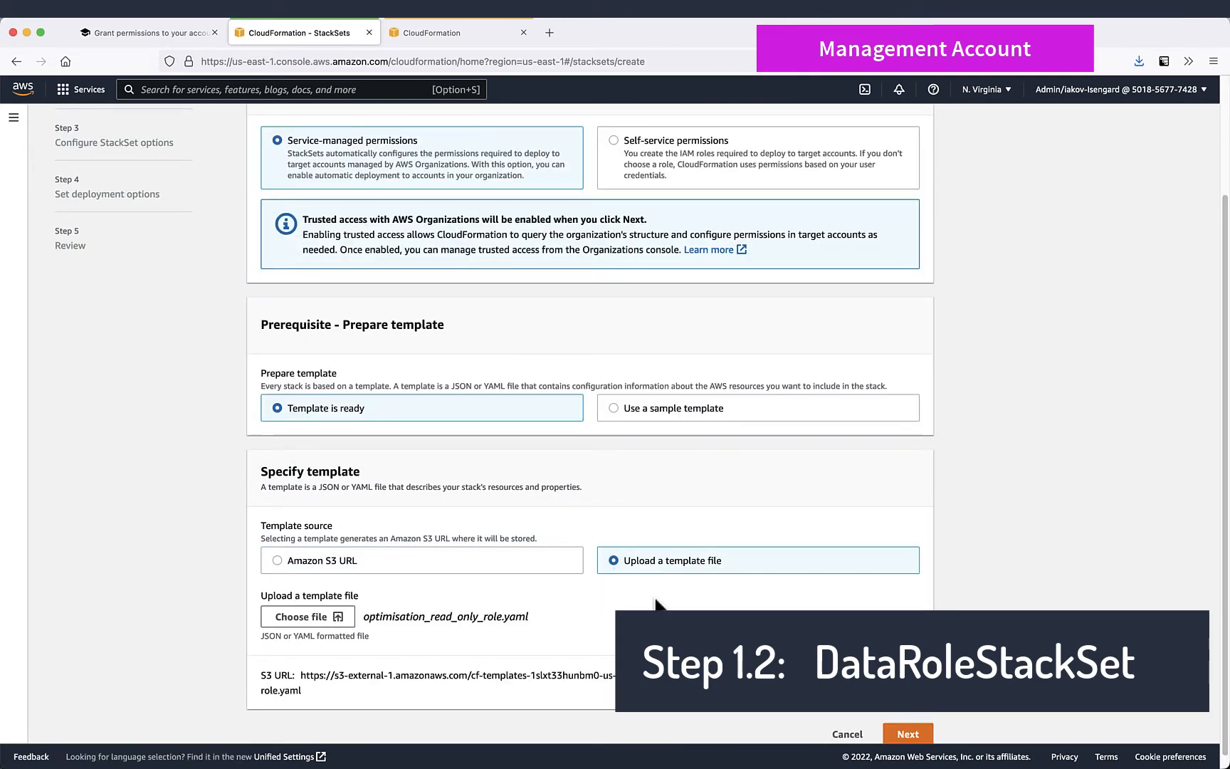
pyautogui.click(908, 733)
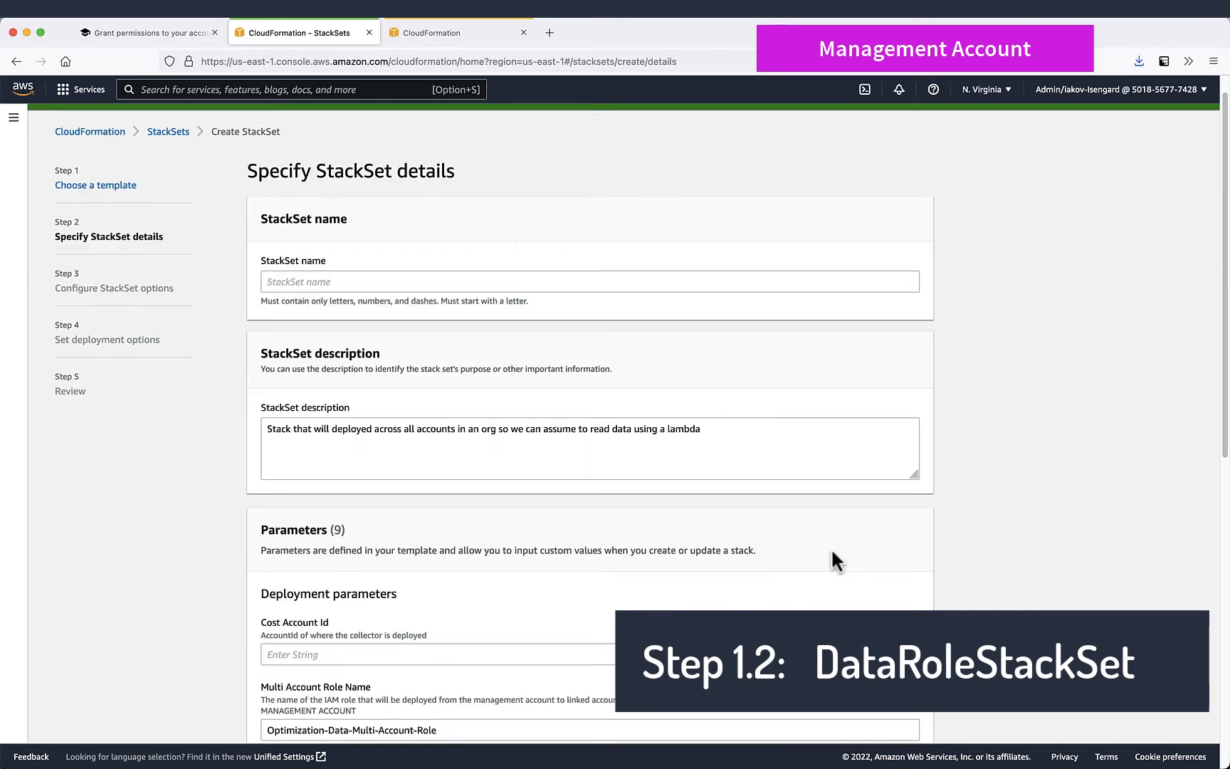
# Step: Set the StackSet parameters to exclude Inventory Collector, keeping only Trusted Advisor
pyautogui.click(148, 32)
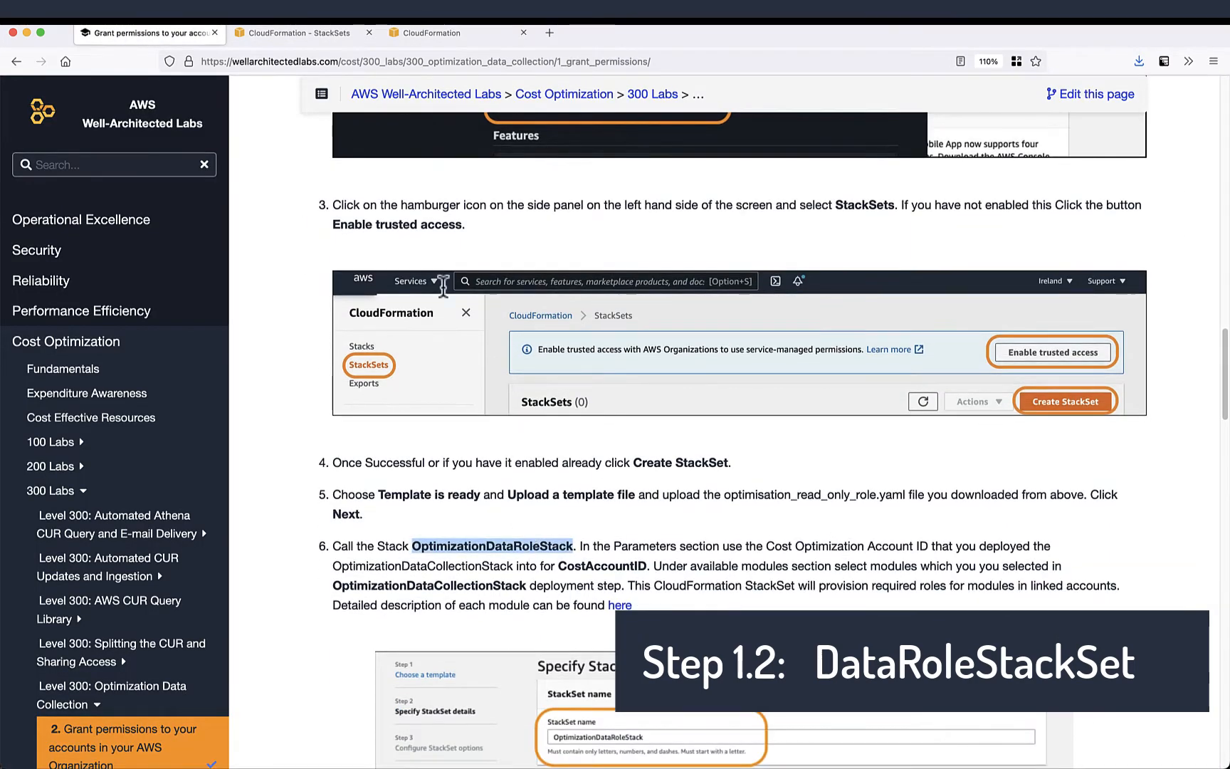
pyautogui.click(299, 33)
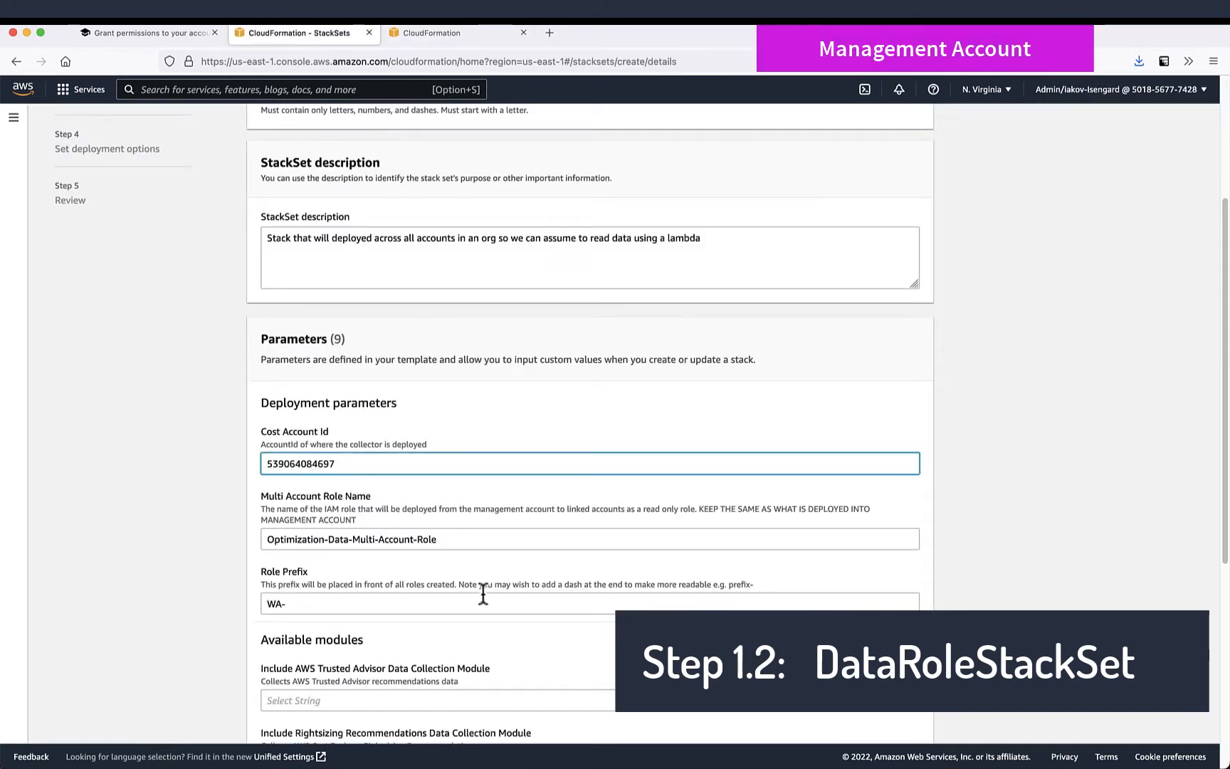
pyautogui.click(587, 331)
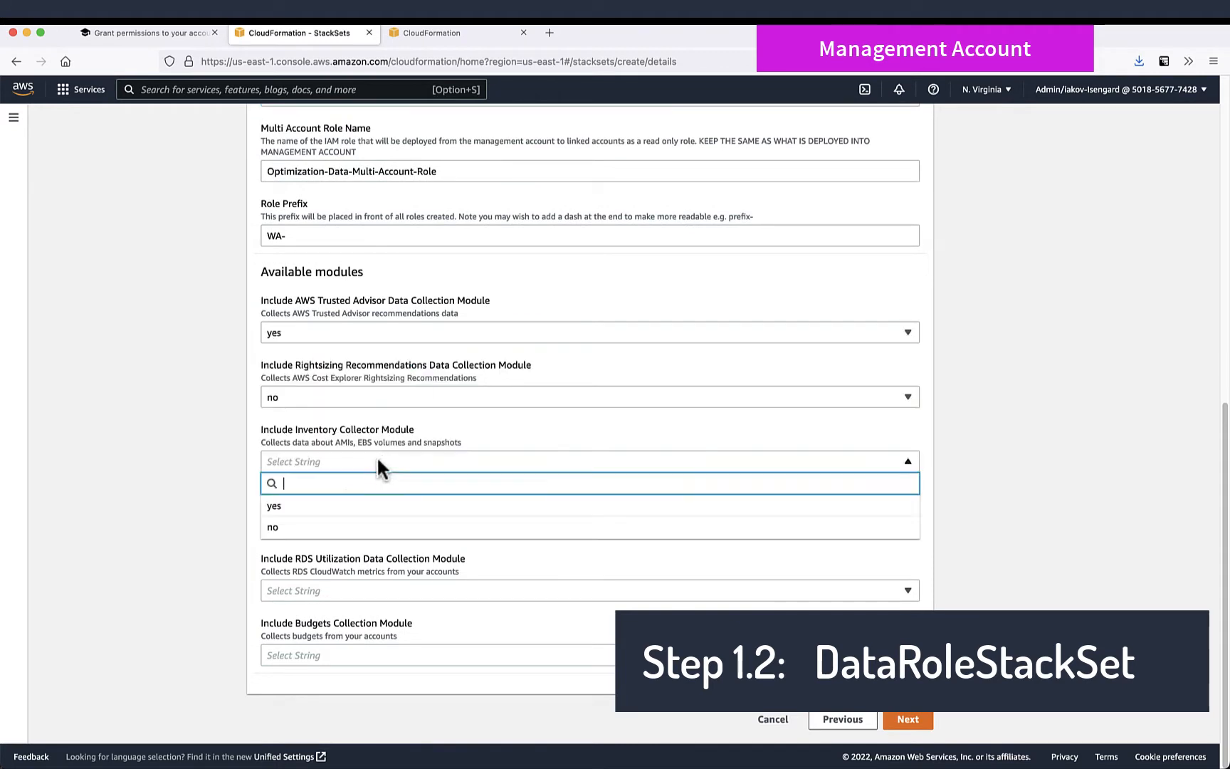
pyautogui.click(272, 526)
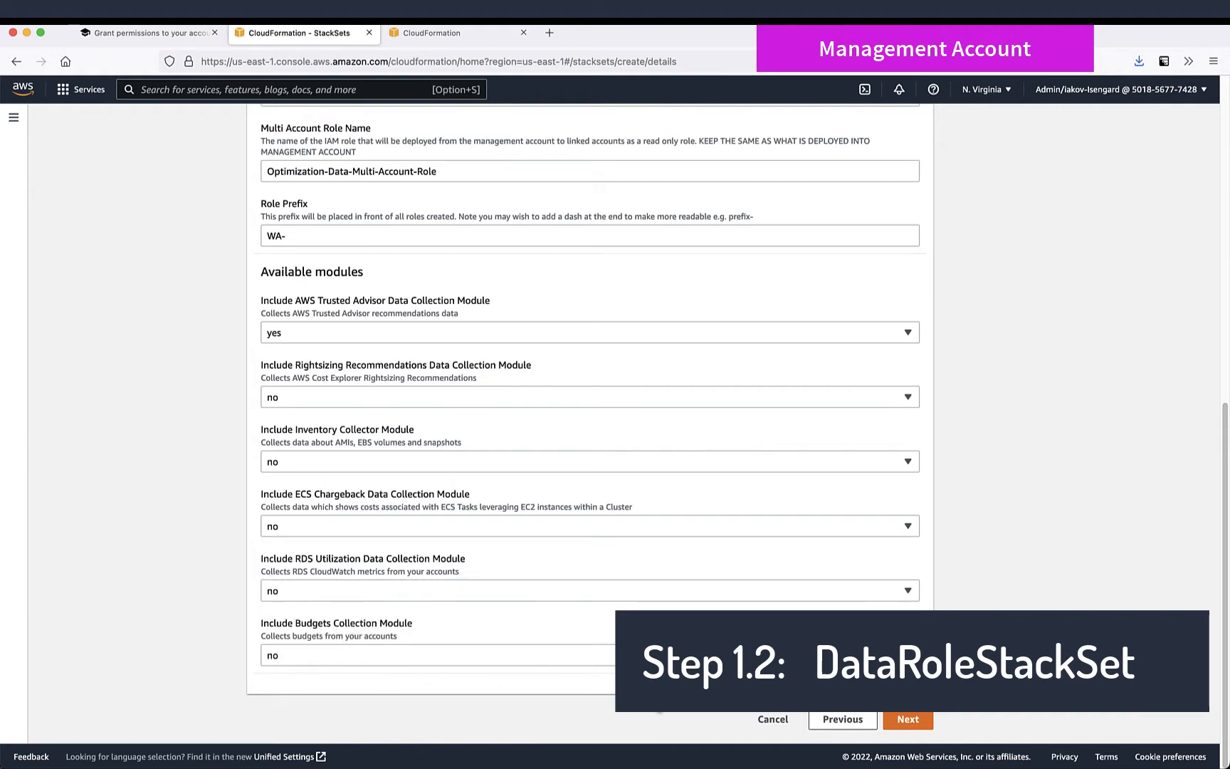
pyautogui.click(907, 720)
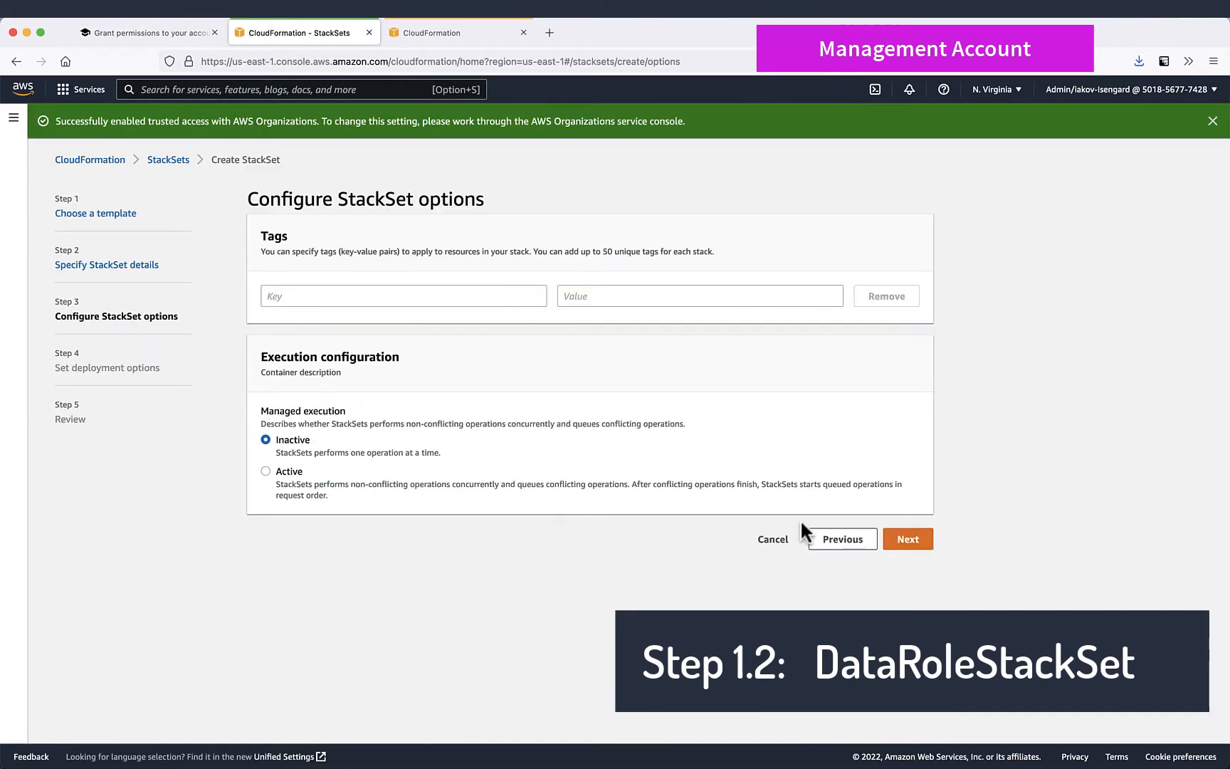
# Step: Keep default StackSet options and submit the OptimizationDataRoleStack stack set
pyautogui.click(907, 539)
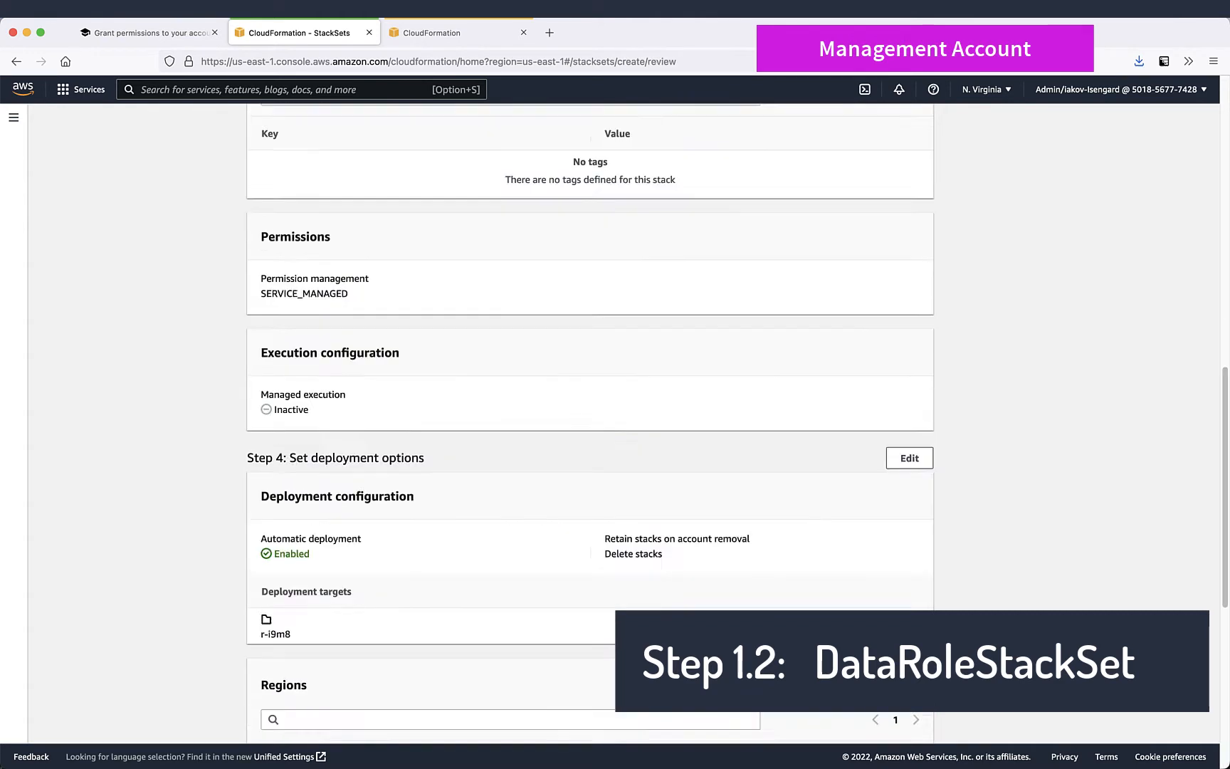
pyautogui.scroll(-3)
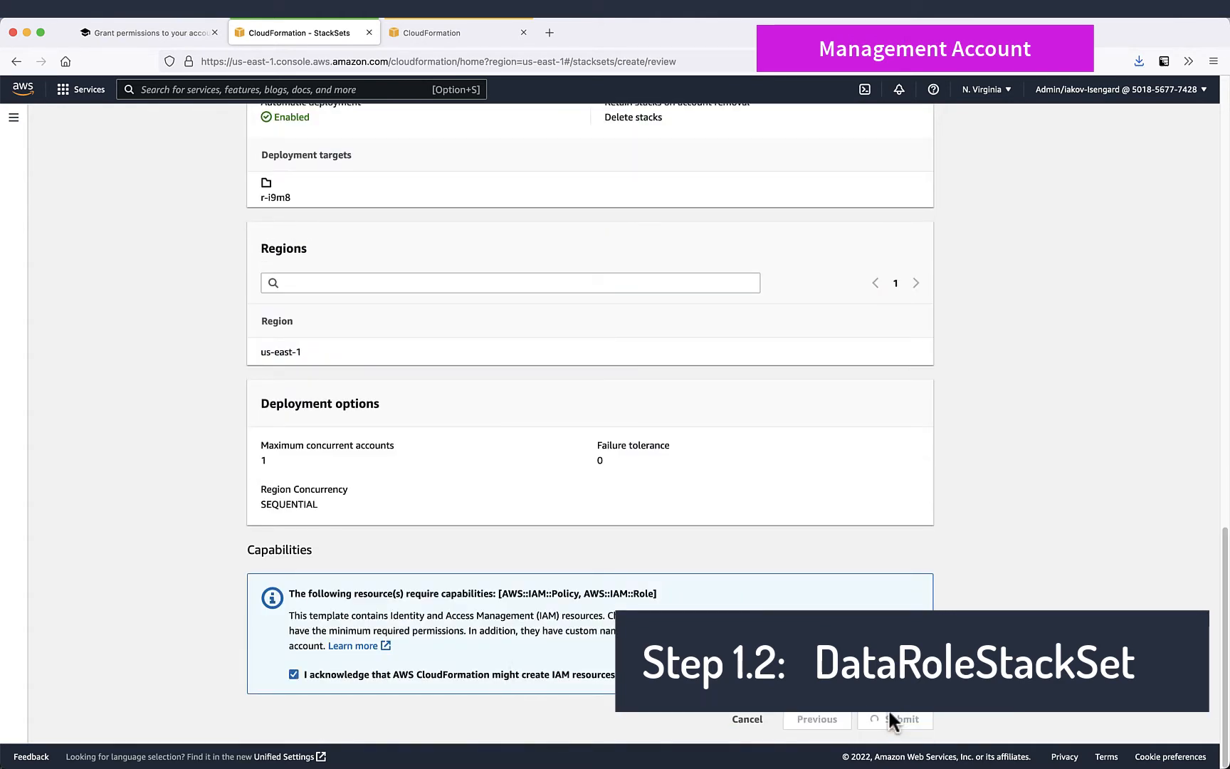
pyautogui.click(903, 720)
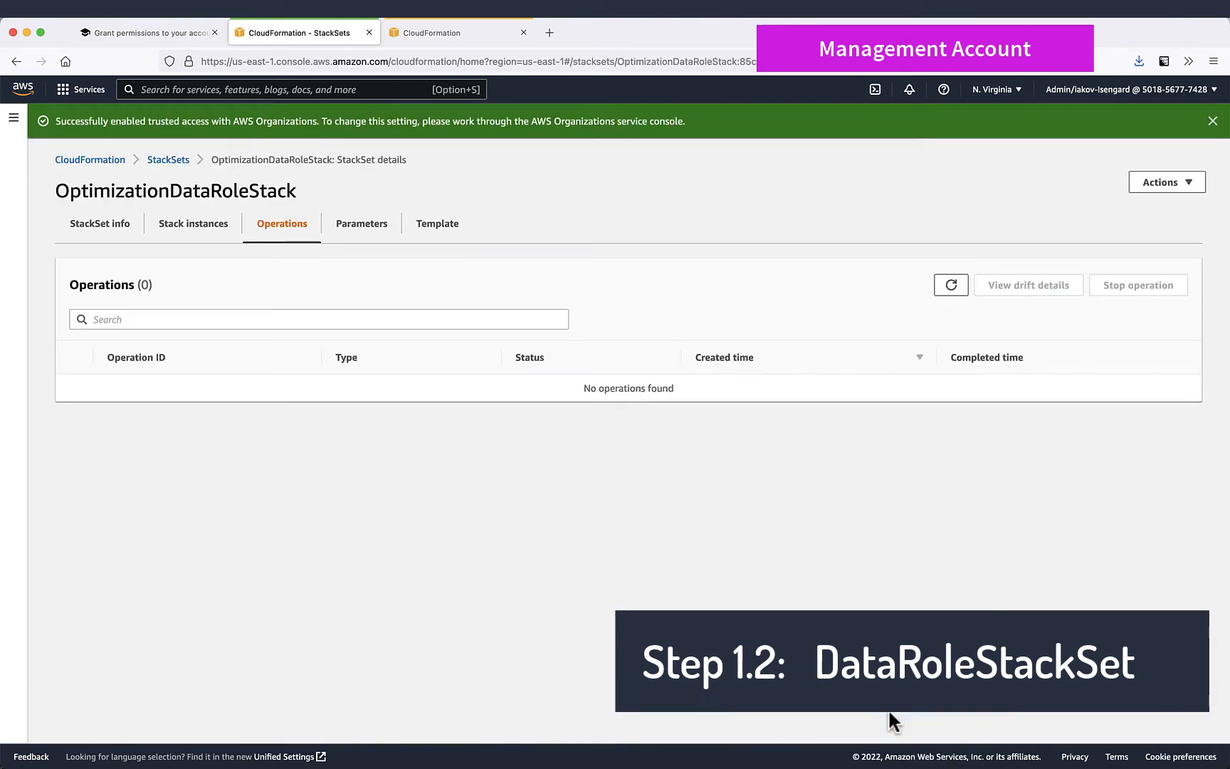
# Step: Refresh the stack set's Operations and Stack instances tabs to track the deployment
pyautogui.click(951, 284)
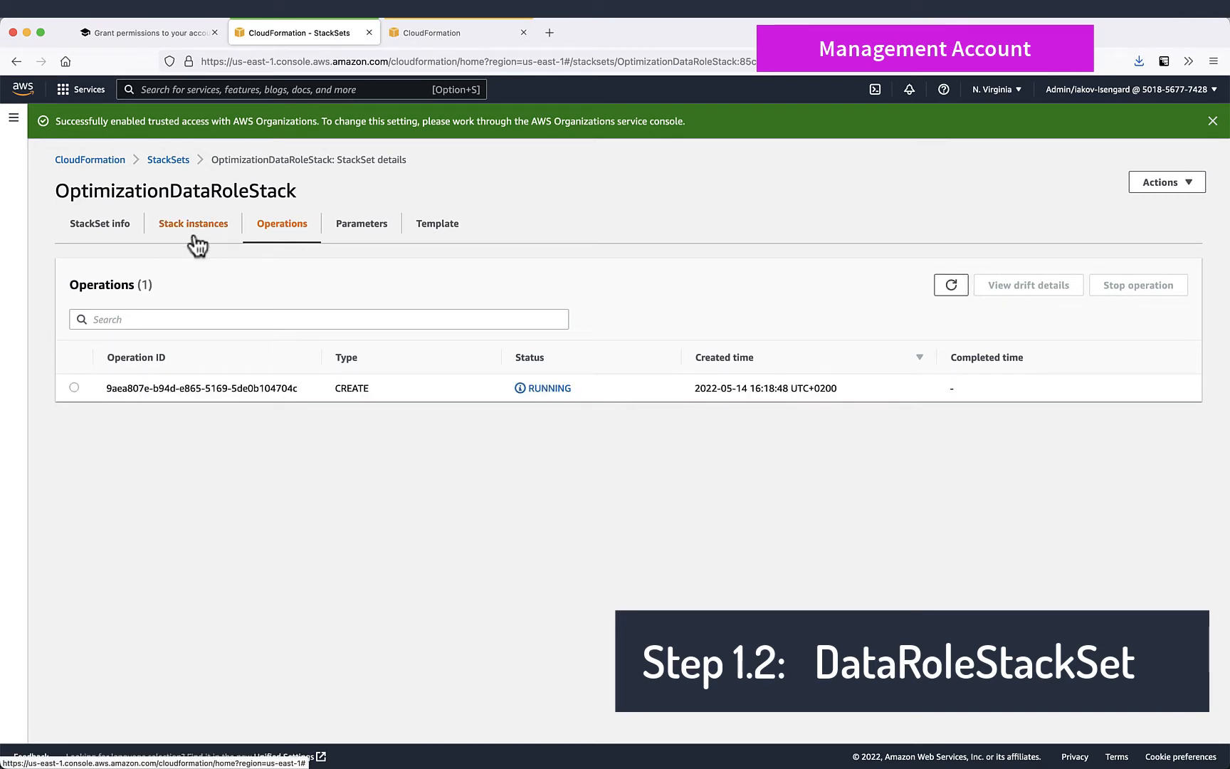
pyautogui.click(192, 224)
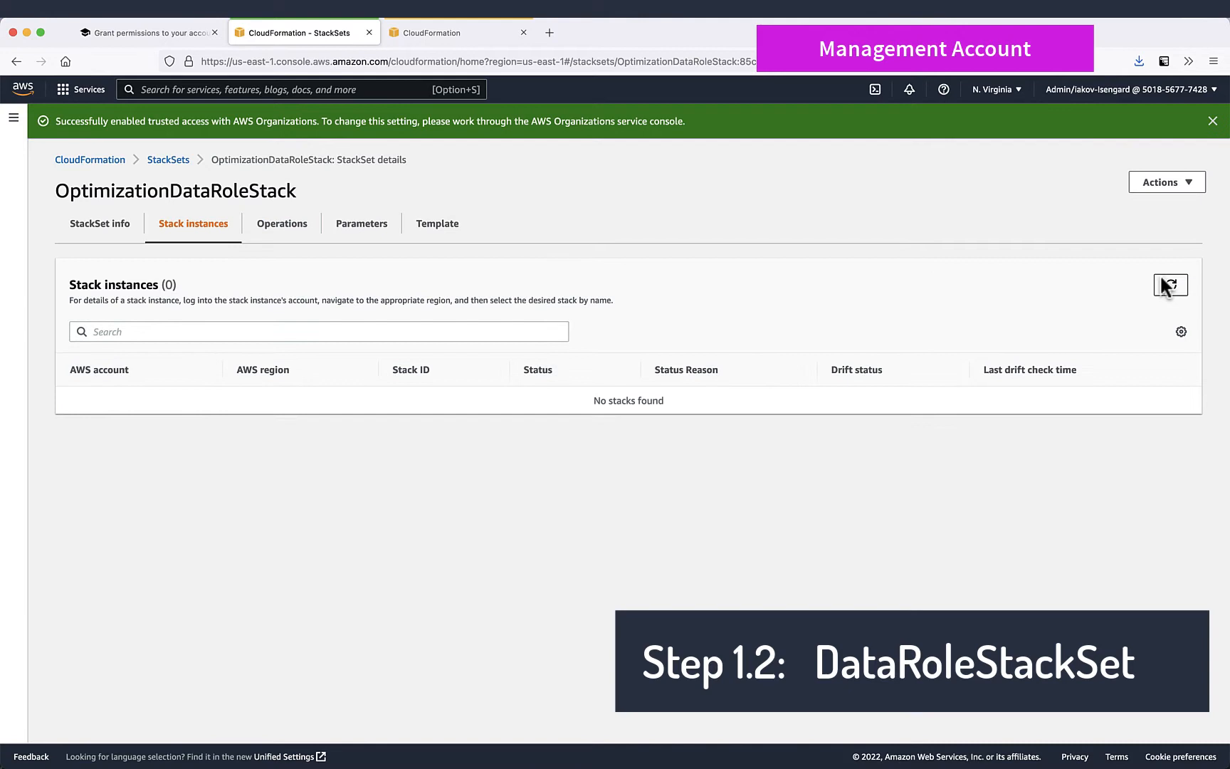
pyautogui.click(281, 224)
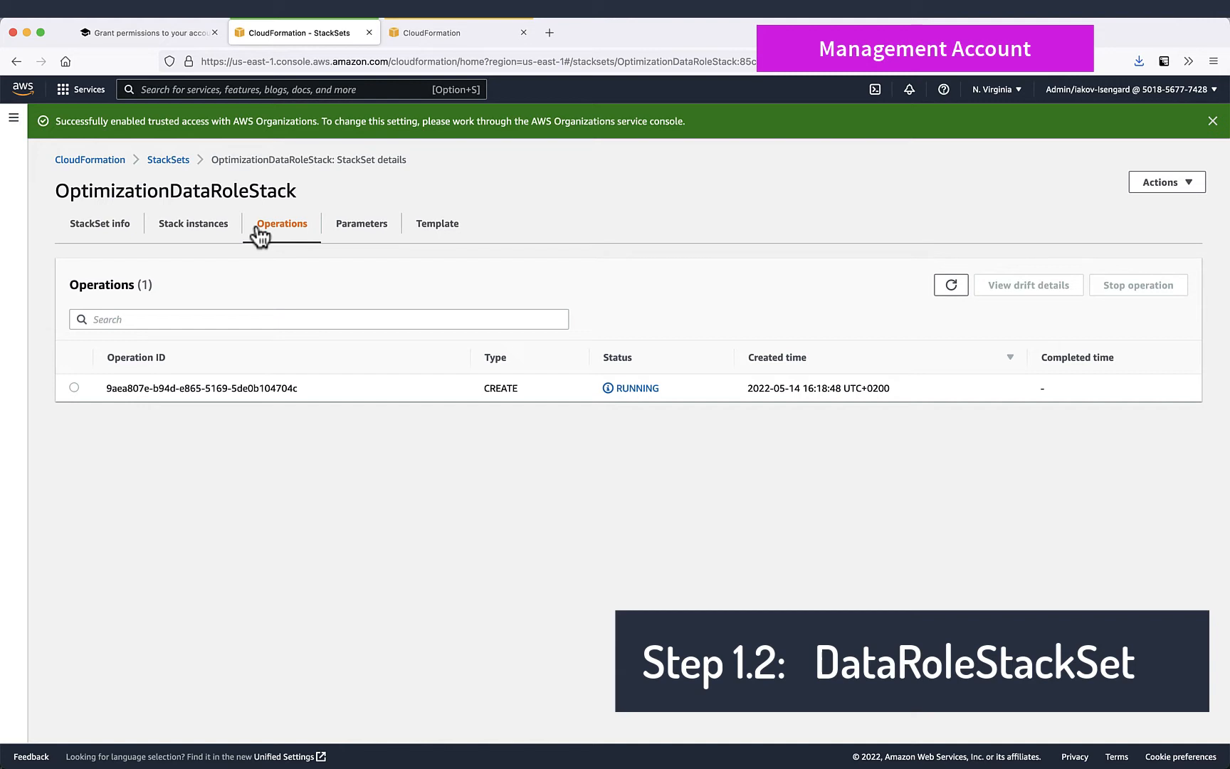
pyautogui.click(192, 223)
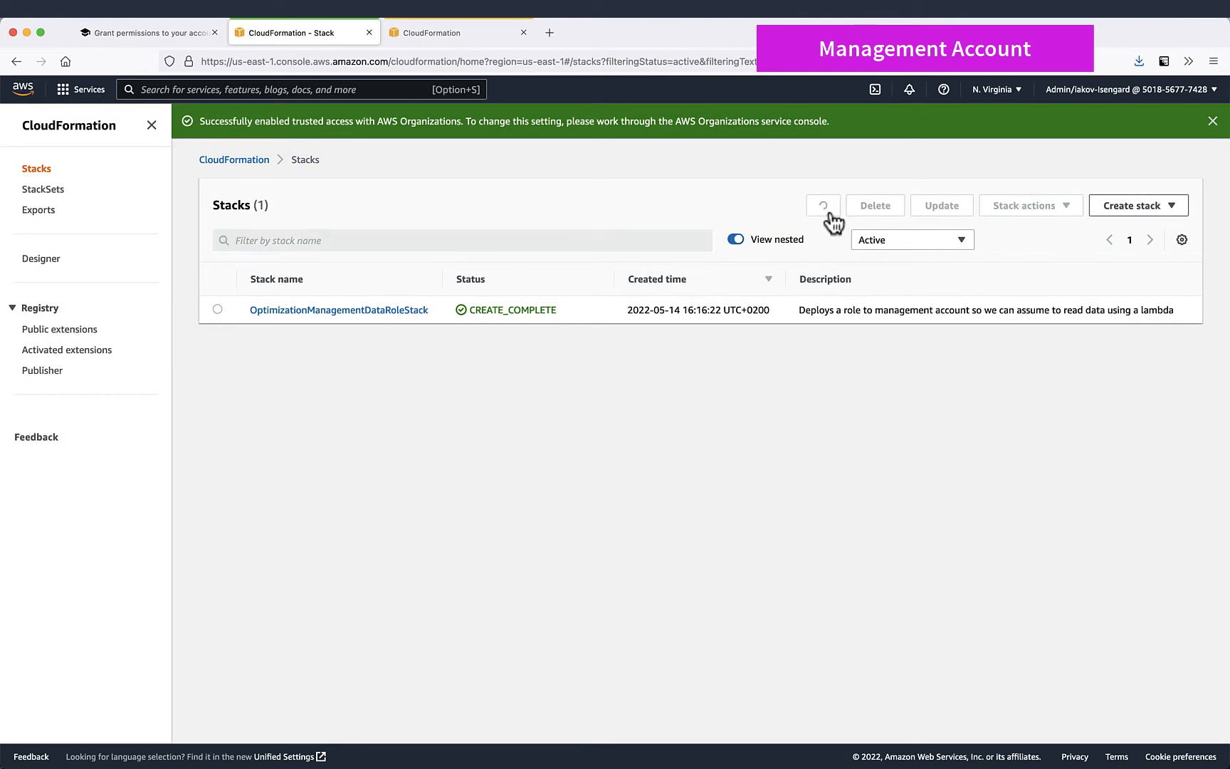
# Step: Follow the lab's next step to launch the OptimizationDataCollectionStack template
pyautogui.click(145, 32)
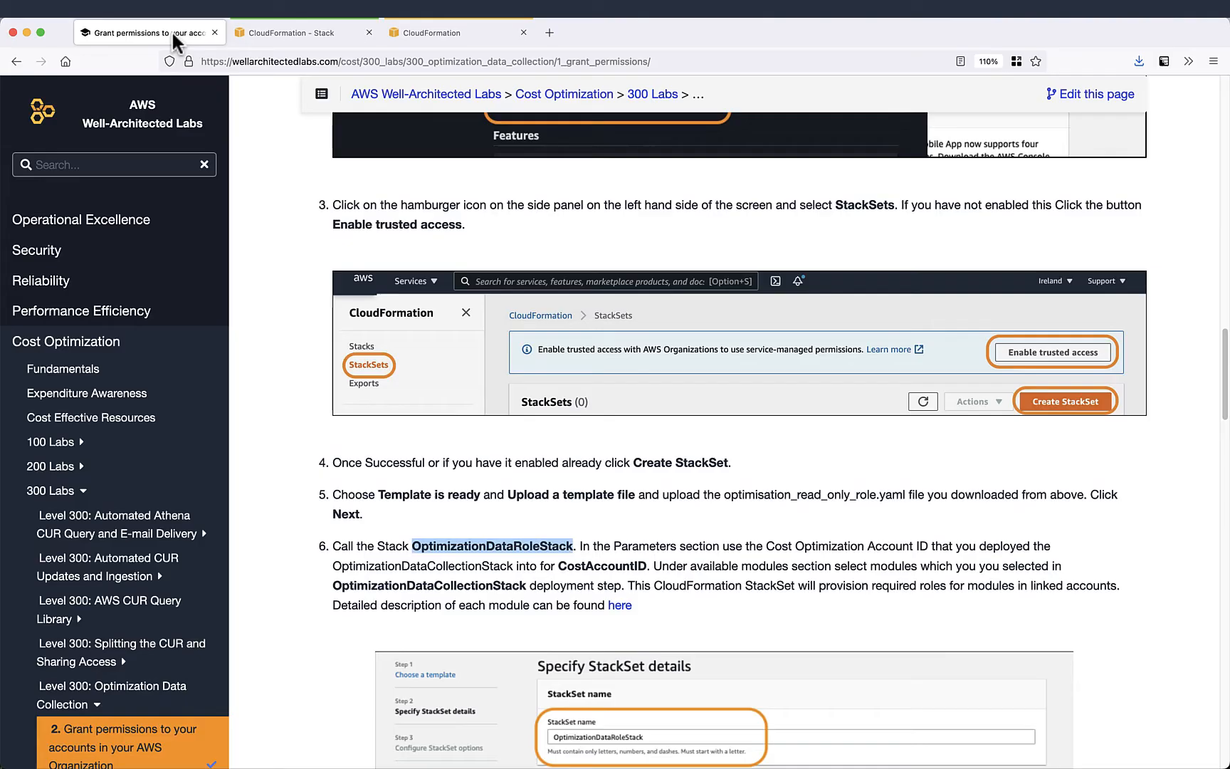
pyautogui.scroll(-3)
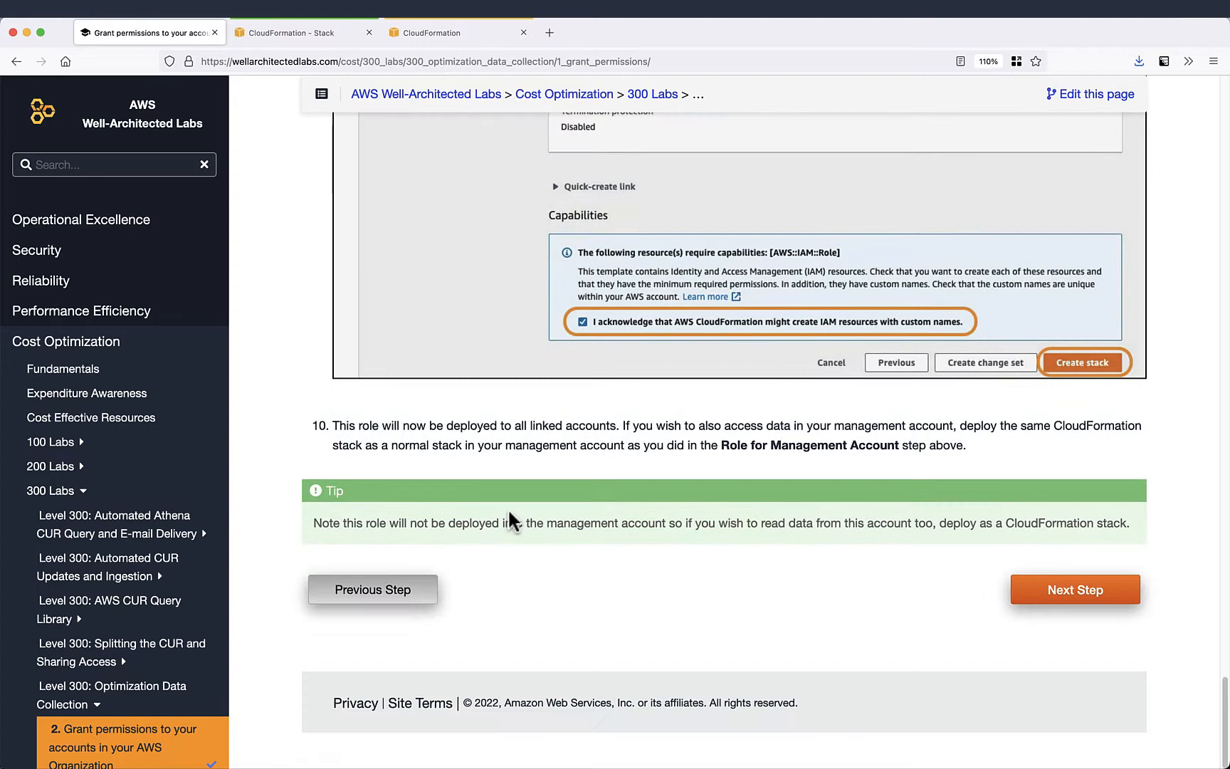
pyautogui.click(1074, 589)
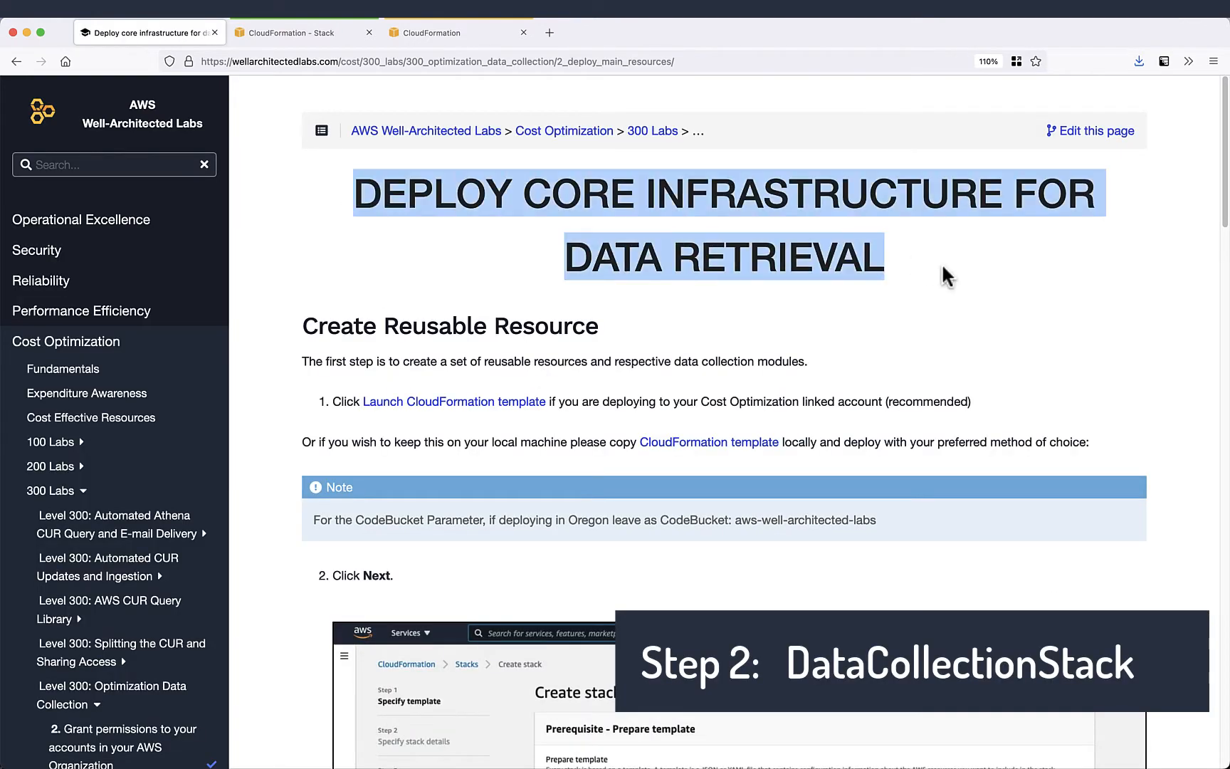
pyautogui.scroll(-3)
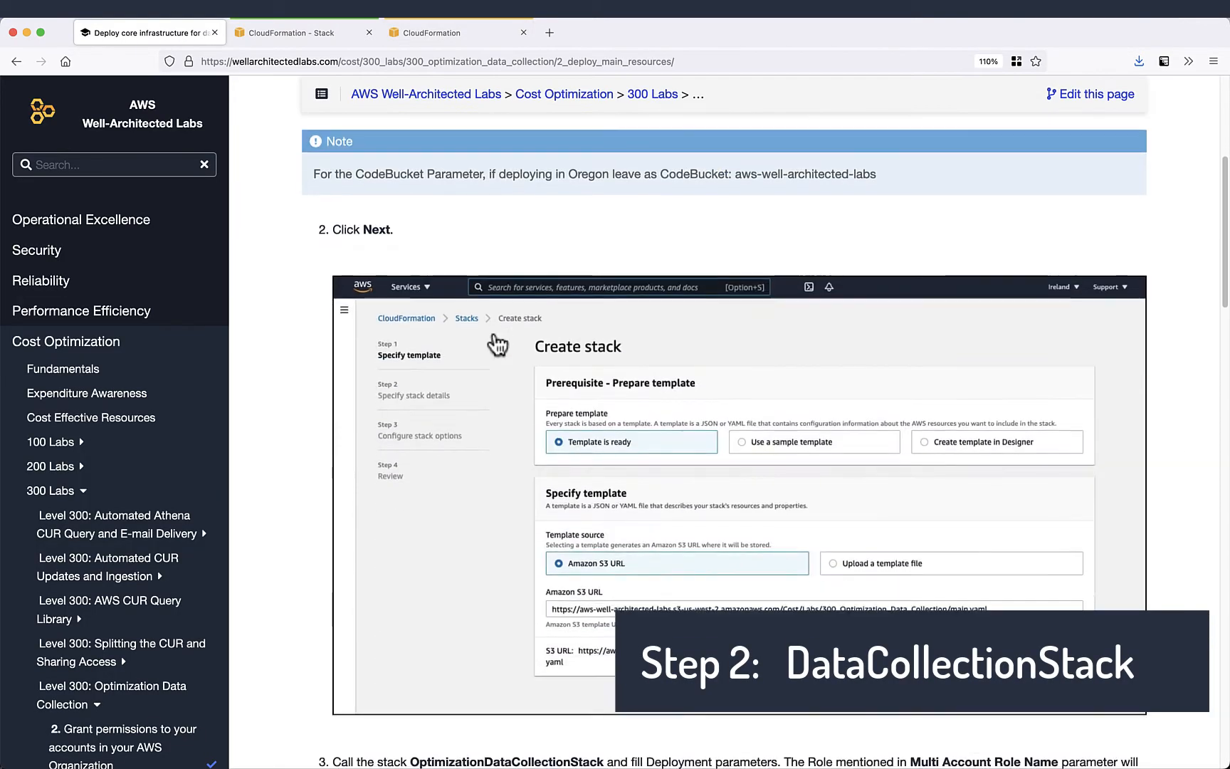
pyautogui.click(458, 32)
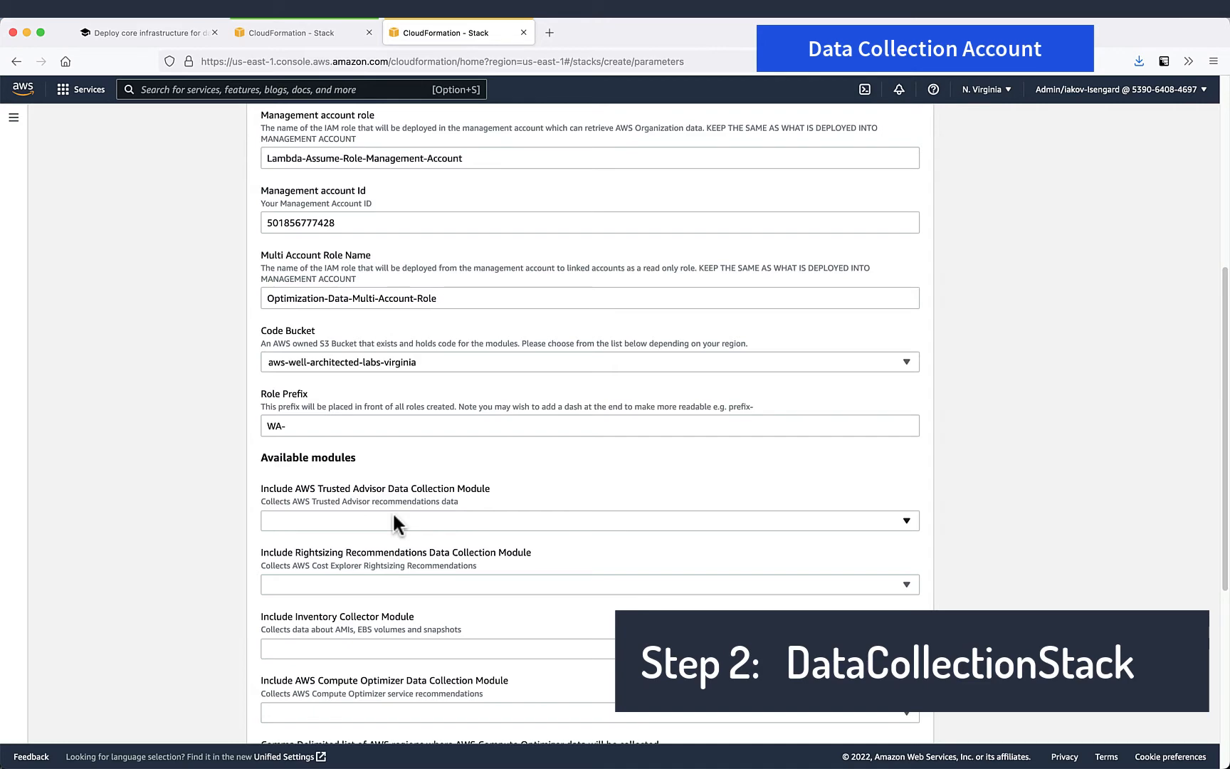
# Step: Include Trusted Advisor, exclude Rightsizing Recommendations, and create the stack with default options
pyautogui.click(589, 584)
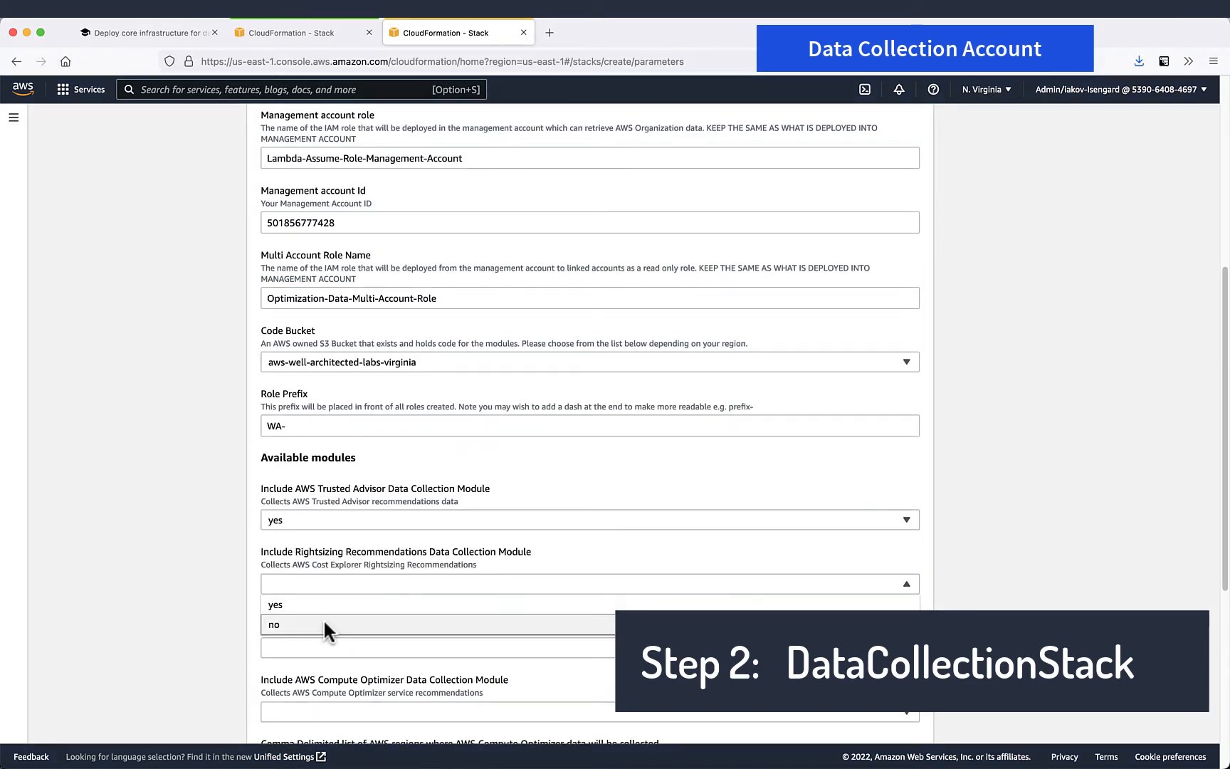
pyautogui.click(274, 623)
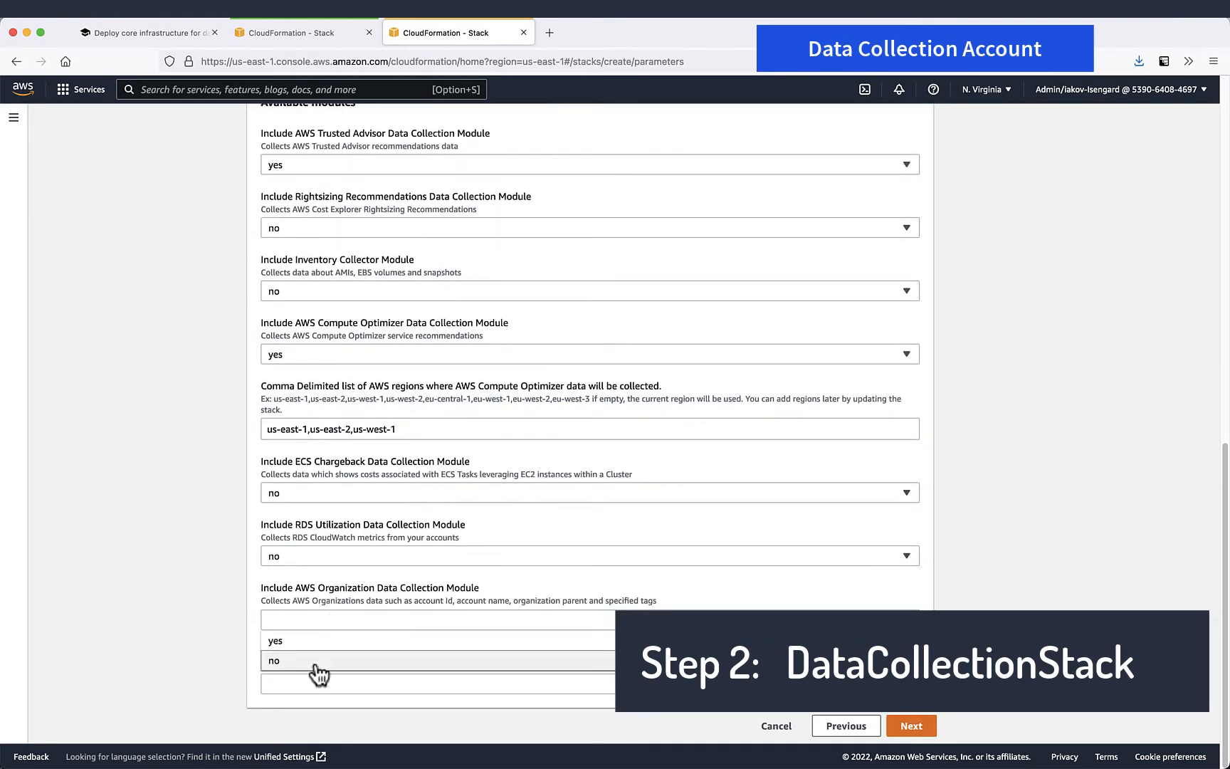
pyautogui.click(910, 725)
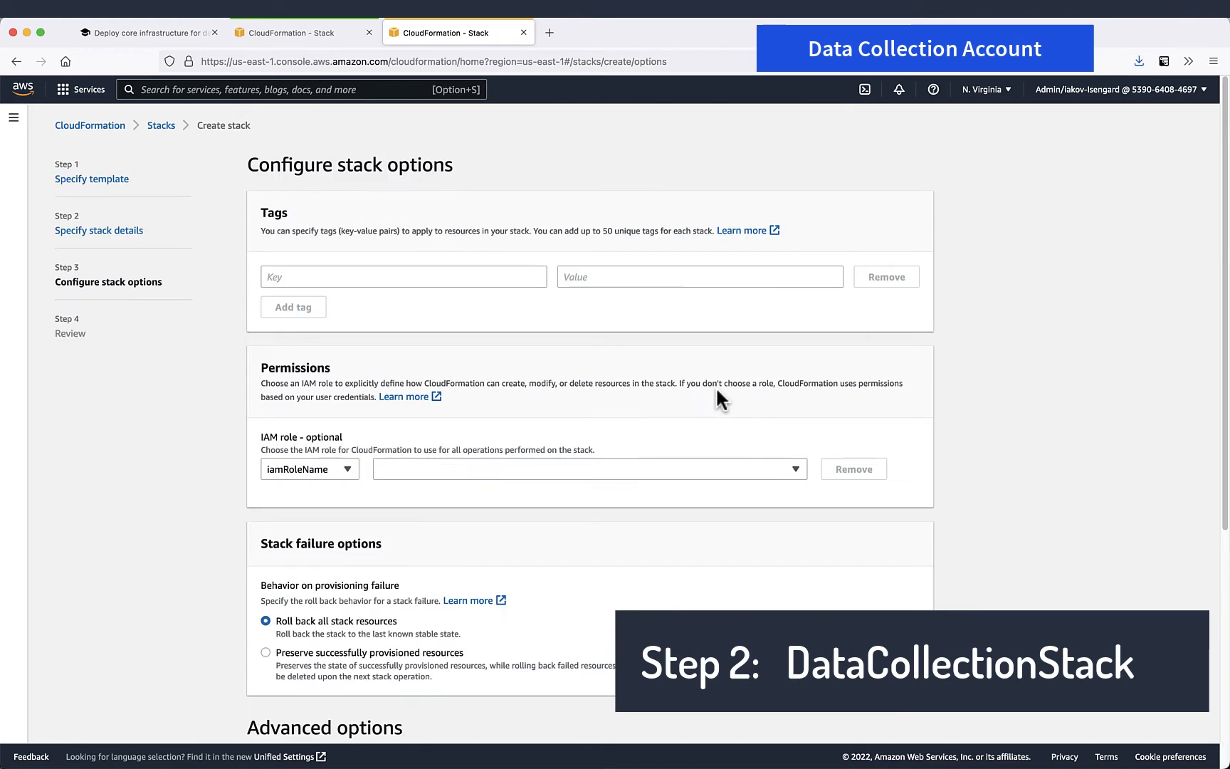
pyautogui.scroll(-3)
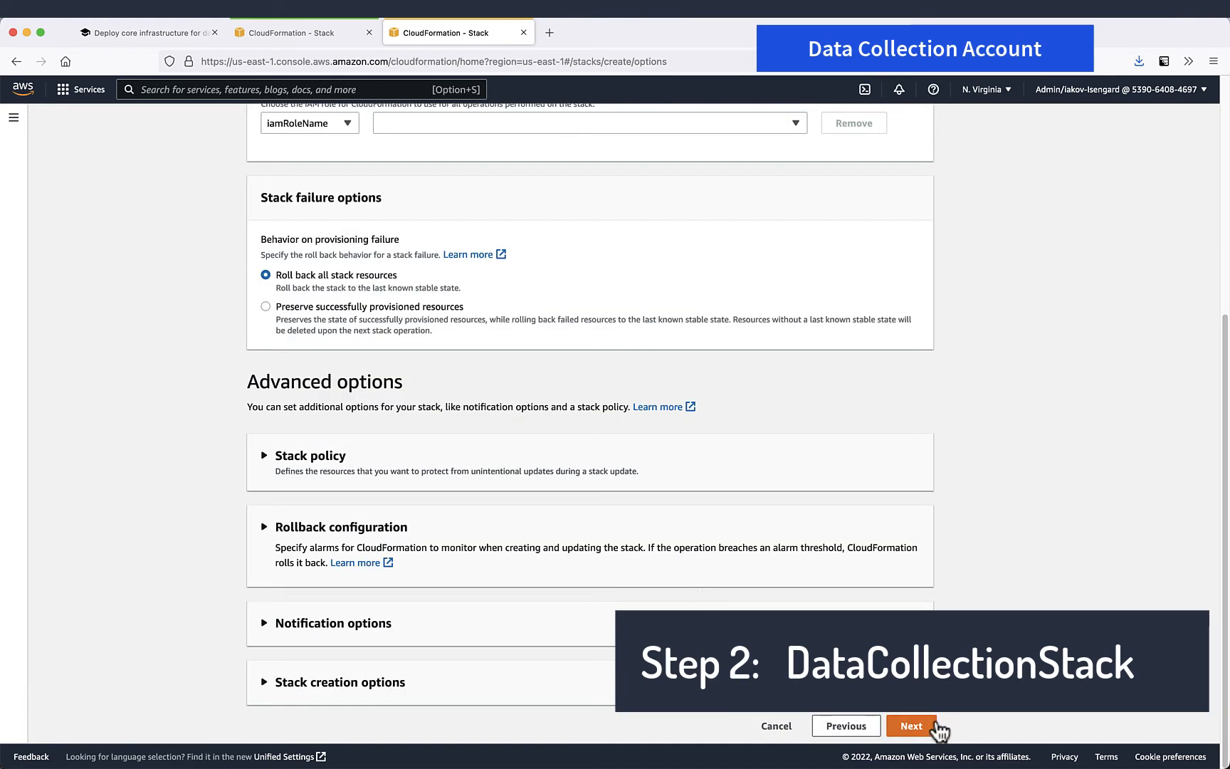
pyautogui.click(911, 725)
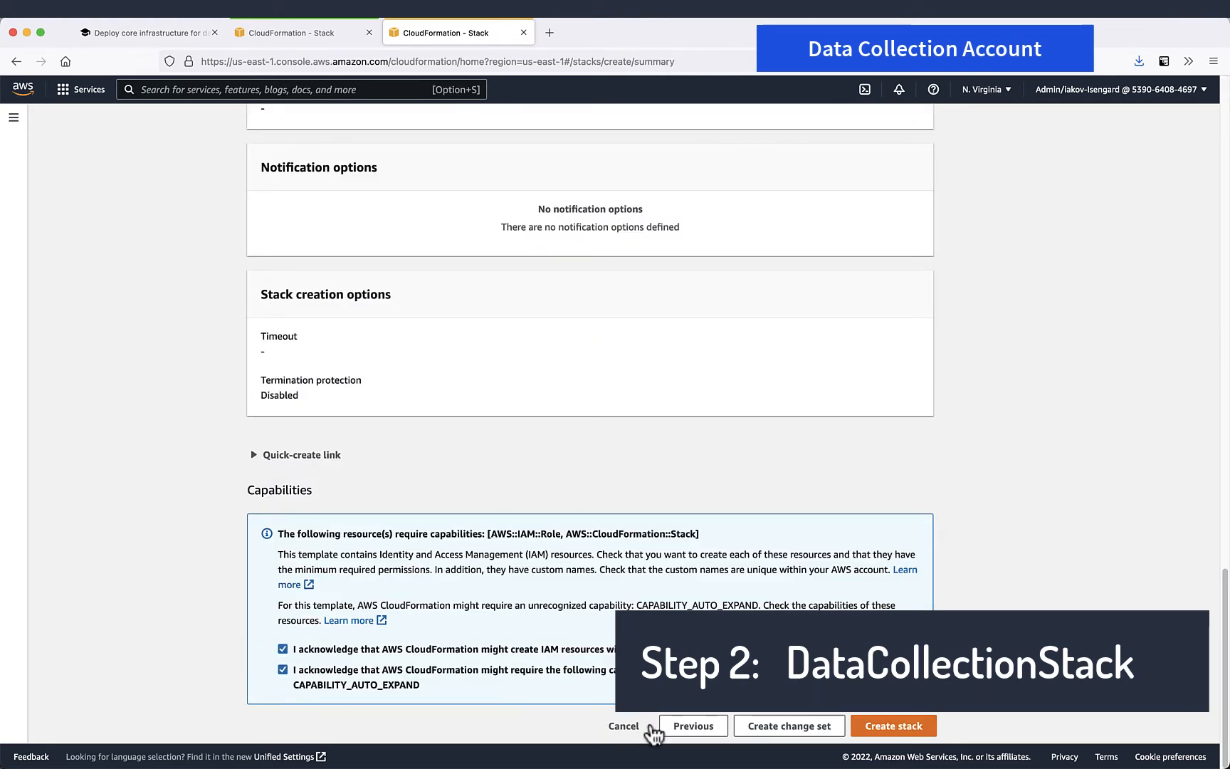
pyautogui.click(892, 725)
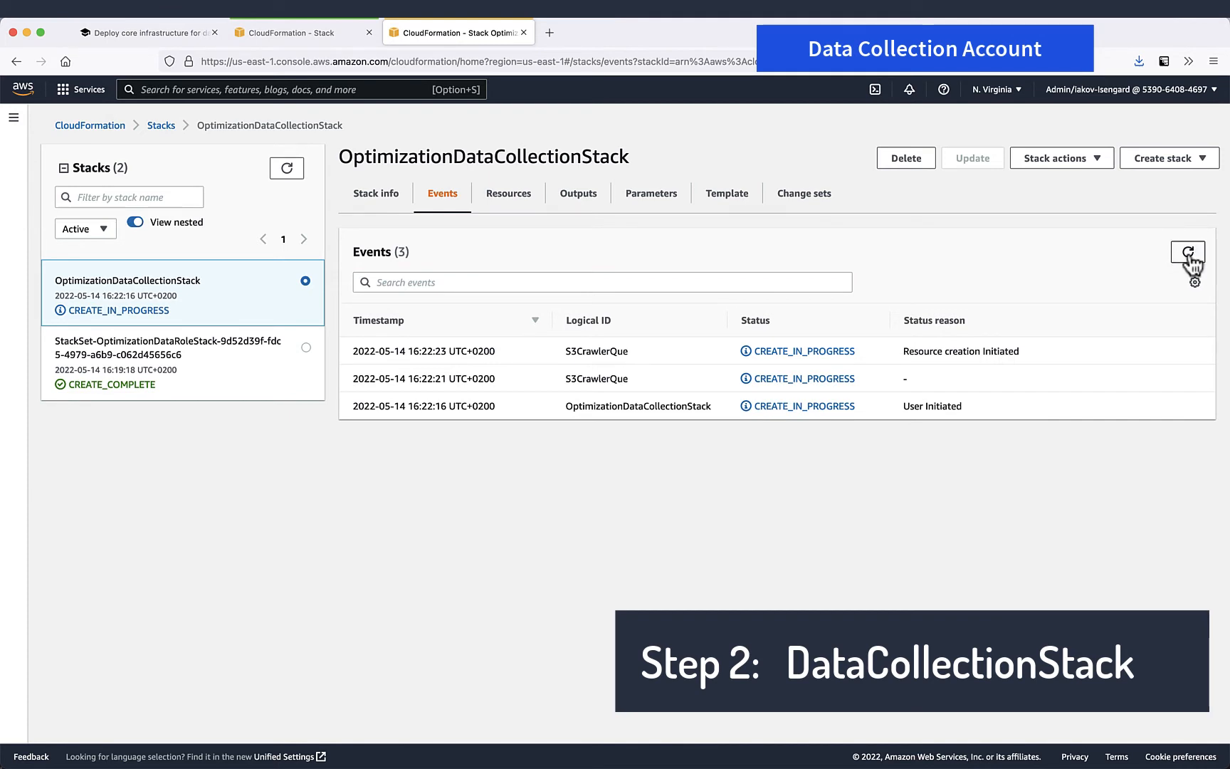
# Step: Refresh the stack's creation events twice as nested module stacks begin creating
pyautogui.click(1189, 260)
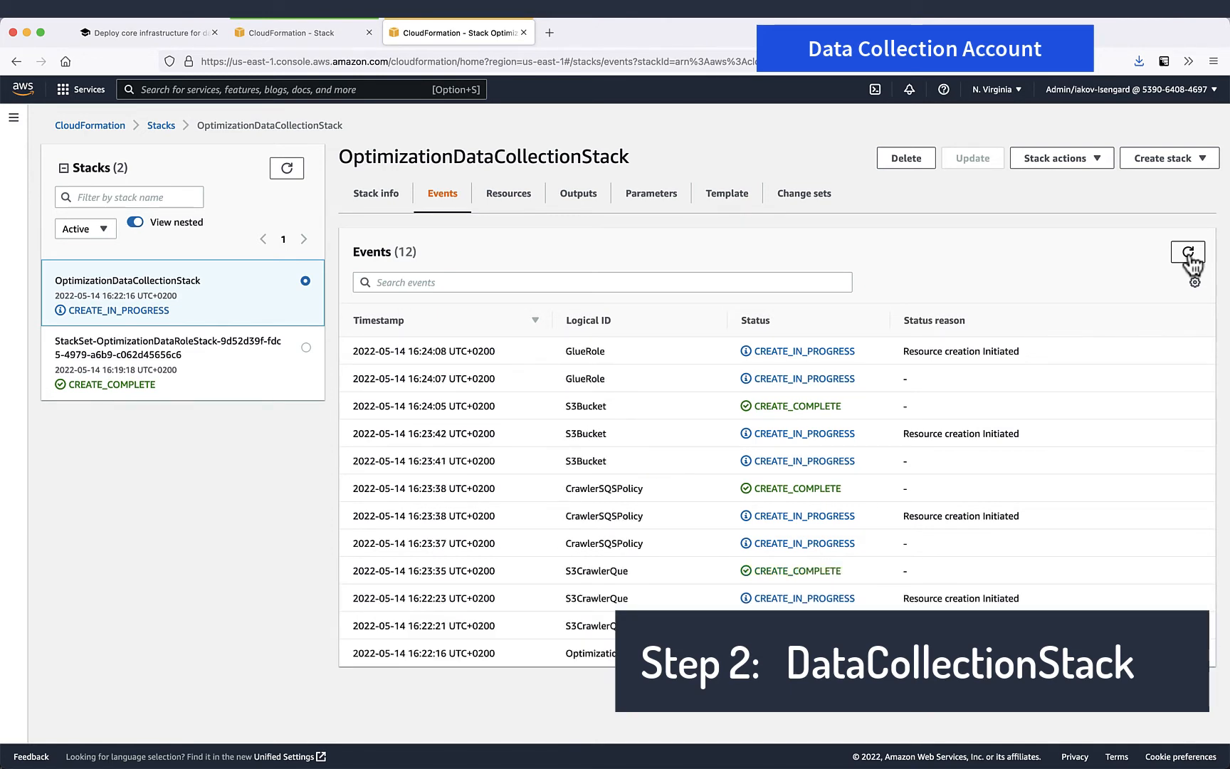
pyautogui.click(1187, 252)
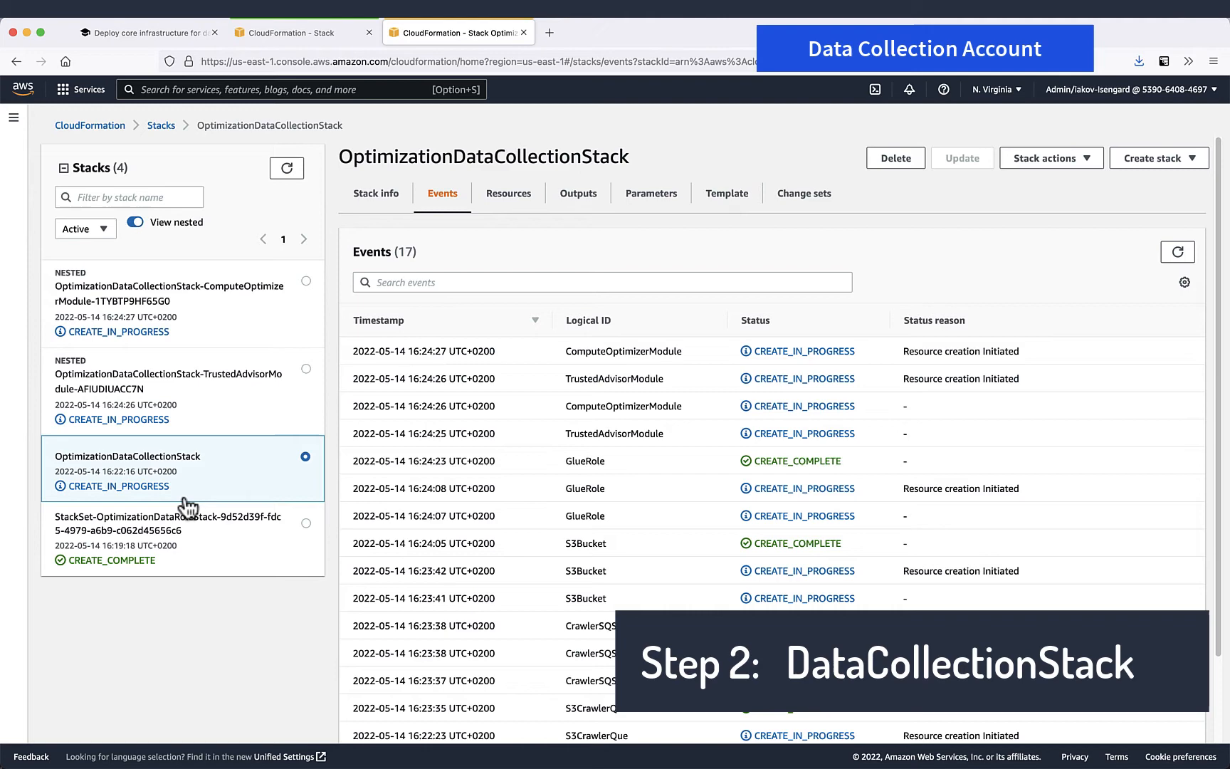
pyautogui.click(13, 117)
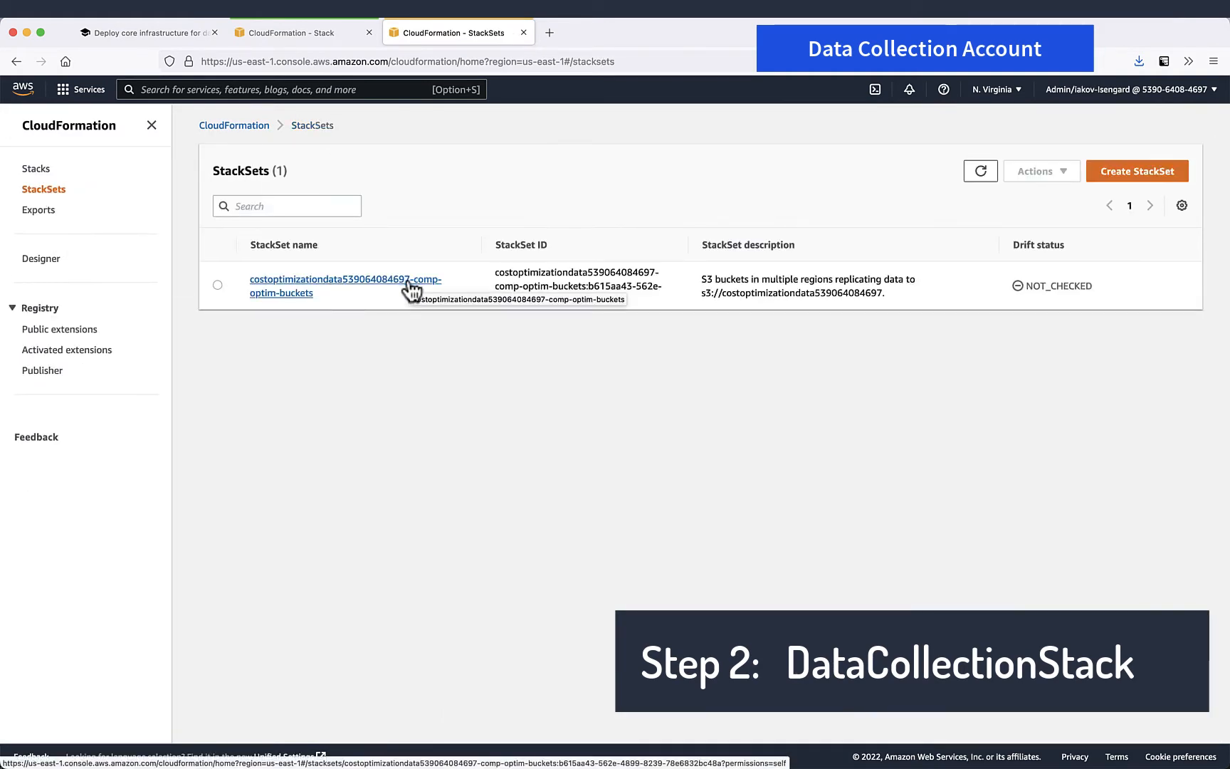
pyautogui.click(345, 279)
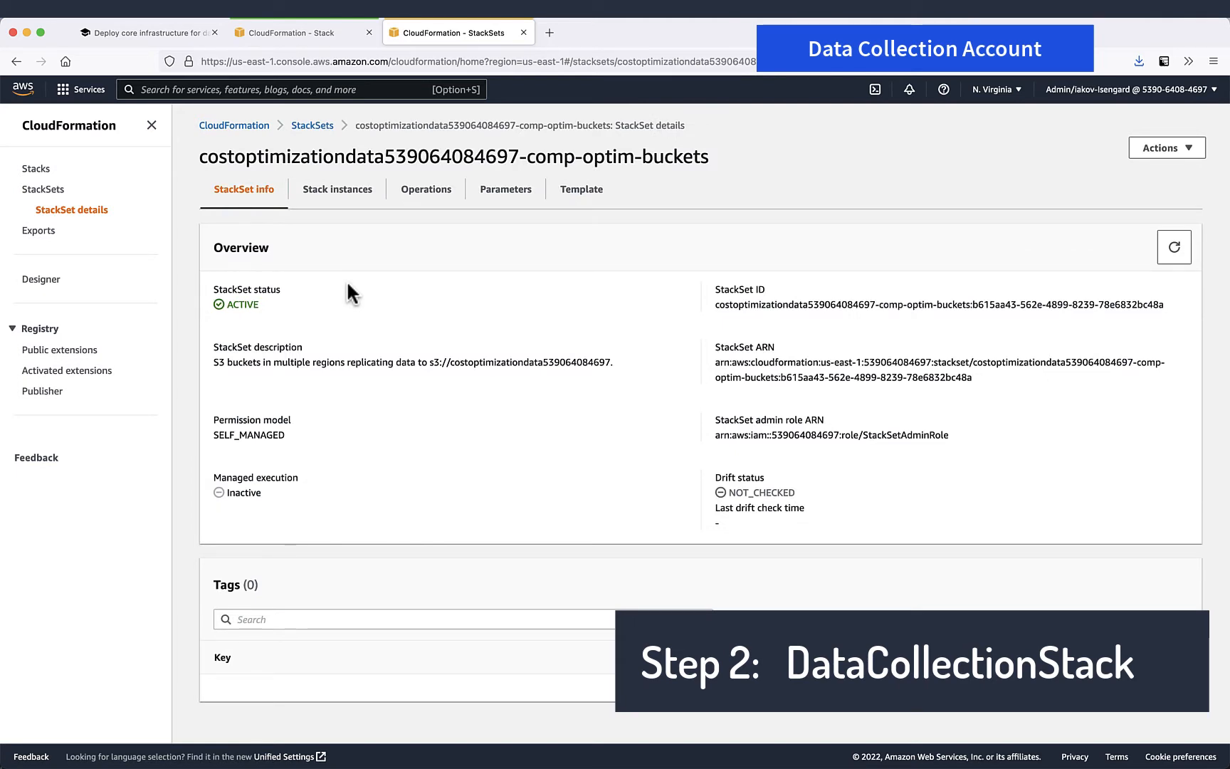
pyautogui.click(337, 189)
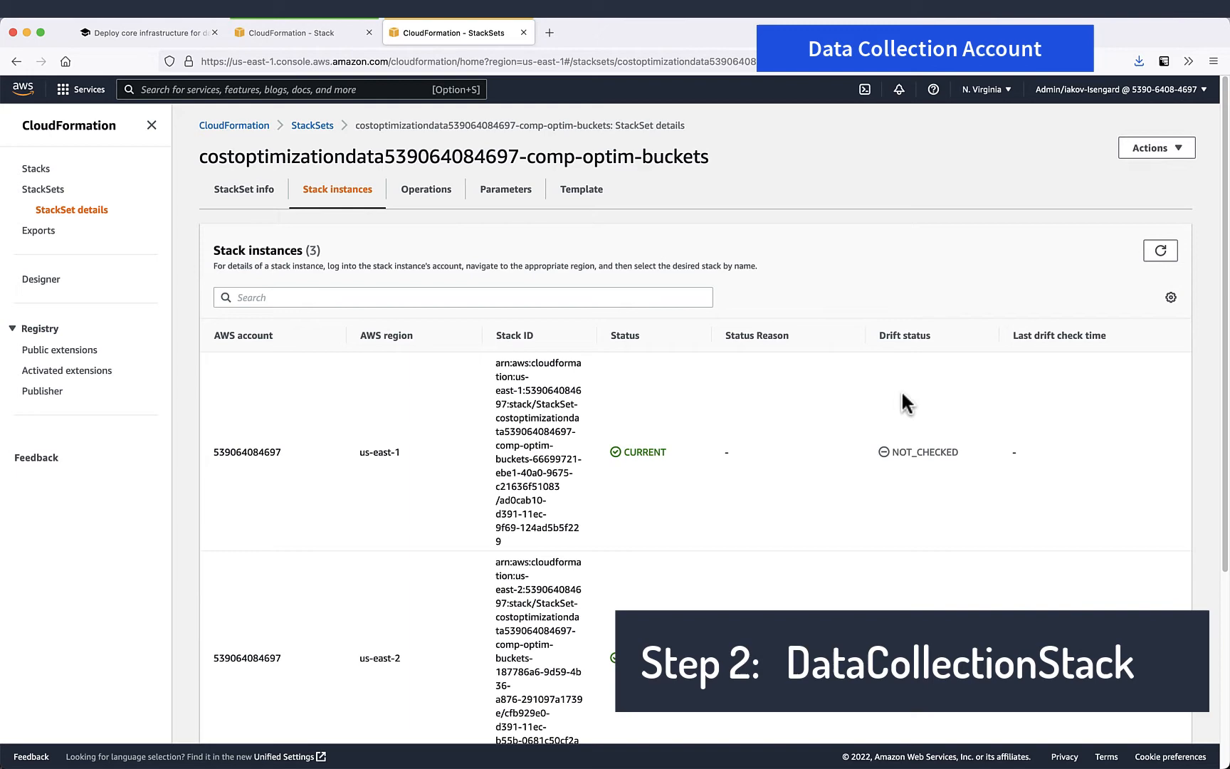
pyautogui.scroll(-3)
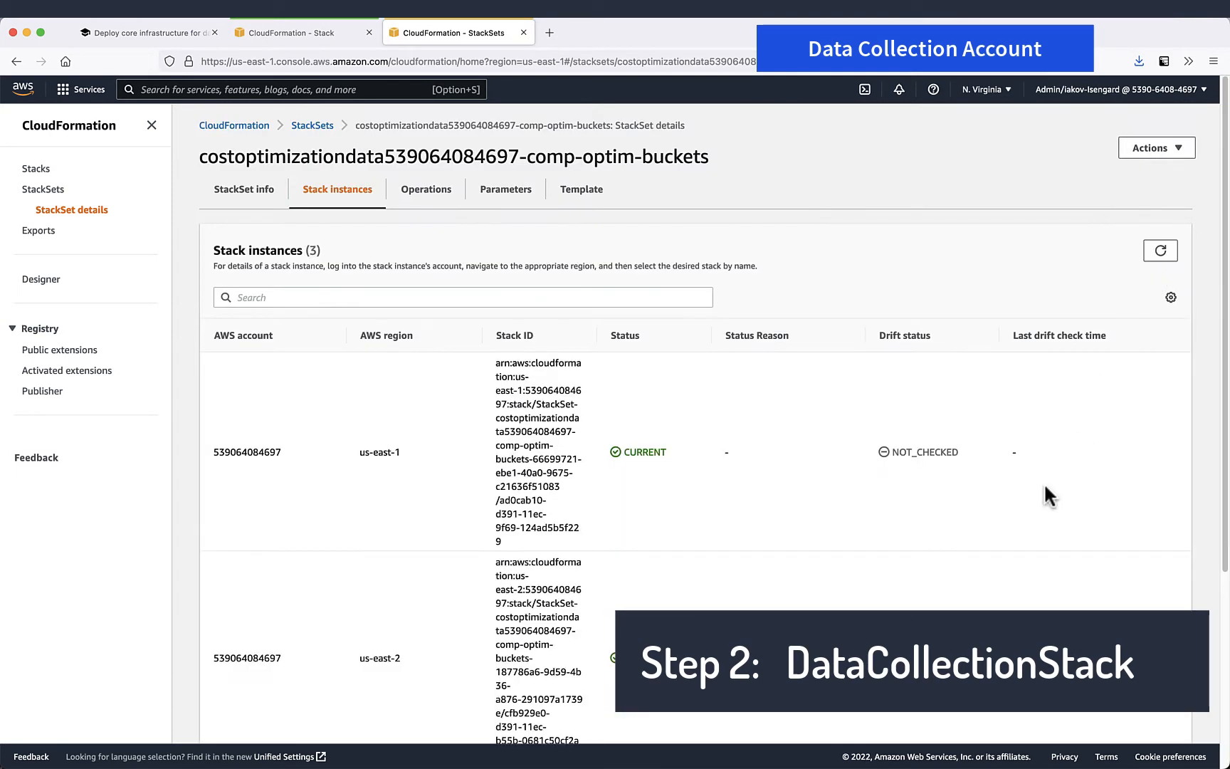
pyautogui.click(44, 189)
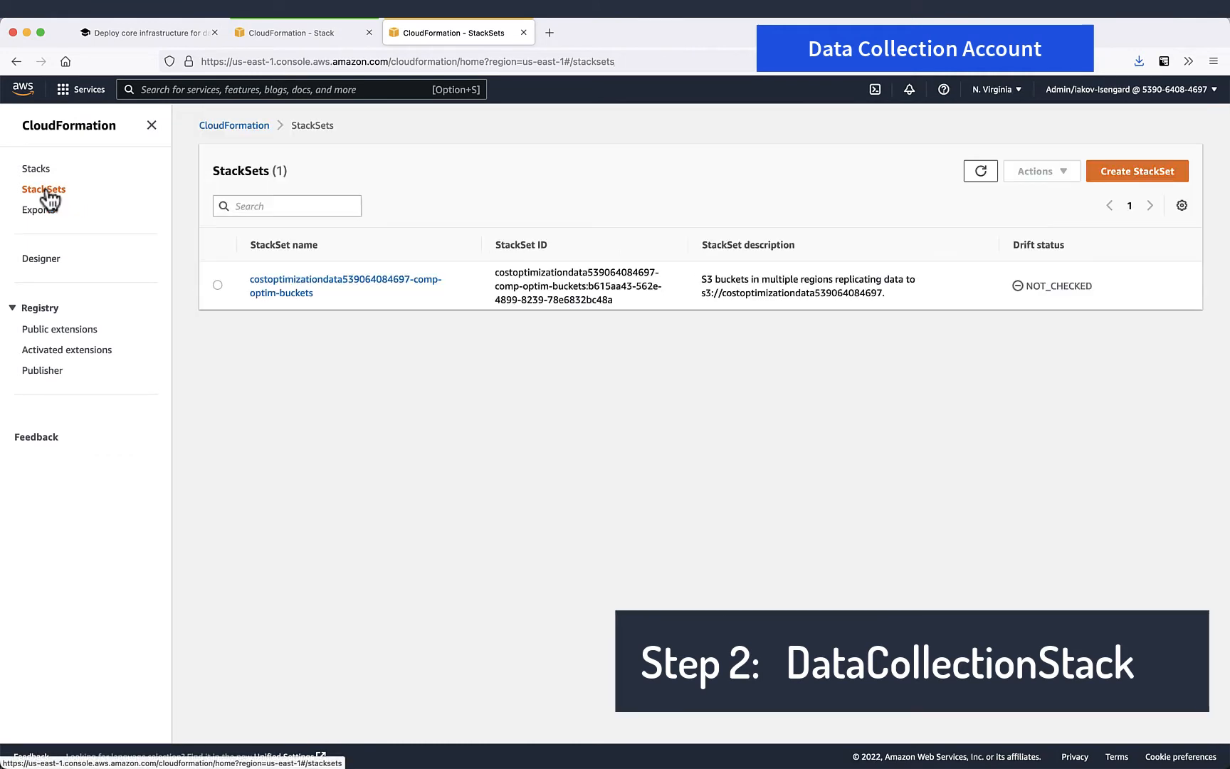
# Step: Refresh the Stacks list until nested stacks show CREATE_COMPLETE, then open OptimizationDataCollectionStack
pyautogui.click(35, 169)
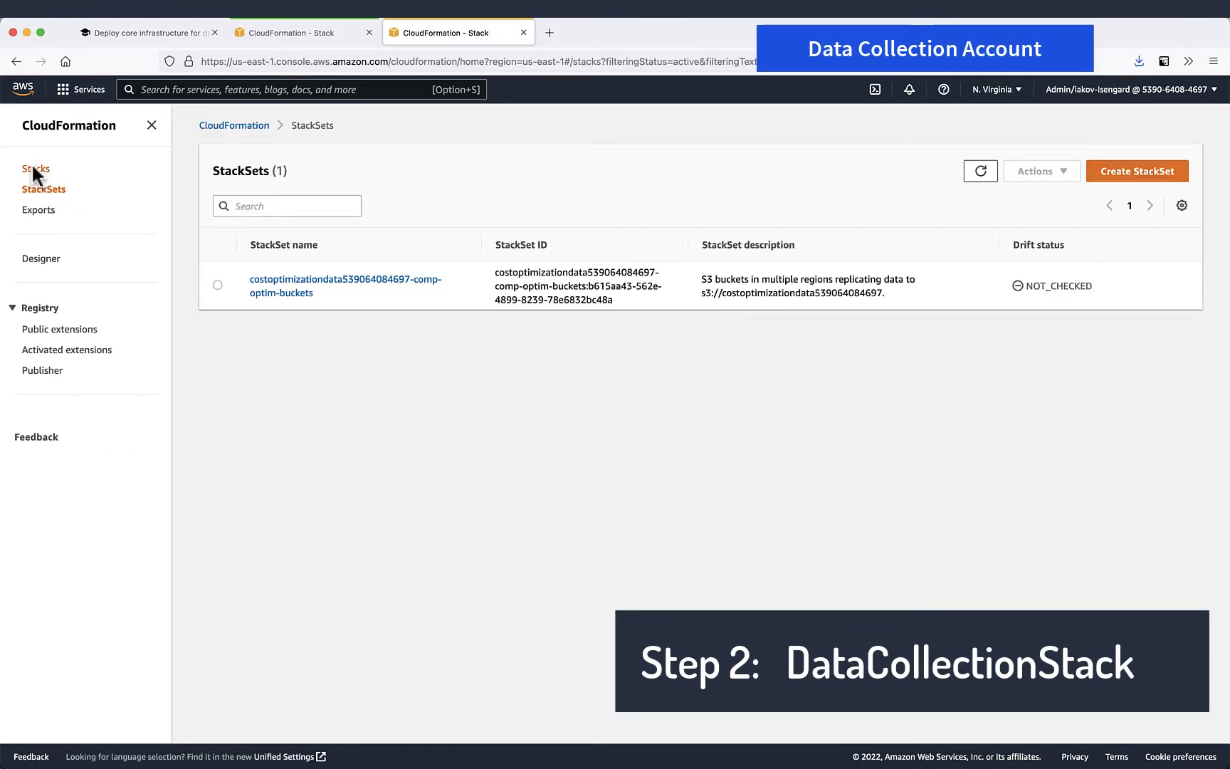
pyautogui.click(36, 168)
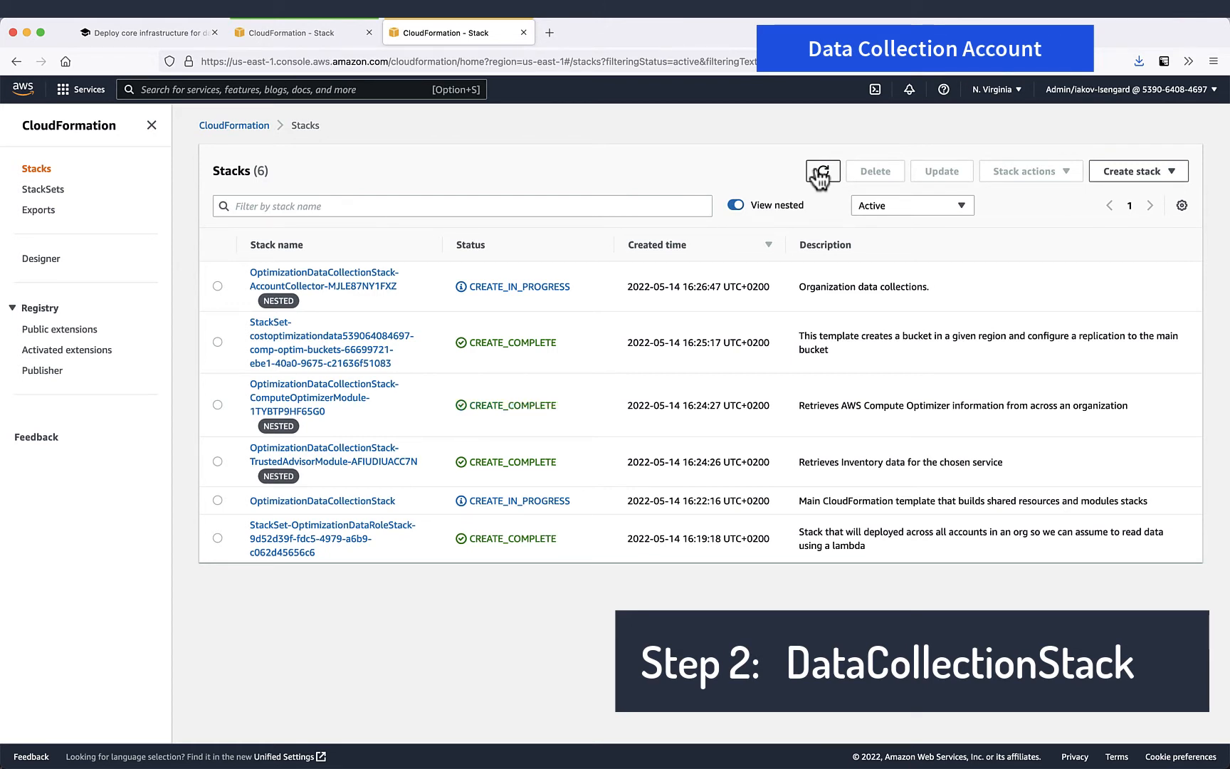
pyautogui.click(822, 171)
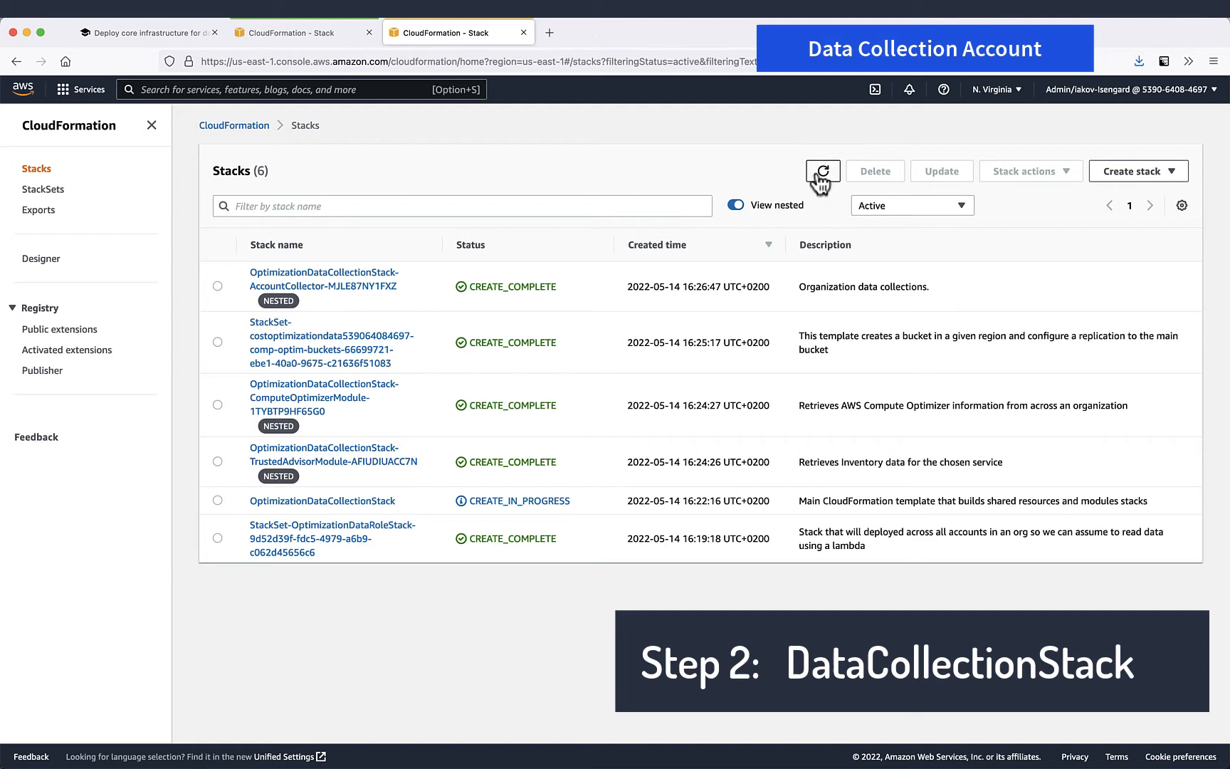
pyautogui.click(822, 171)
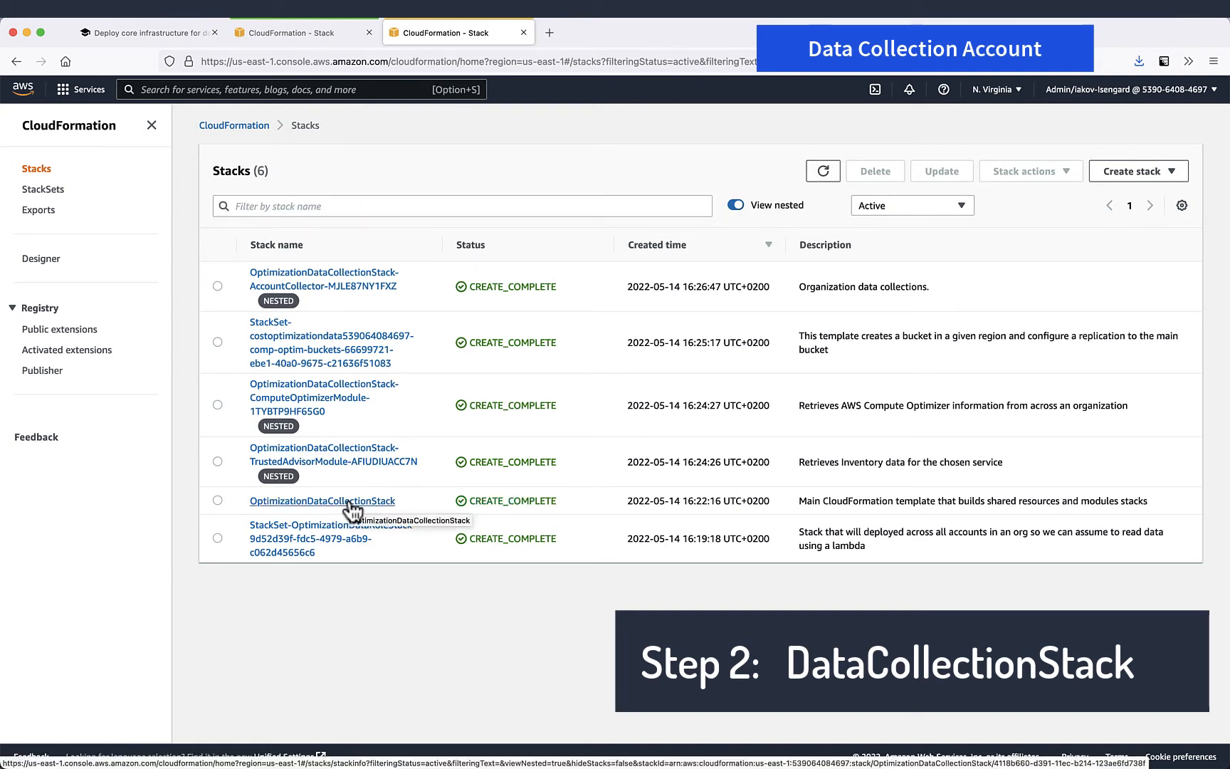
pyautogui.click(321, 500)
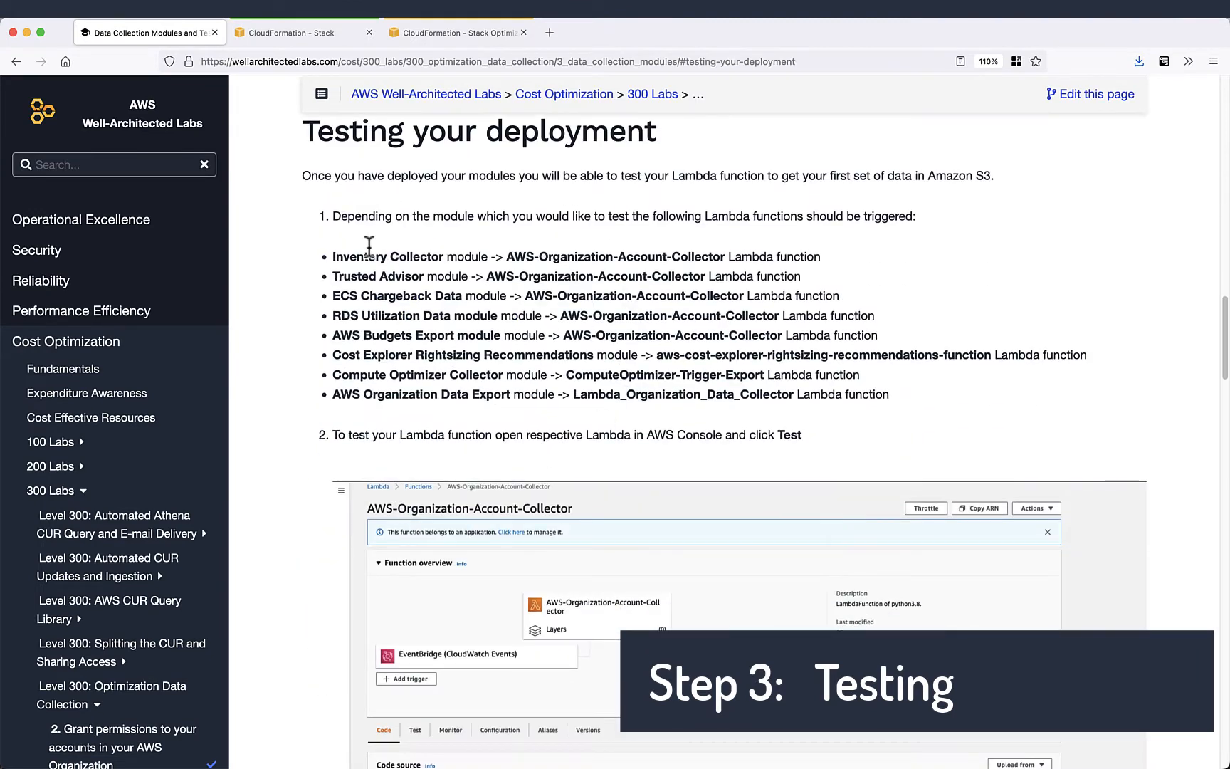
# Step: Select the AWS-Organization-Account-Collector function name in the lab and return to the console
pyautogui.doubleClick(595, 276)
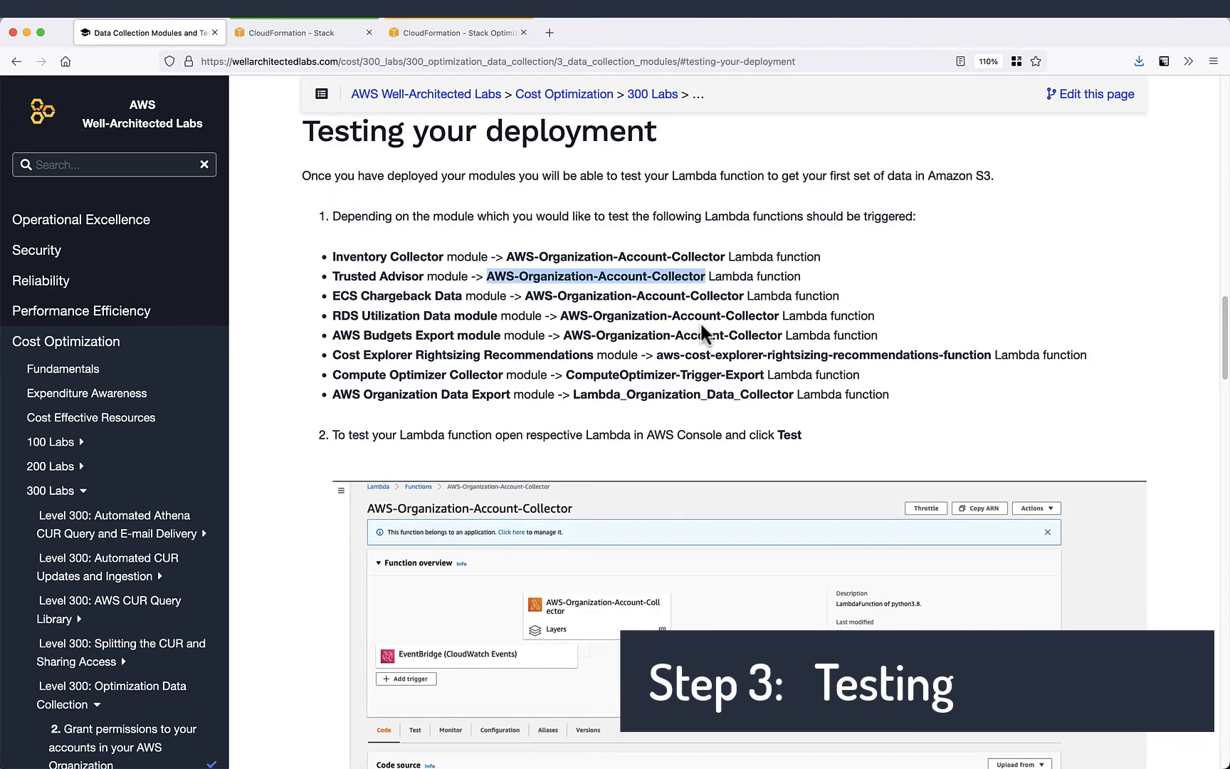
pyautogui.click(457, 32)
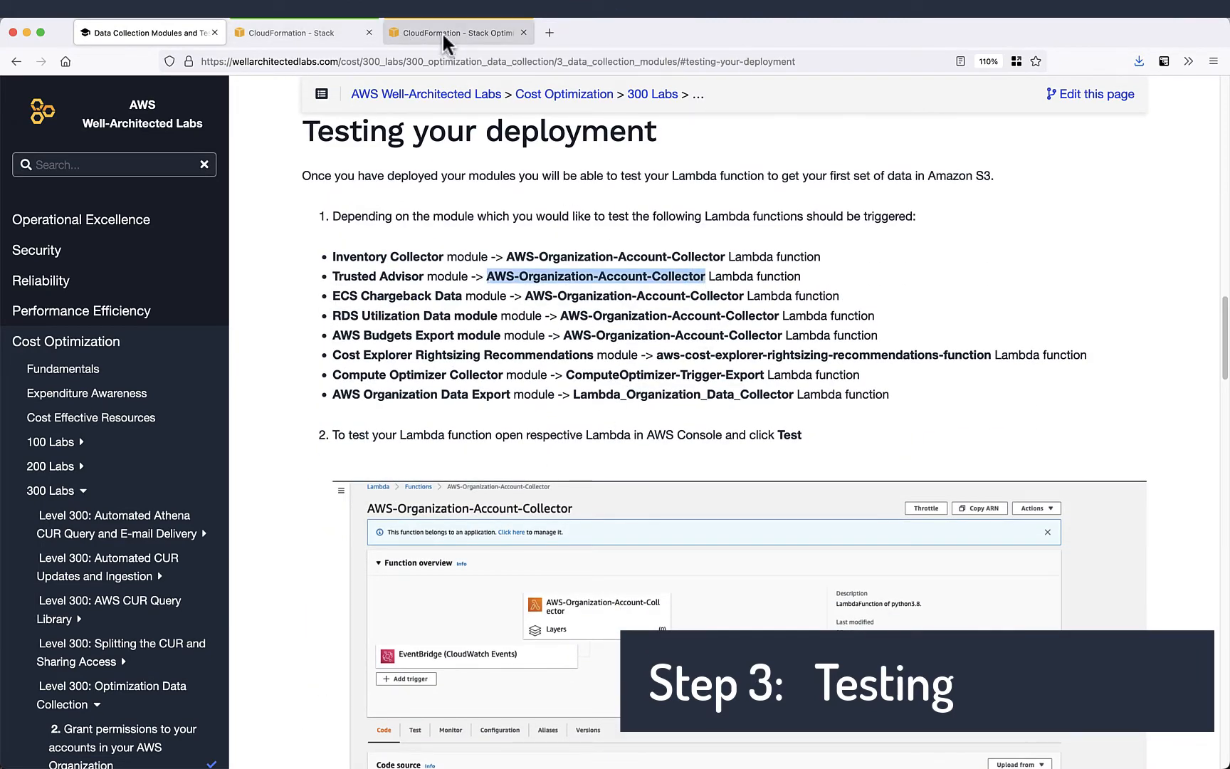
# Step: Run a Lambda test of AWS-Organization-Account-Collector, then go back to the functions list
pyautogui.click(457, 32)
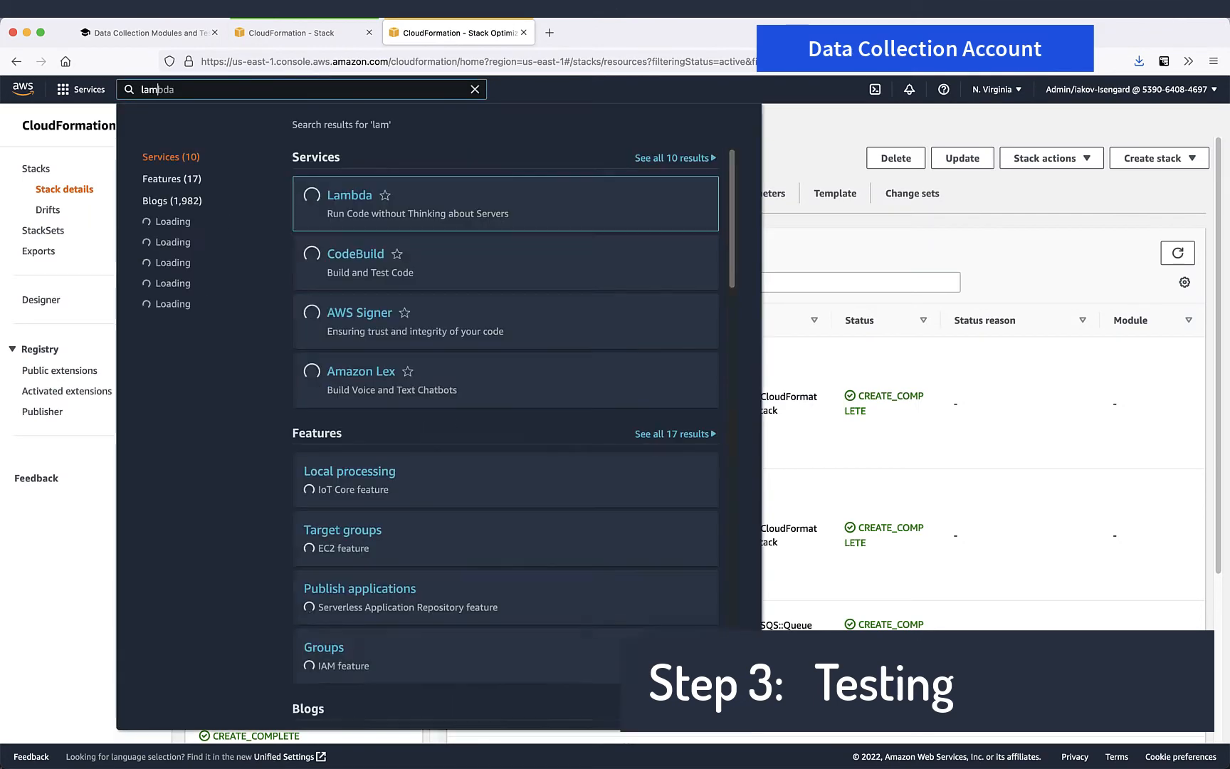
pyautogui.click(350, 194)
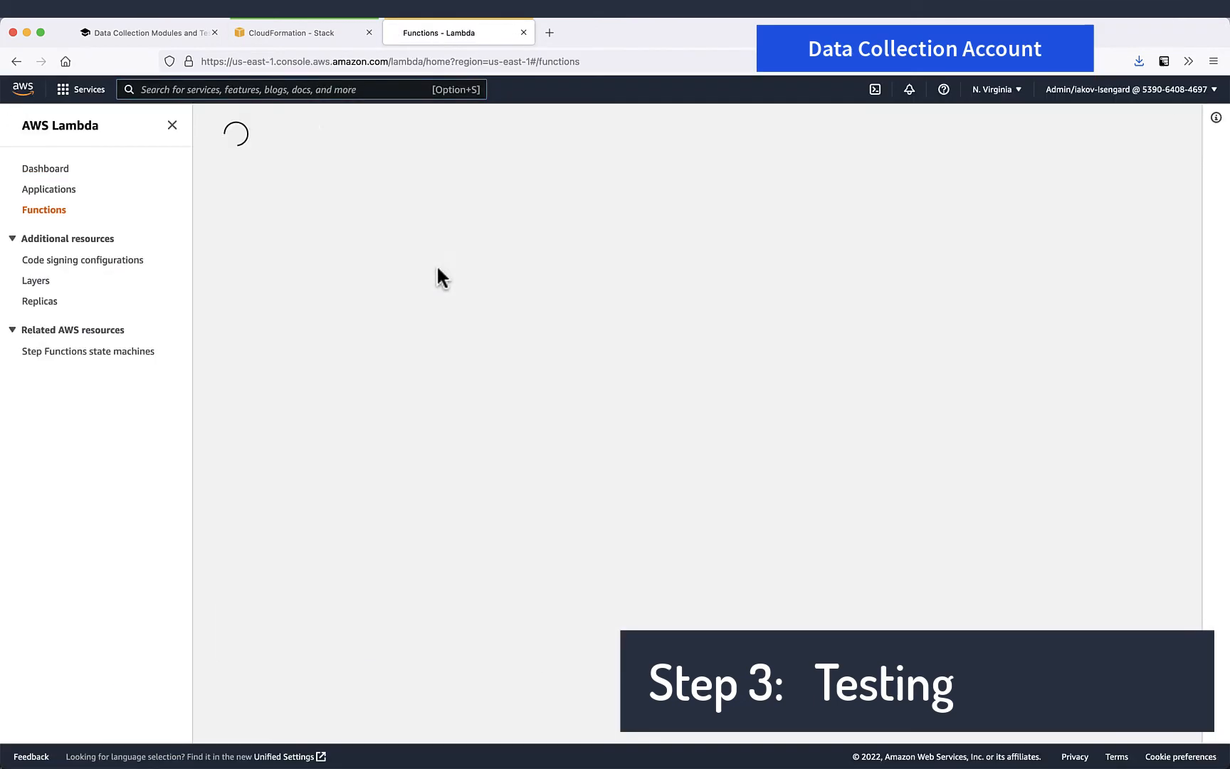
pyautogui.click(351, 287)
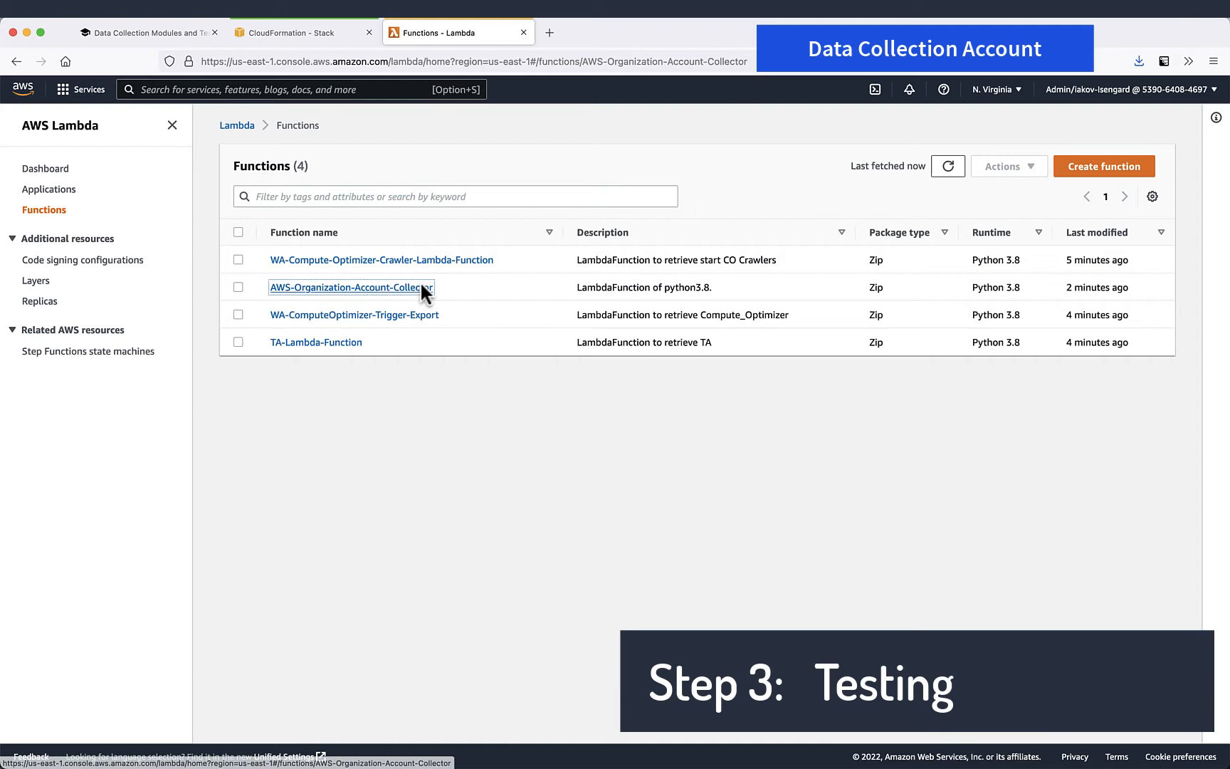
pyautogui.click(351, 287)
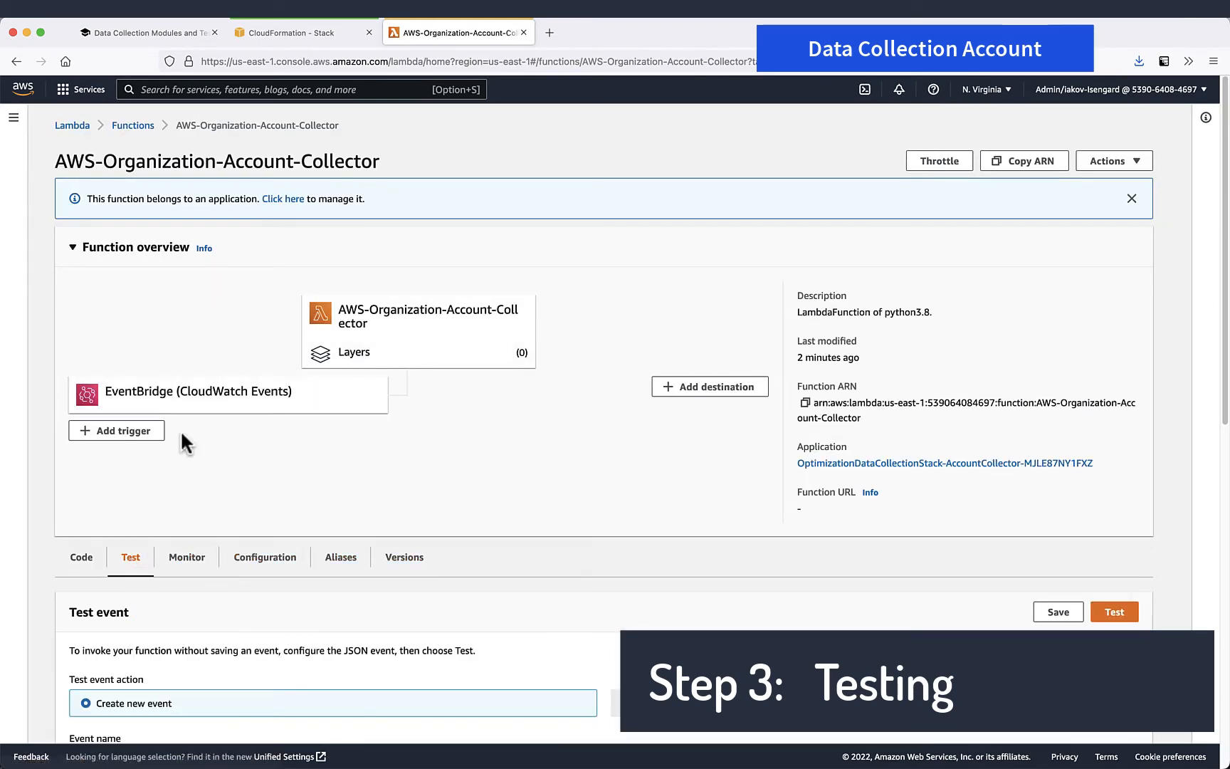
pyautogui.scroll(-3)
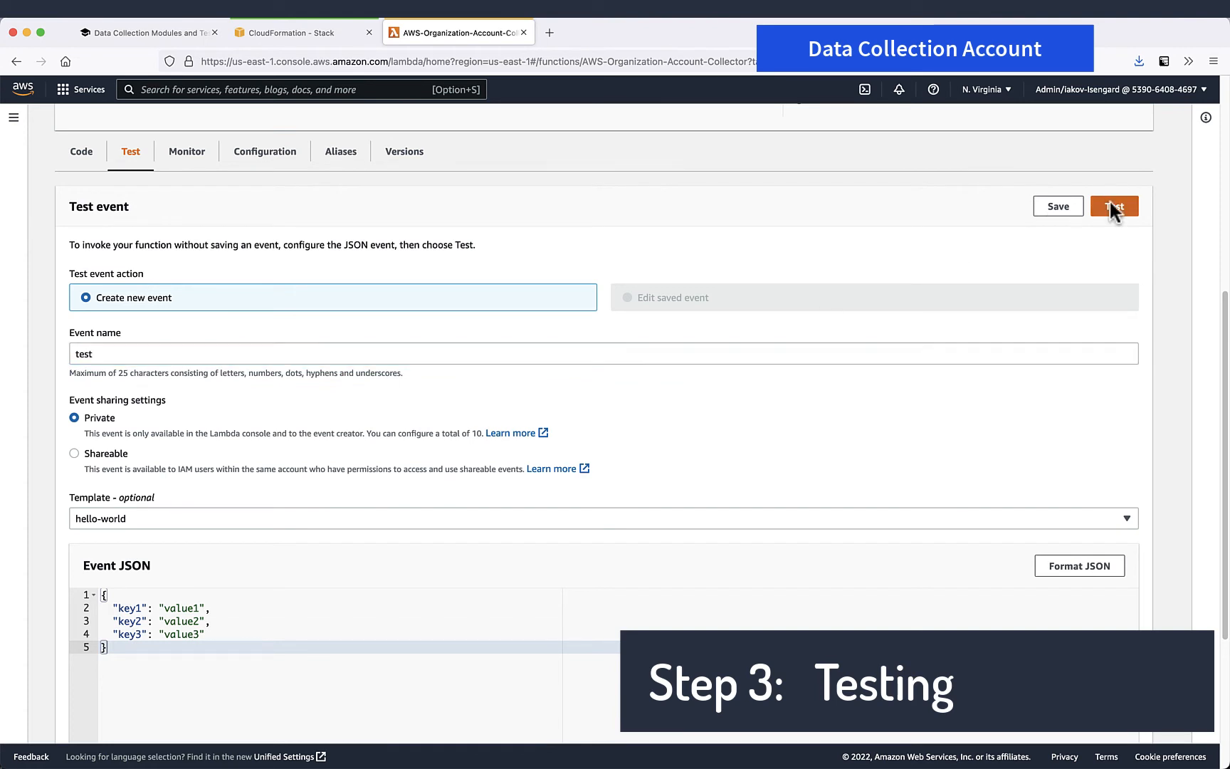
pyautogui.click(1113, 206)
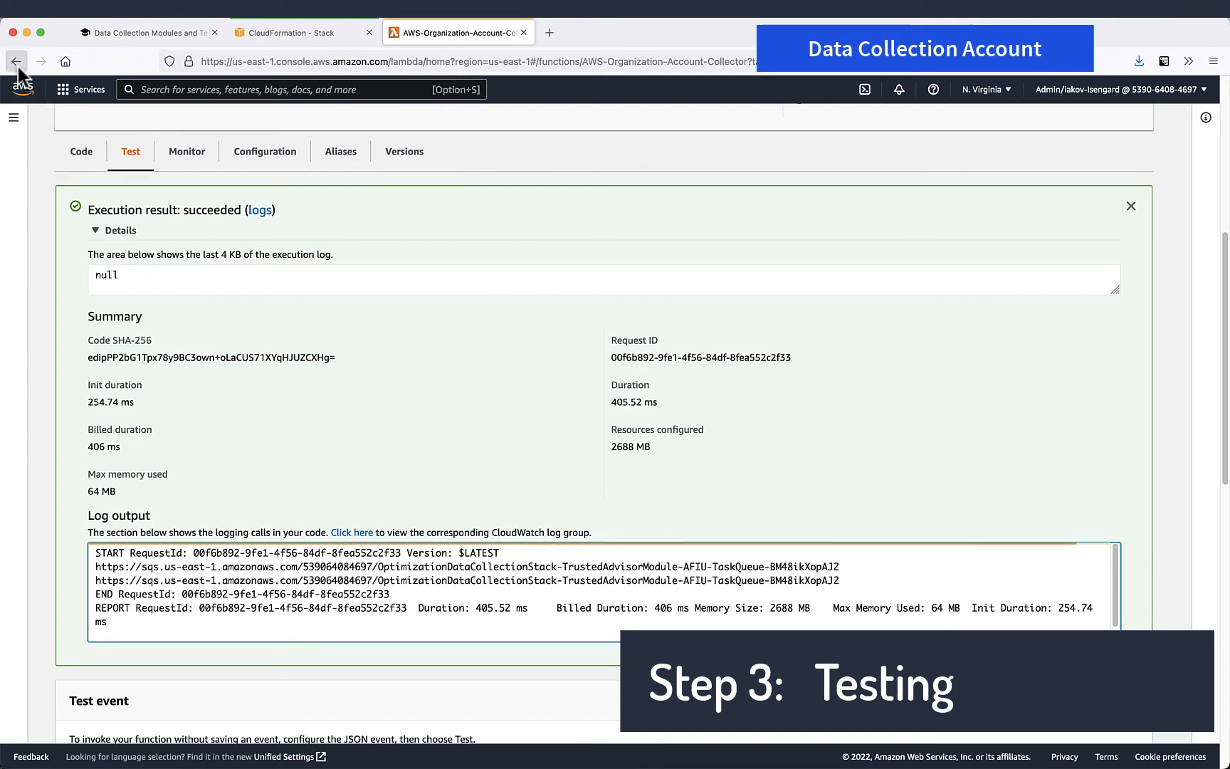
pyautogui.click(16, 62)
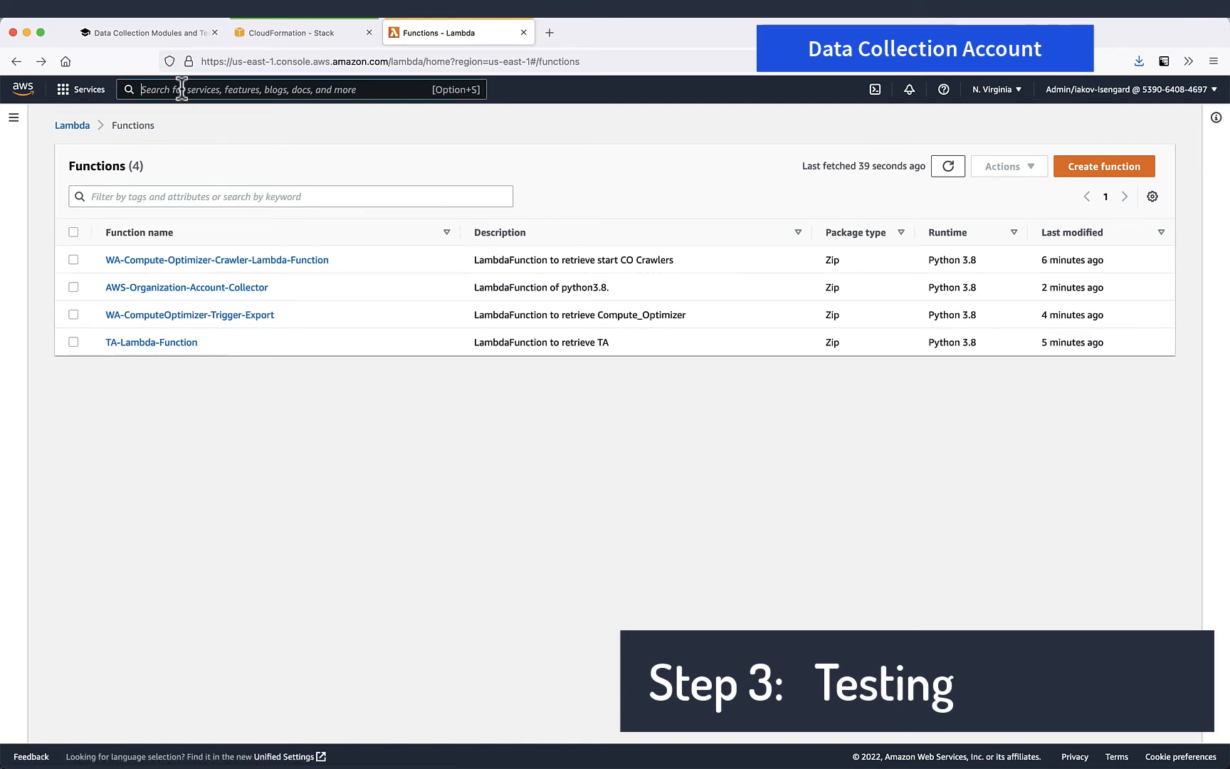
pyautogui.write('s3')
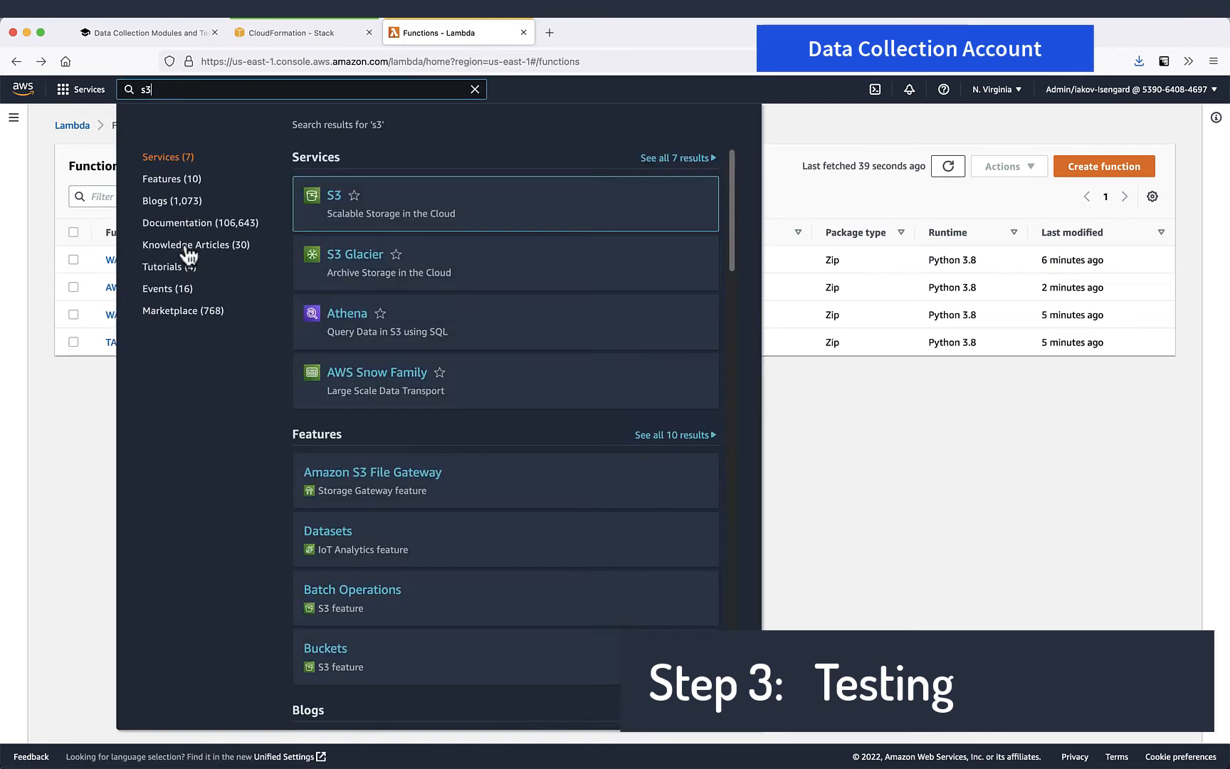
pyautogui.click(333, 195)
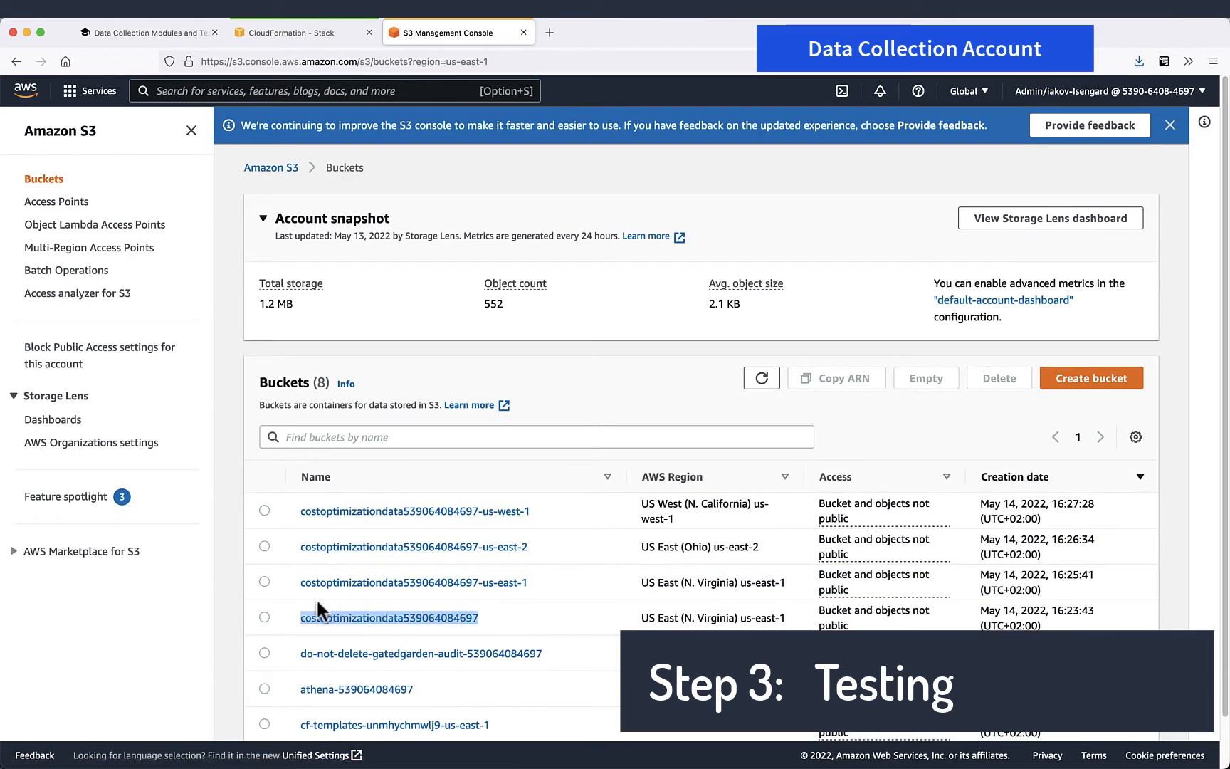
pyautogui.click(390, 617)
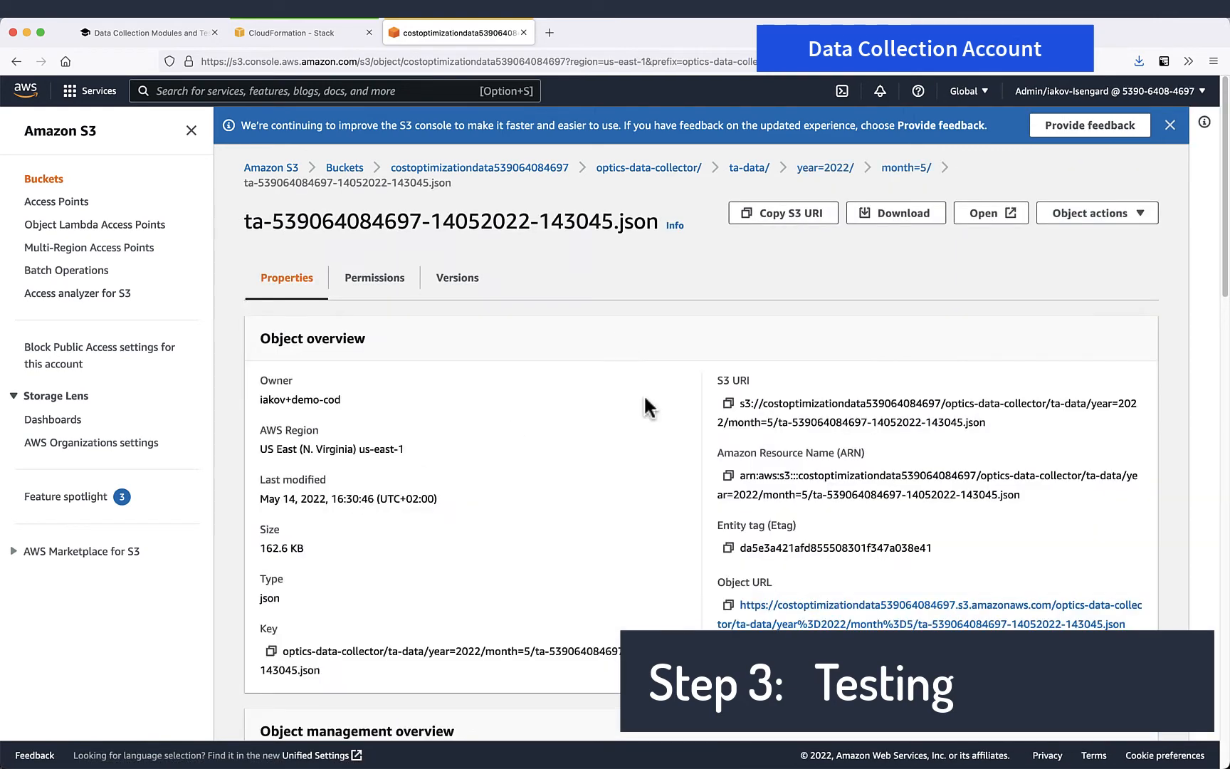
pyautogui.click(16, 61)
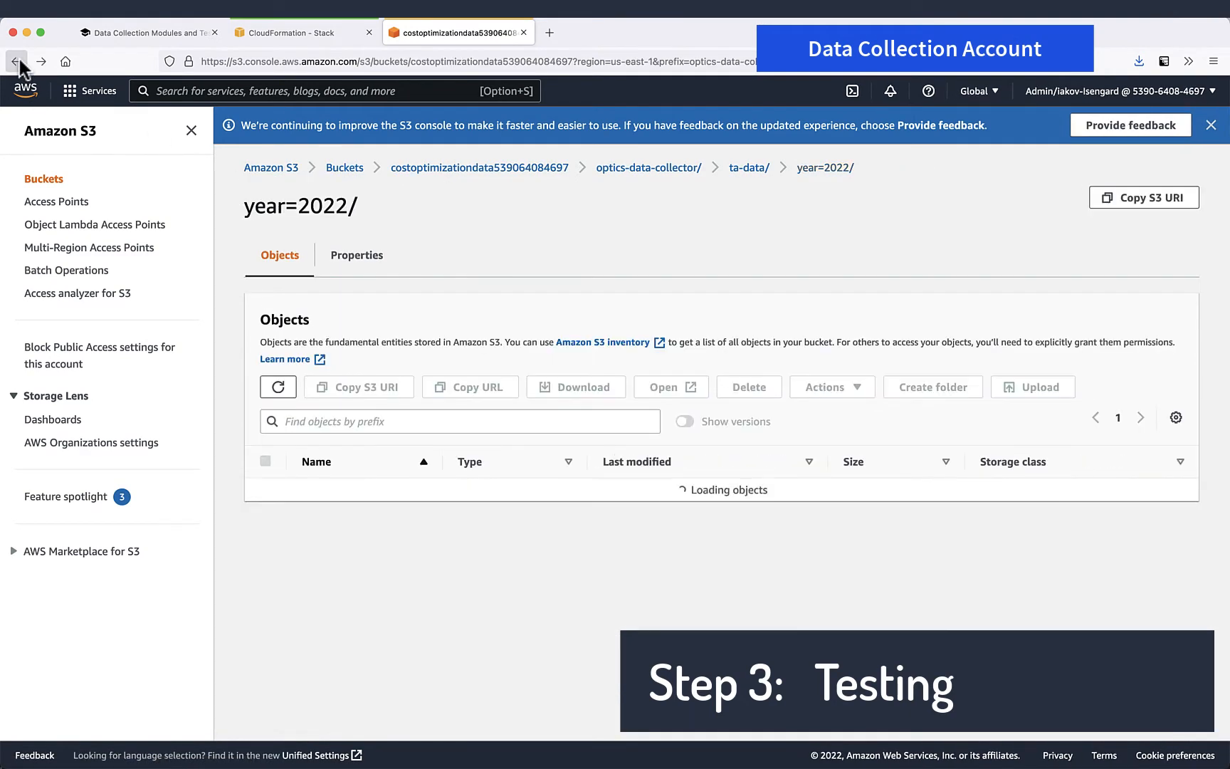
pyautogui.click(16, 61)
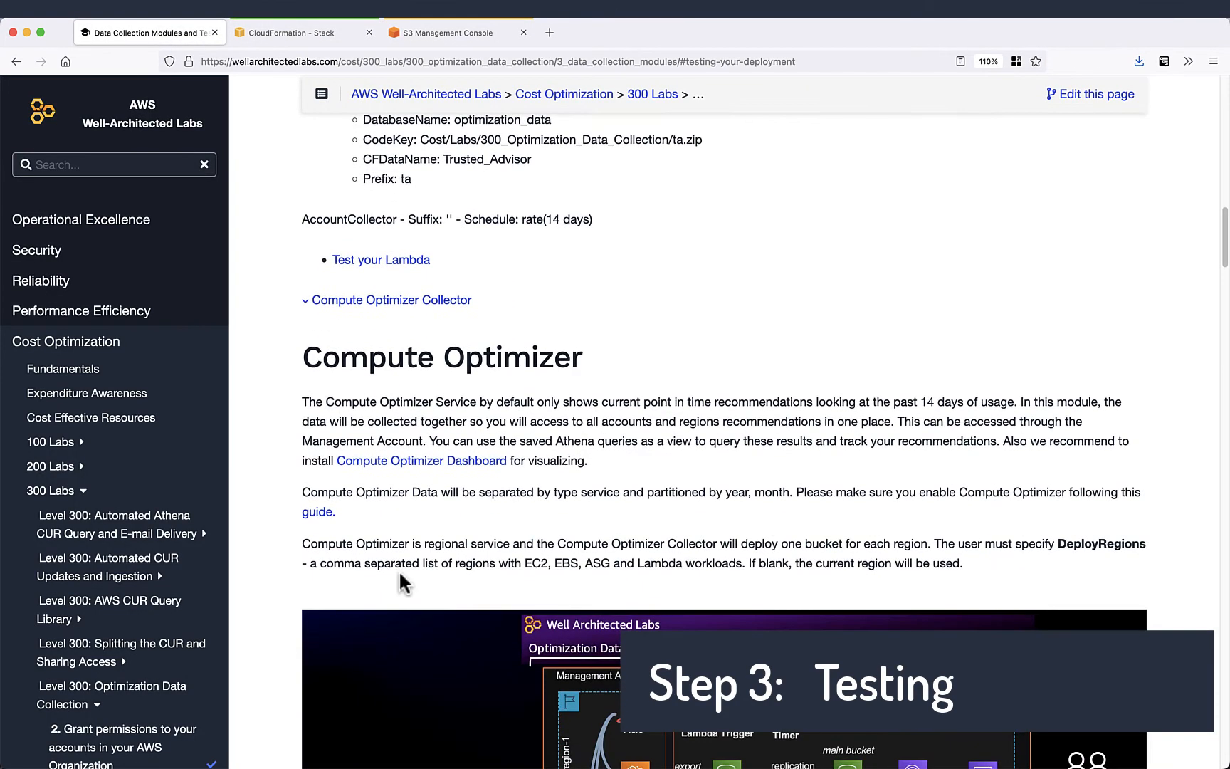
# Step: Scroll to Compute Optimizer's Testing your deployment and select the ComputeOptimizer-Trigger-Export name
pyautogui.scroll(-3)
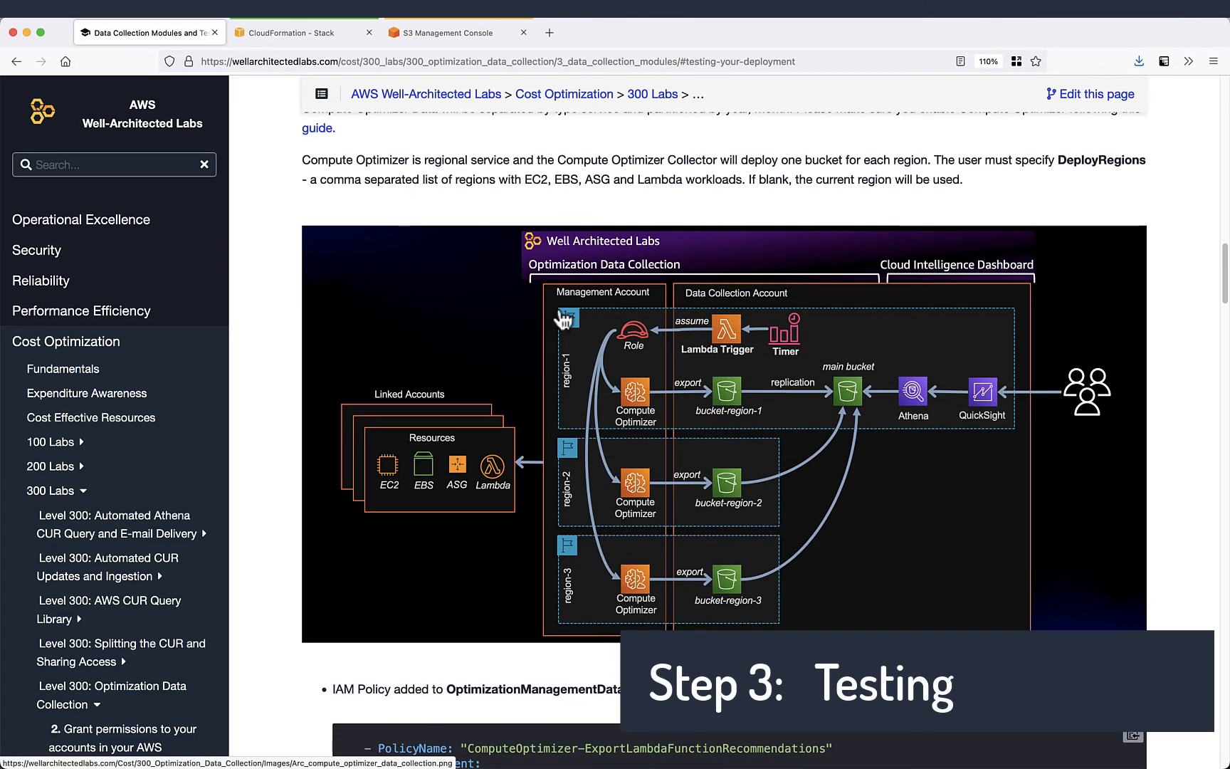
pyautogui.scroll(-3)
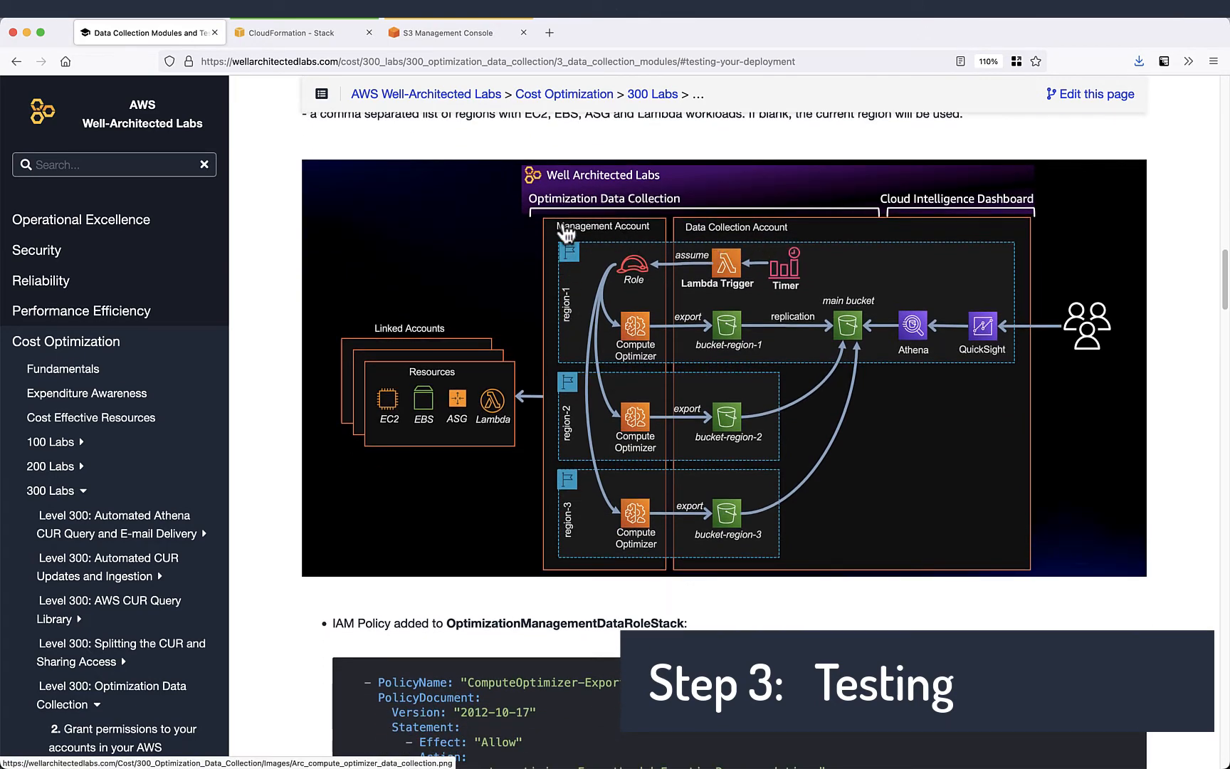
pyautogui.moveTo(613, 356)
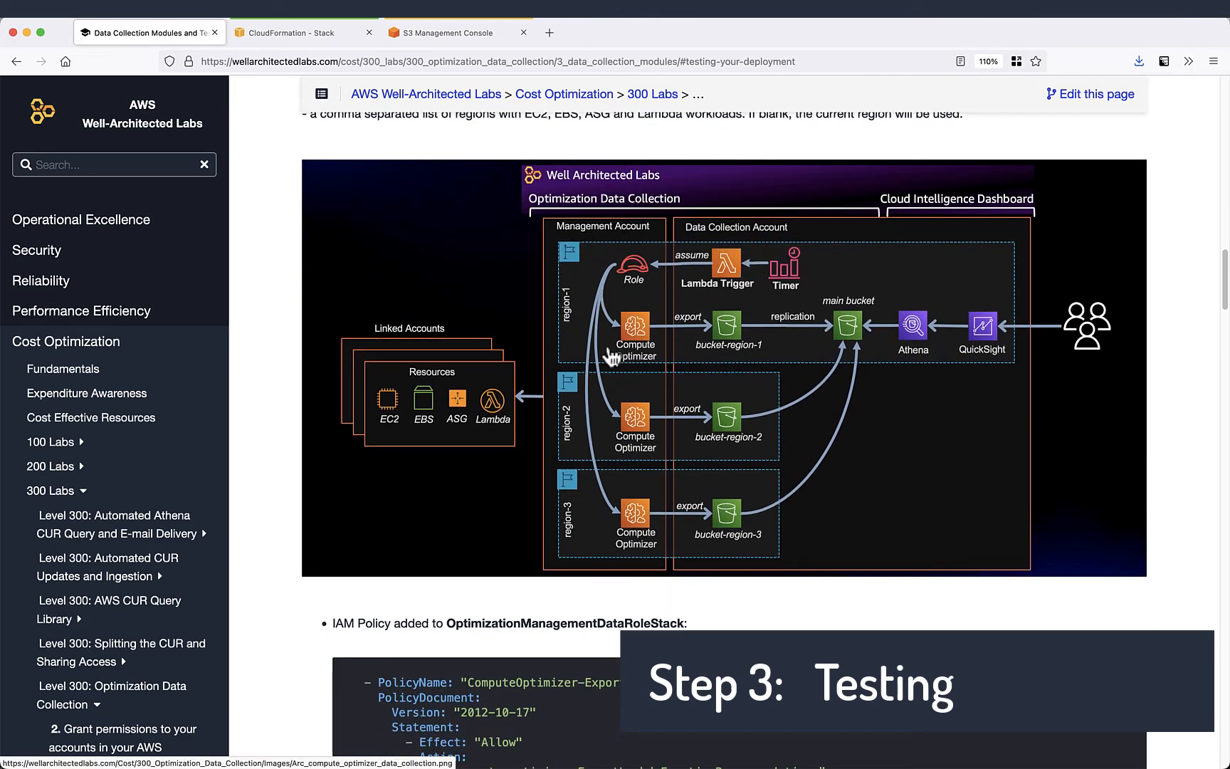
pyautogui.moveTo(811, 486)
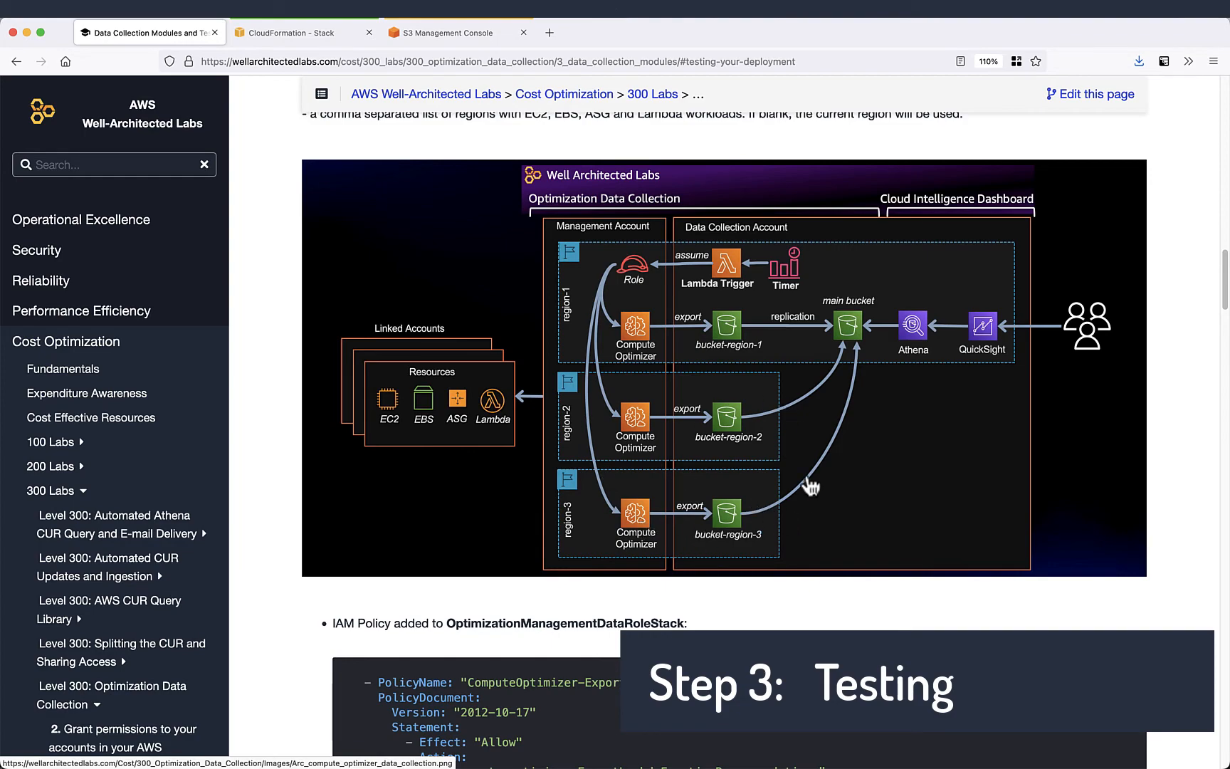
pyautogui.scroll(-3)
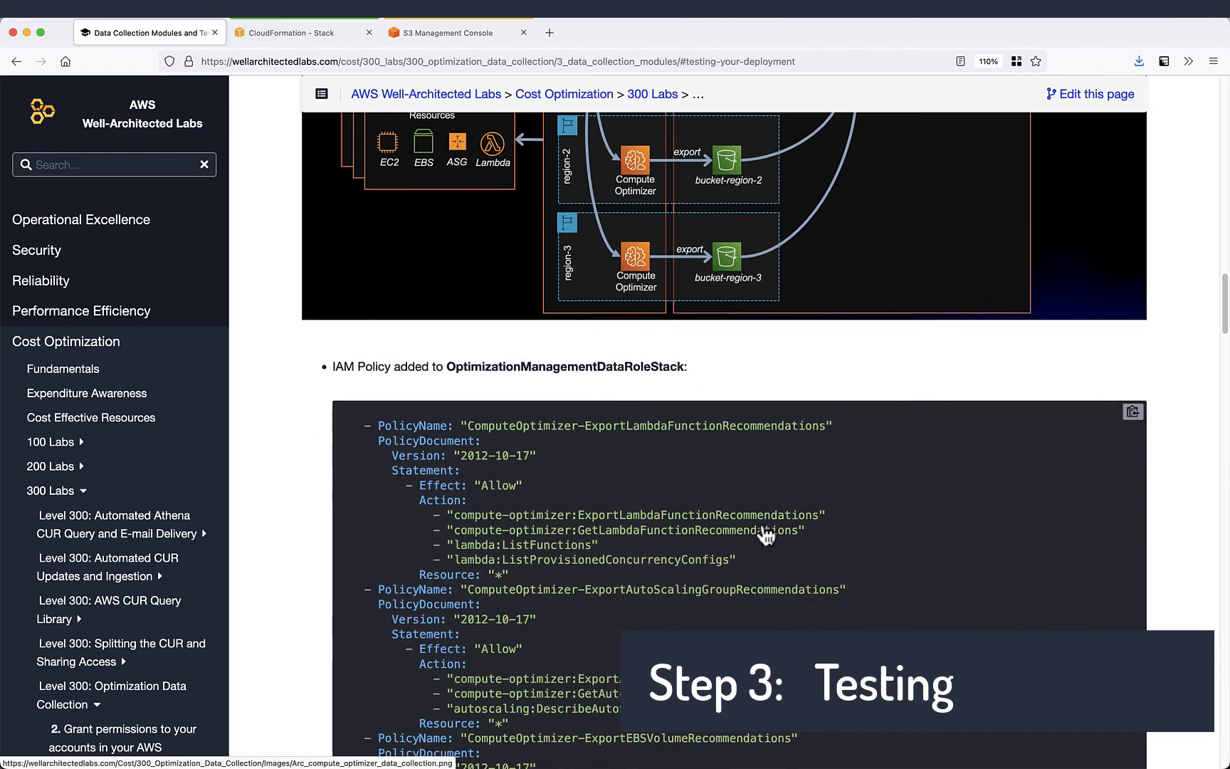
pyautogui.scroll(-3)
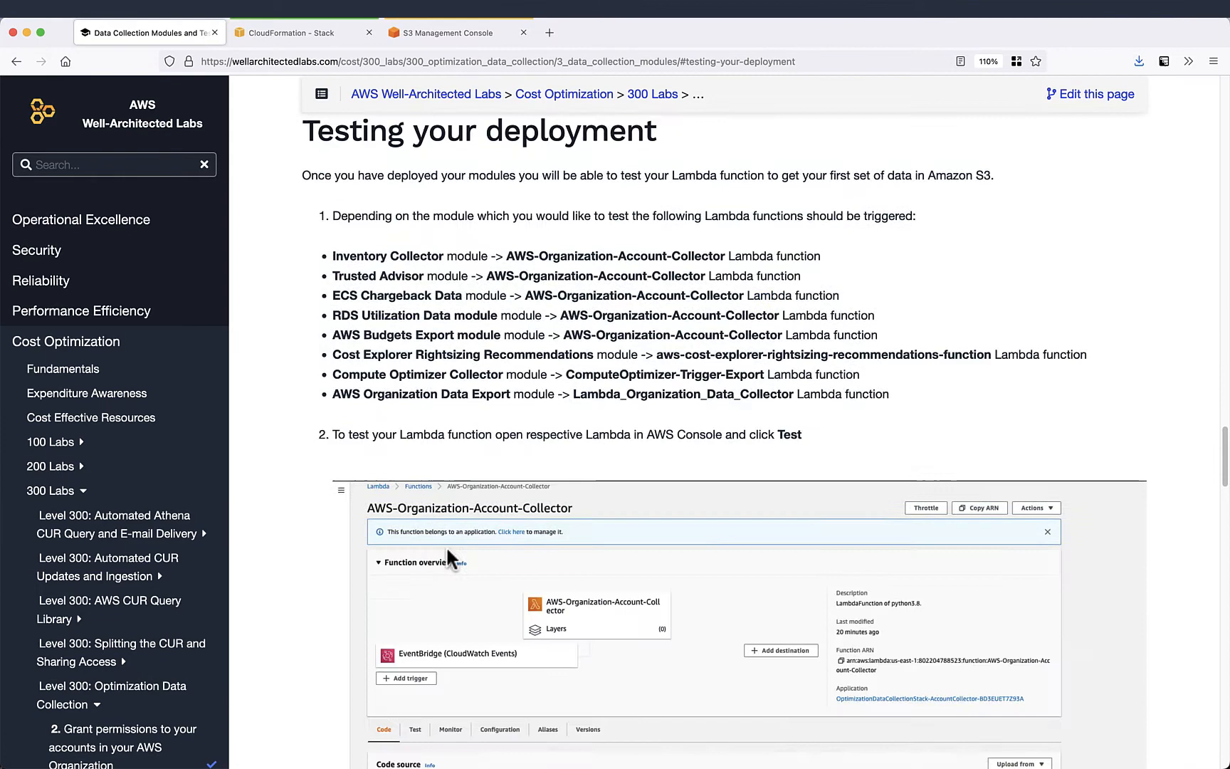
pyautogui.moveTo(420, 397)
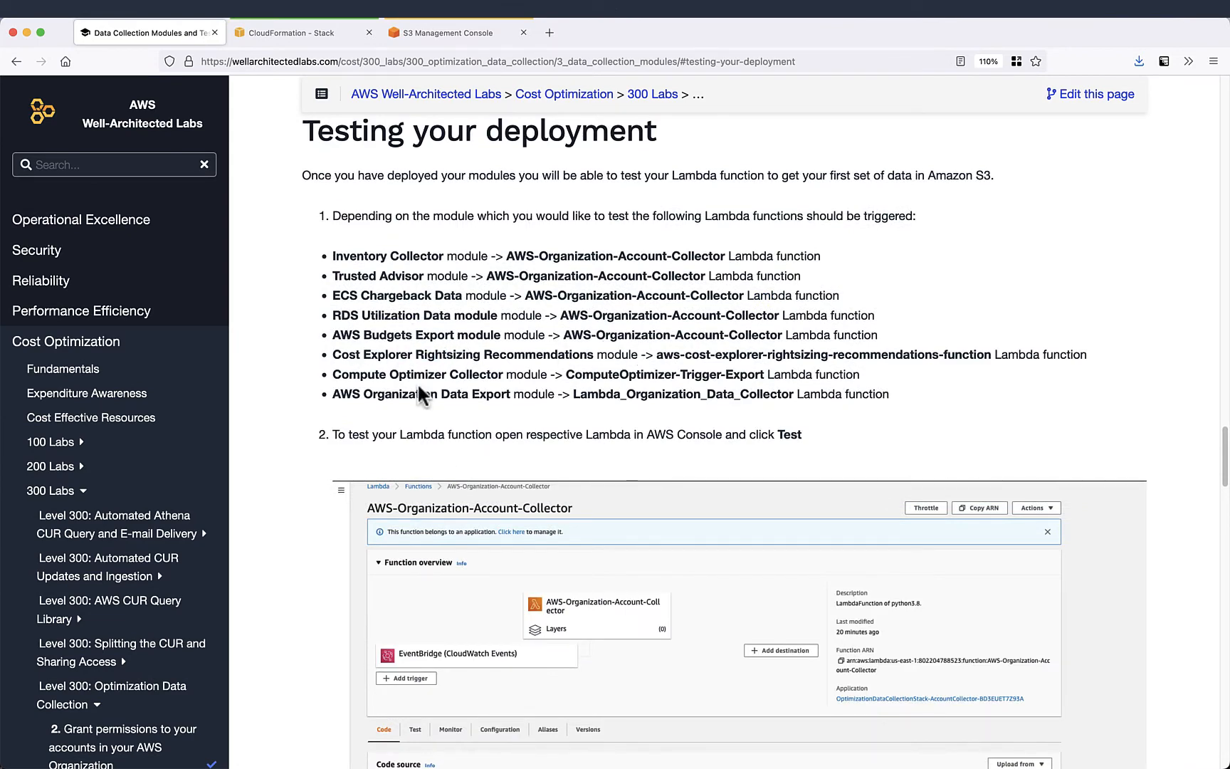
pyautogui.doubleClick(666, 374)
pyautogui.write('lam')
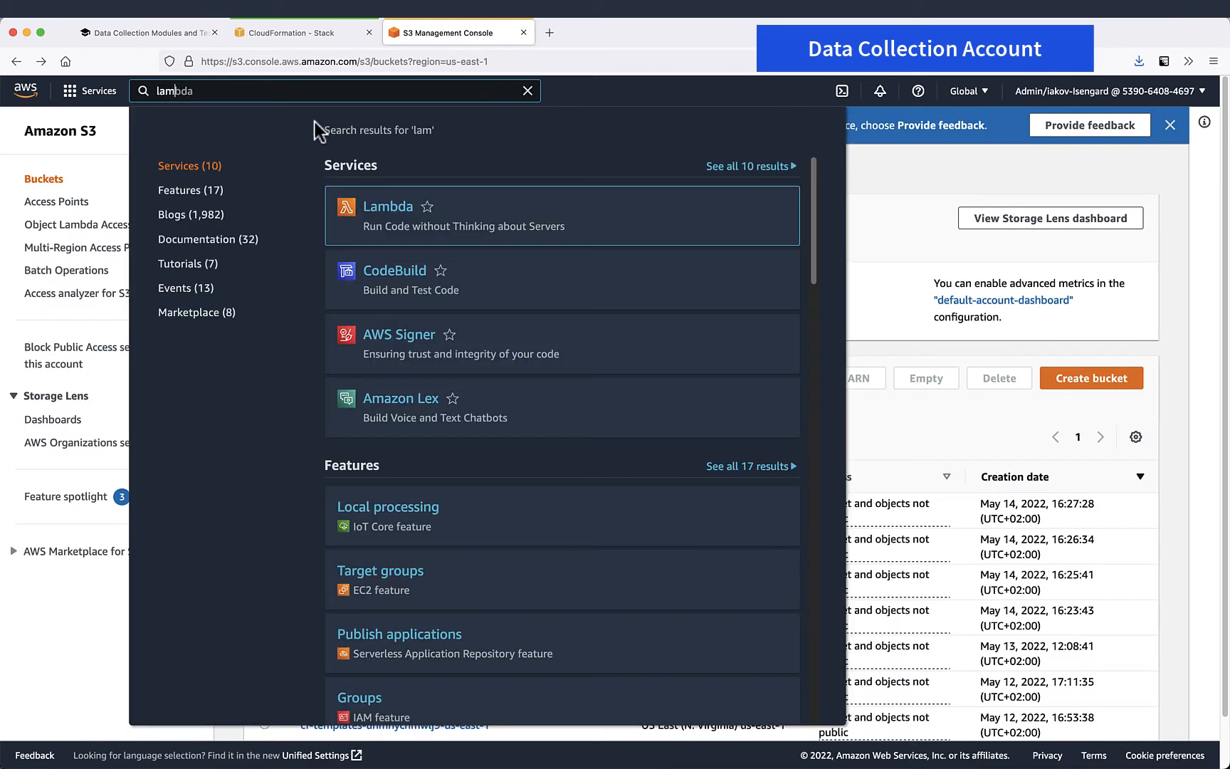
# Step: Save a test event named 'test' and run WA-ComputeOptimizer-Trigger-Export to queue exports in us-east-1, us-east-2 and us-west-1
pyautogui.click(386, 206)
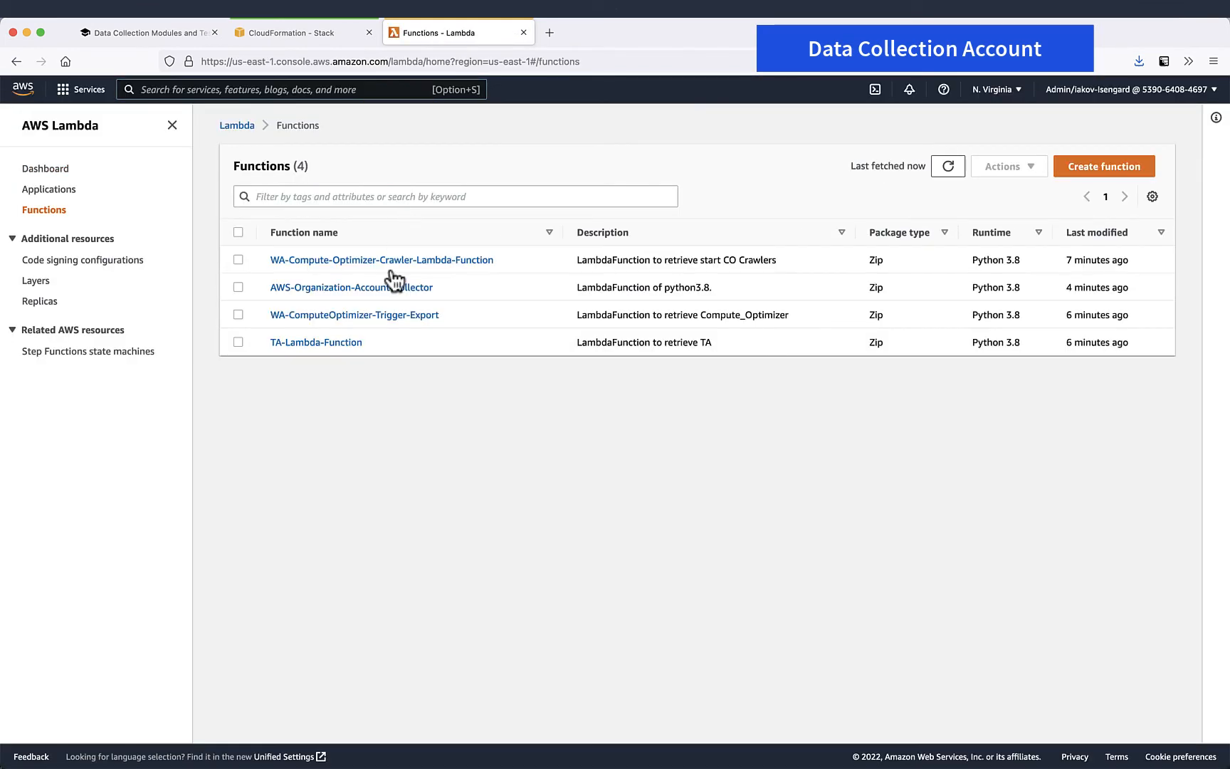
pyautogui.click(354, 315)
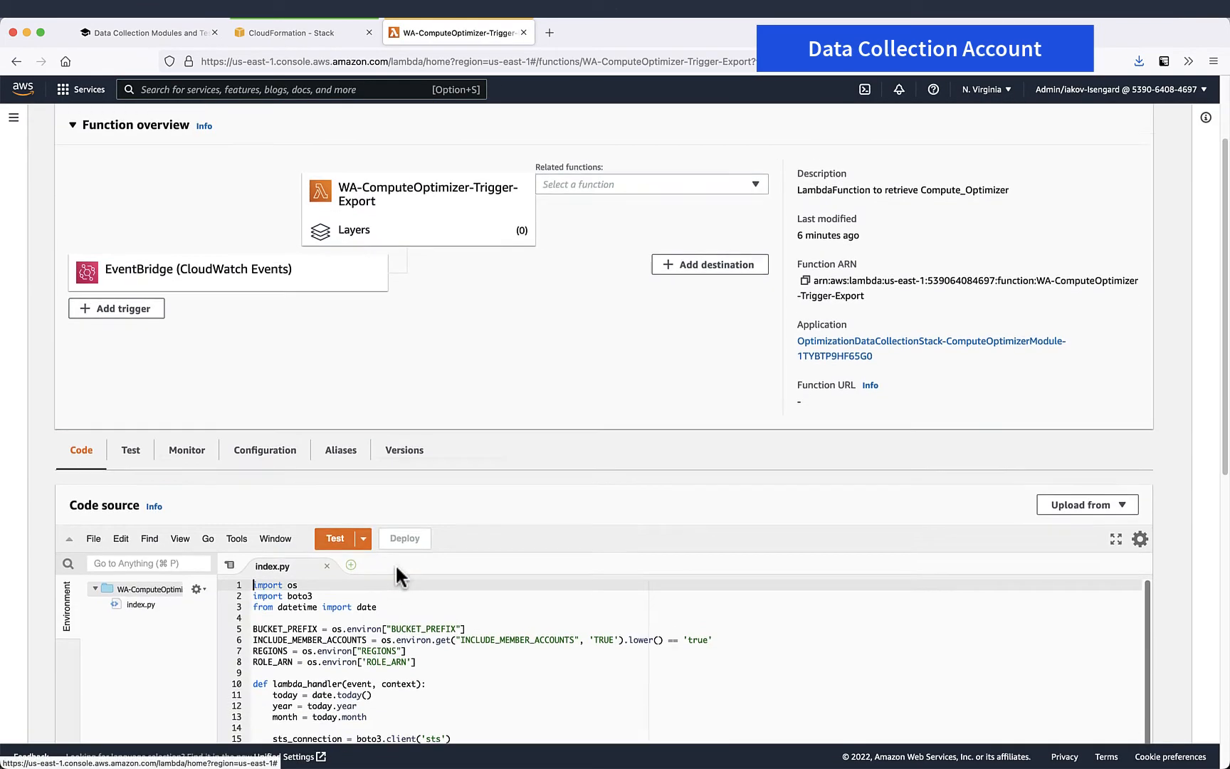
pyautogui.click(334, 538)
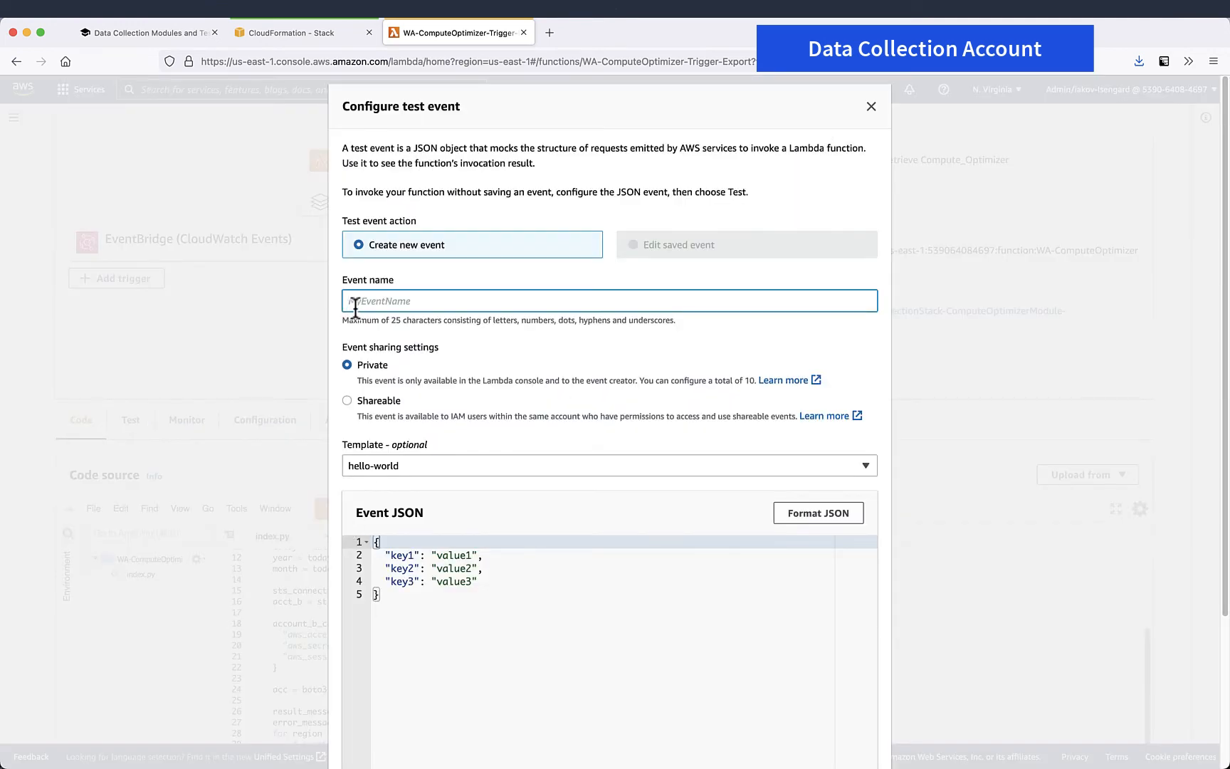
pyautogui.write('test')
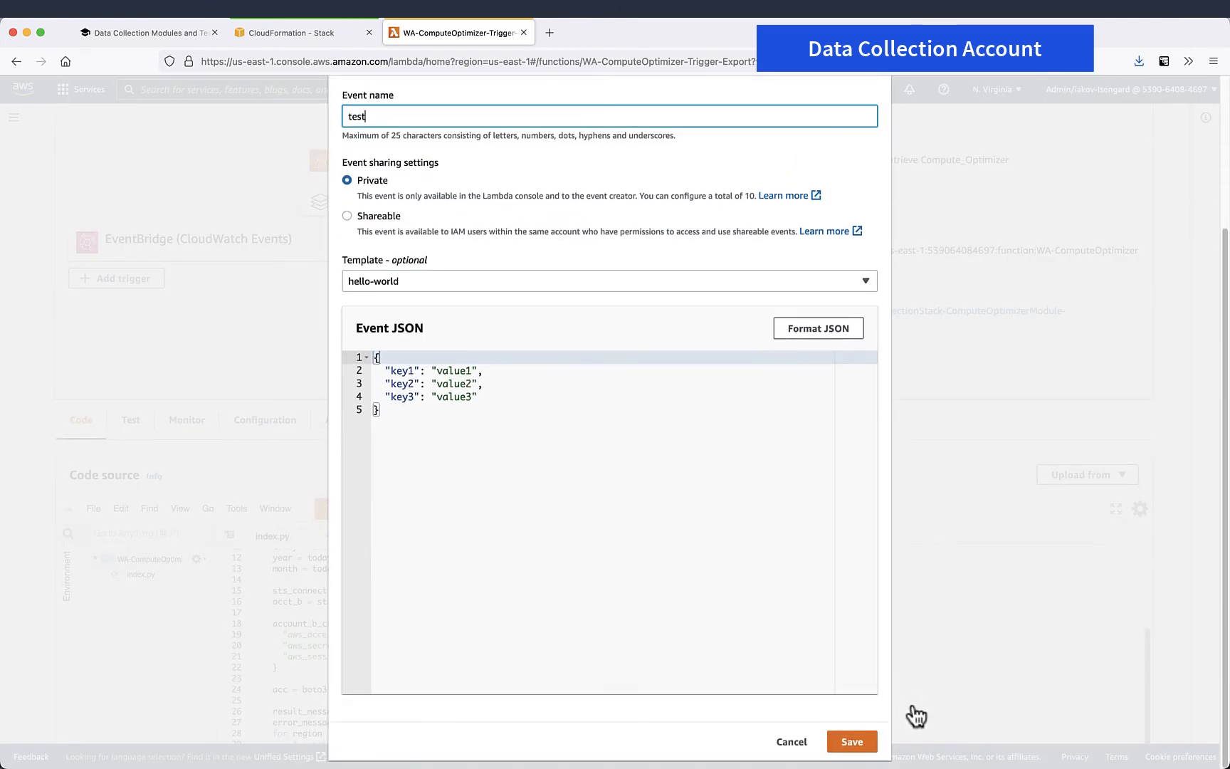
pyautogui.click(851, 741)
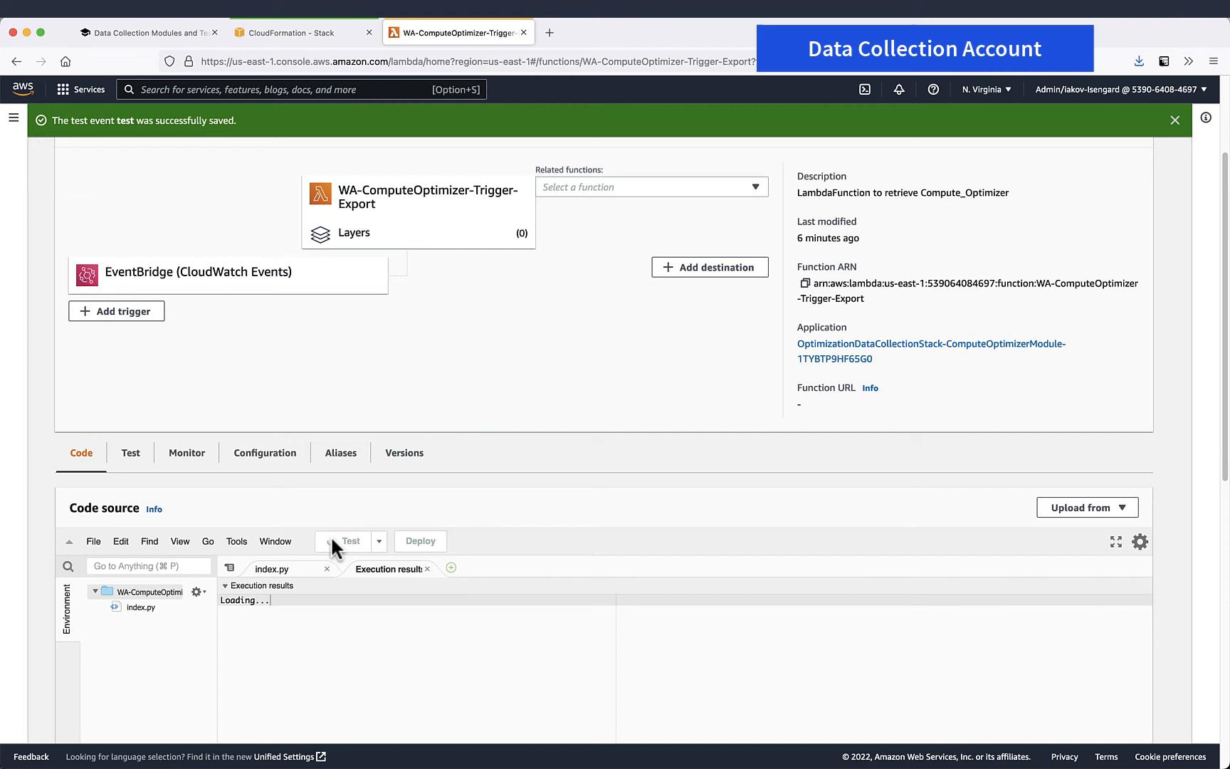
pyautogui.scroll(-3)
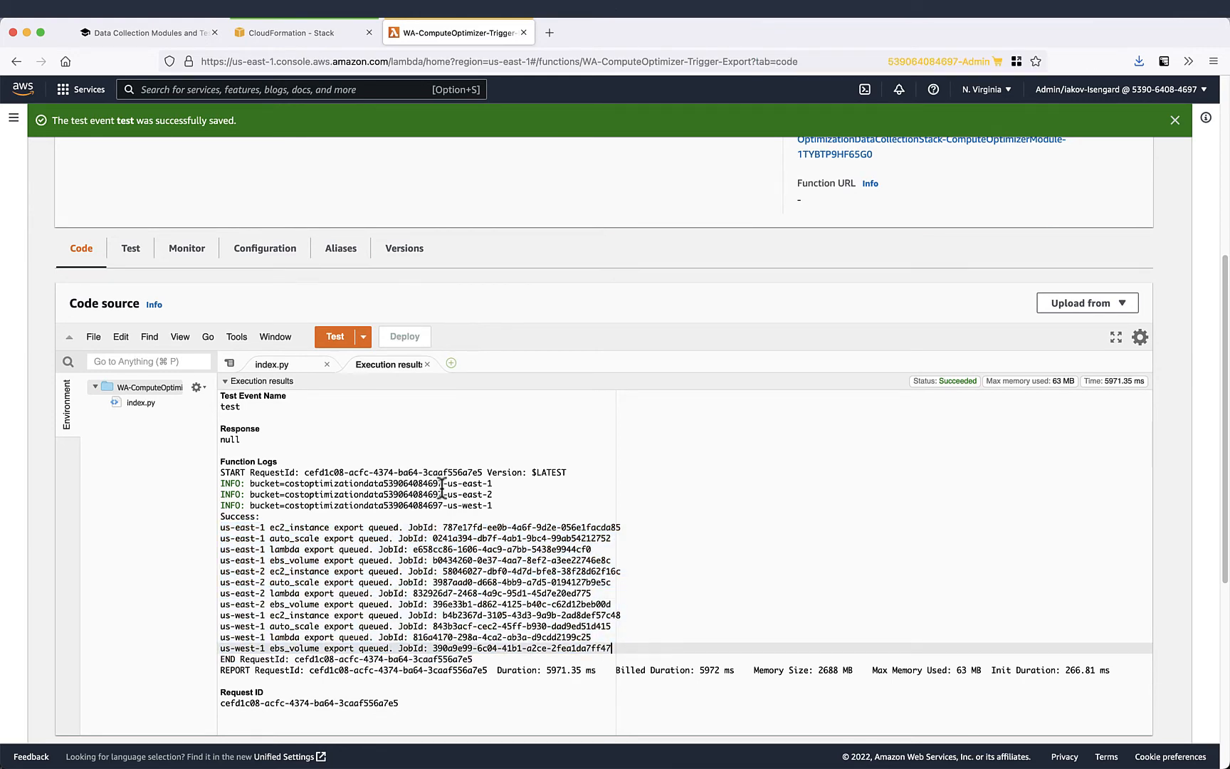
pyautogui.click(294, 32)
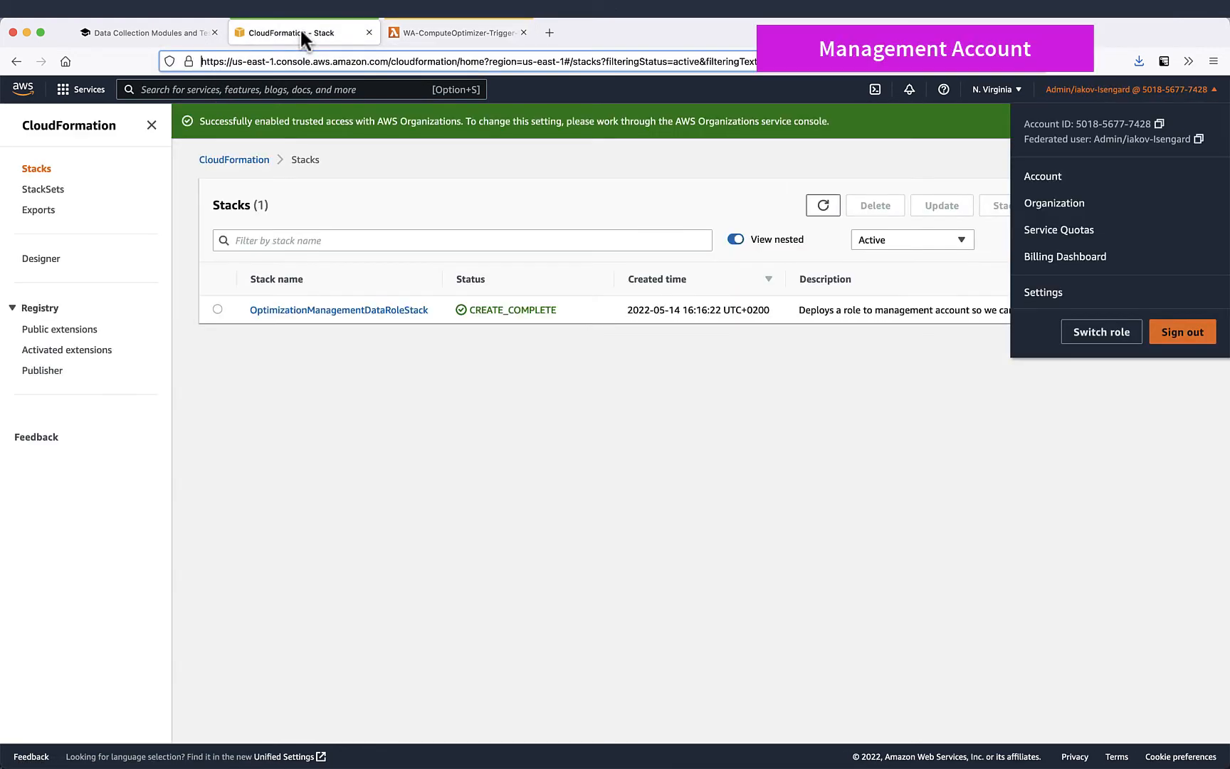
# Step: Confirm Compute Optimizer's export log lists the ten triggered jobs as Queued across three regions
pyautogui.write('c')
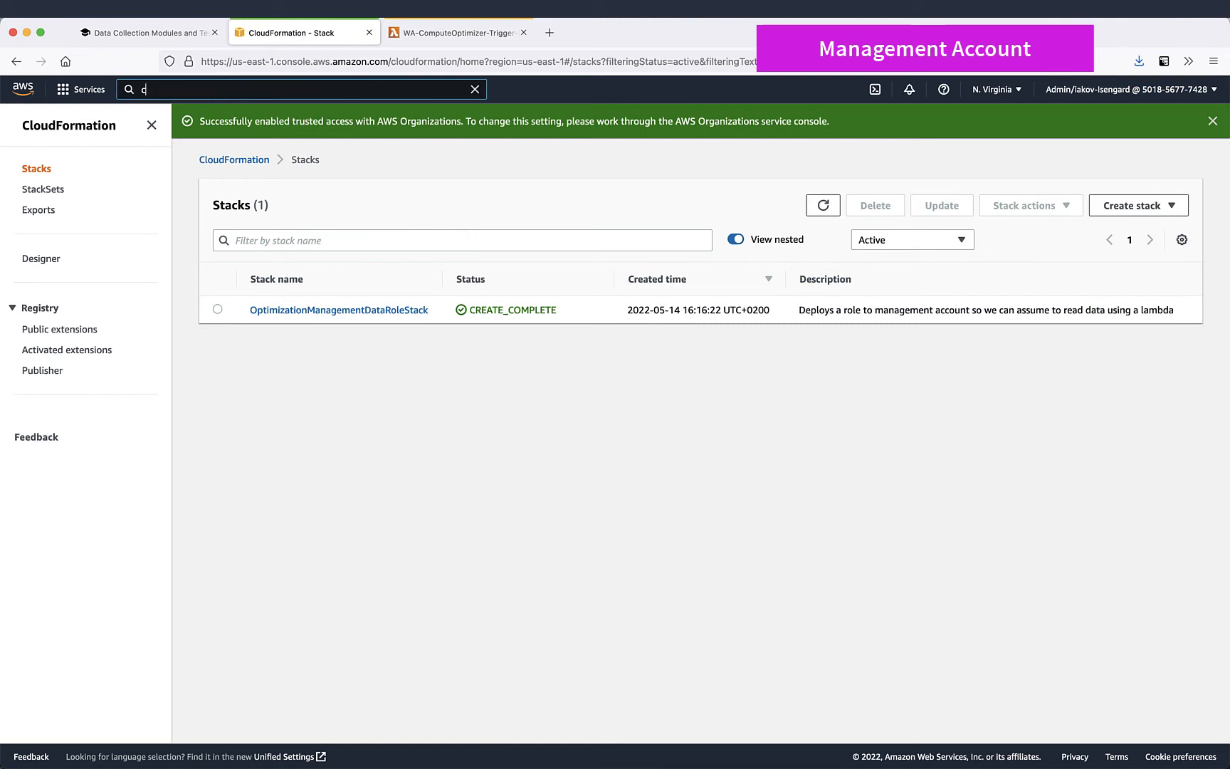
pyautogui.write('Ompliance')
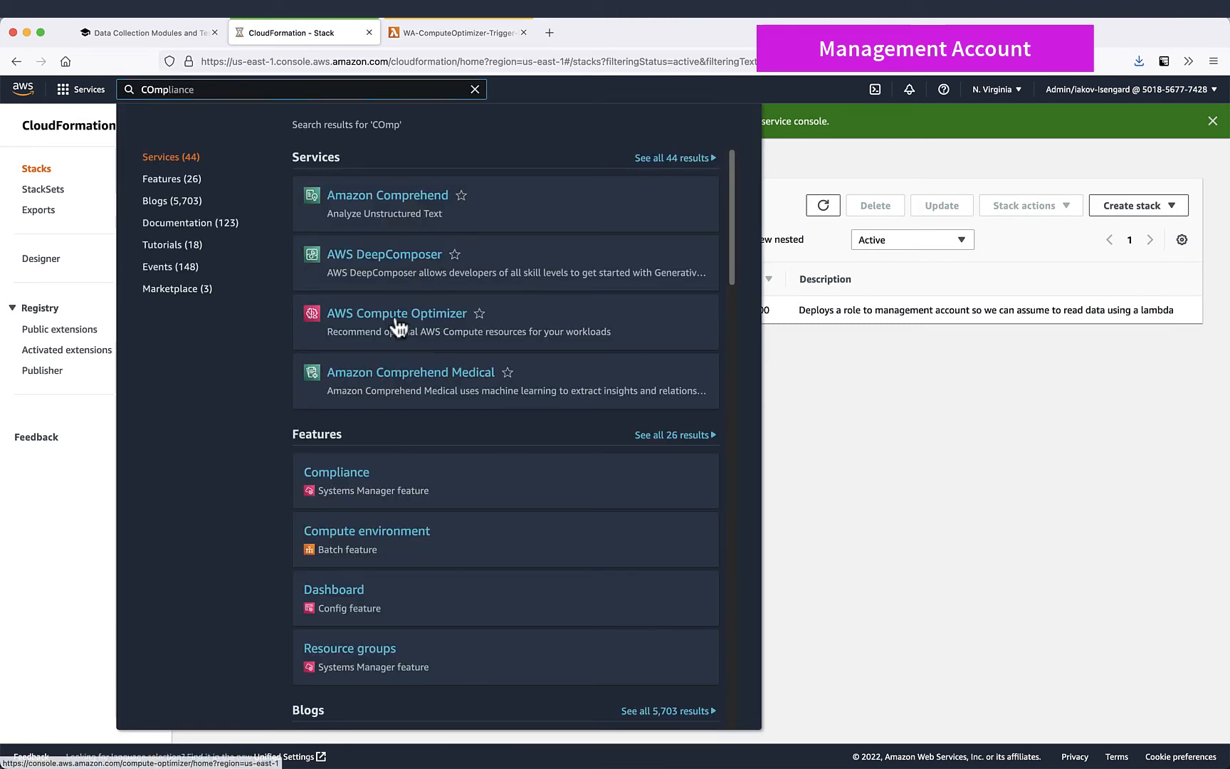
pyautogui.click(398, 314)
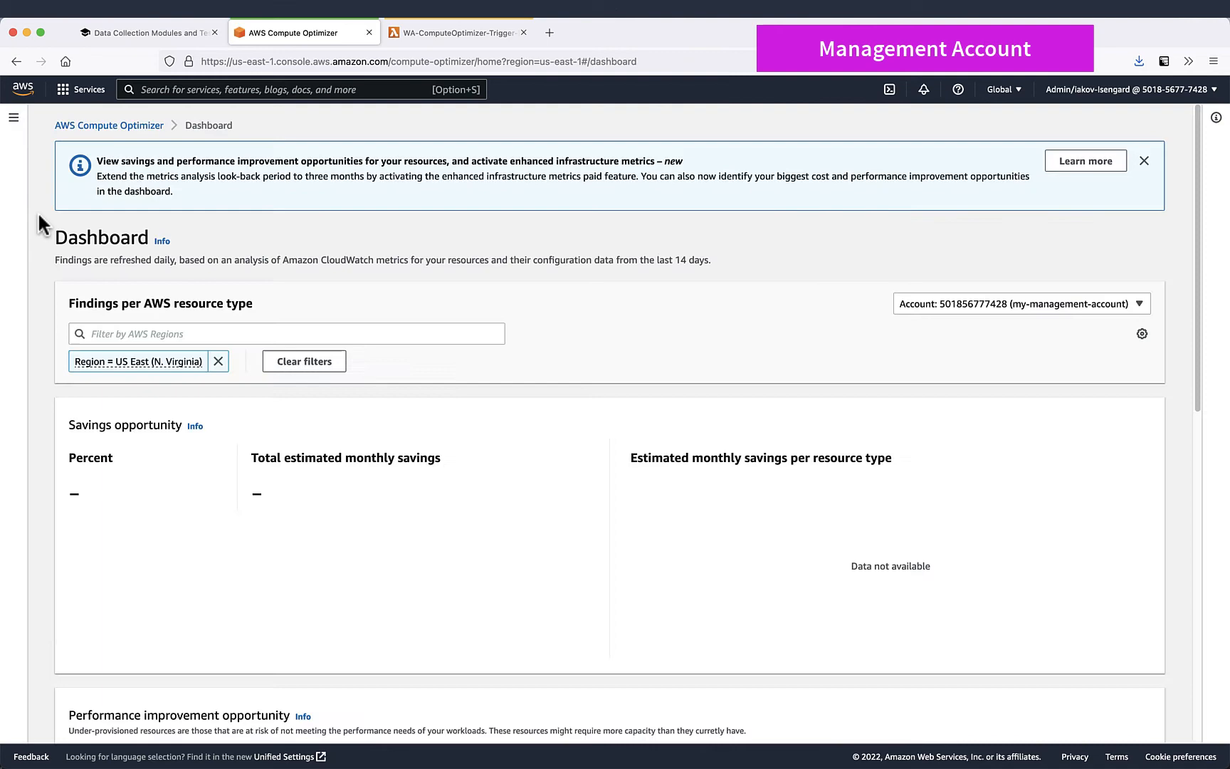
pyautogui.click(13, 118)
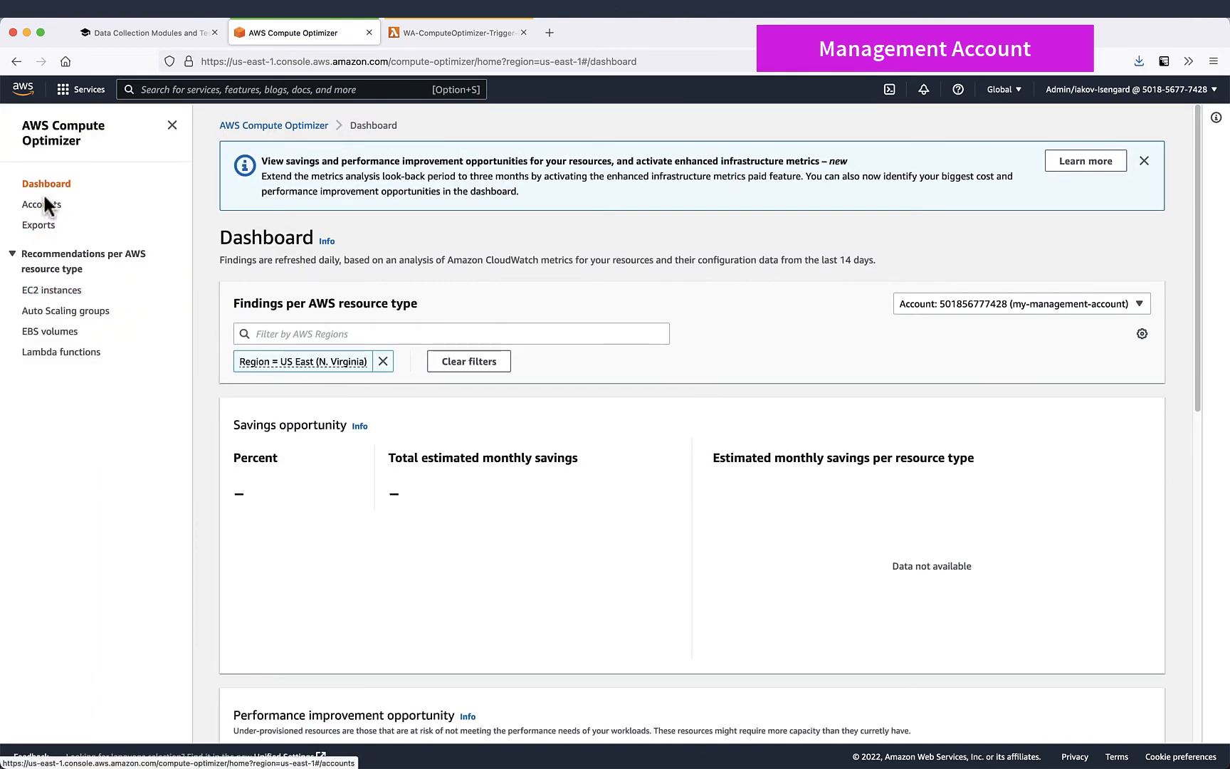
pyautogui.click(39, 224)
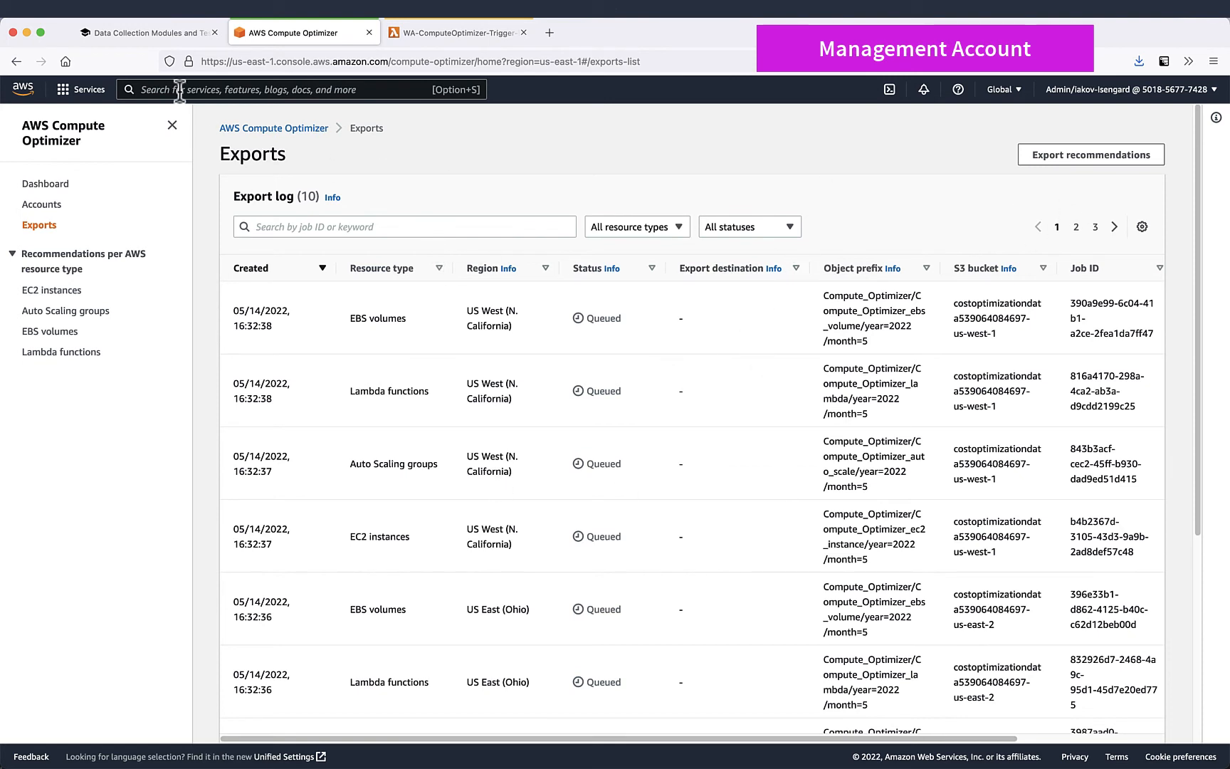
pyautogui.click(405, 227)
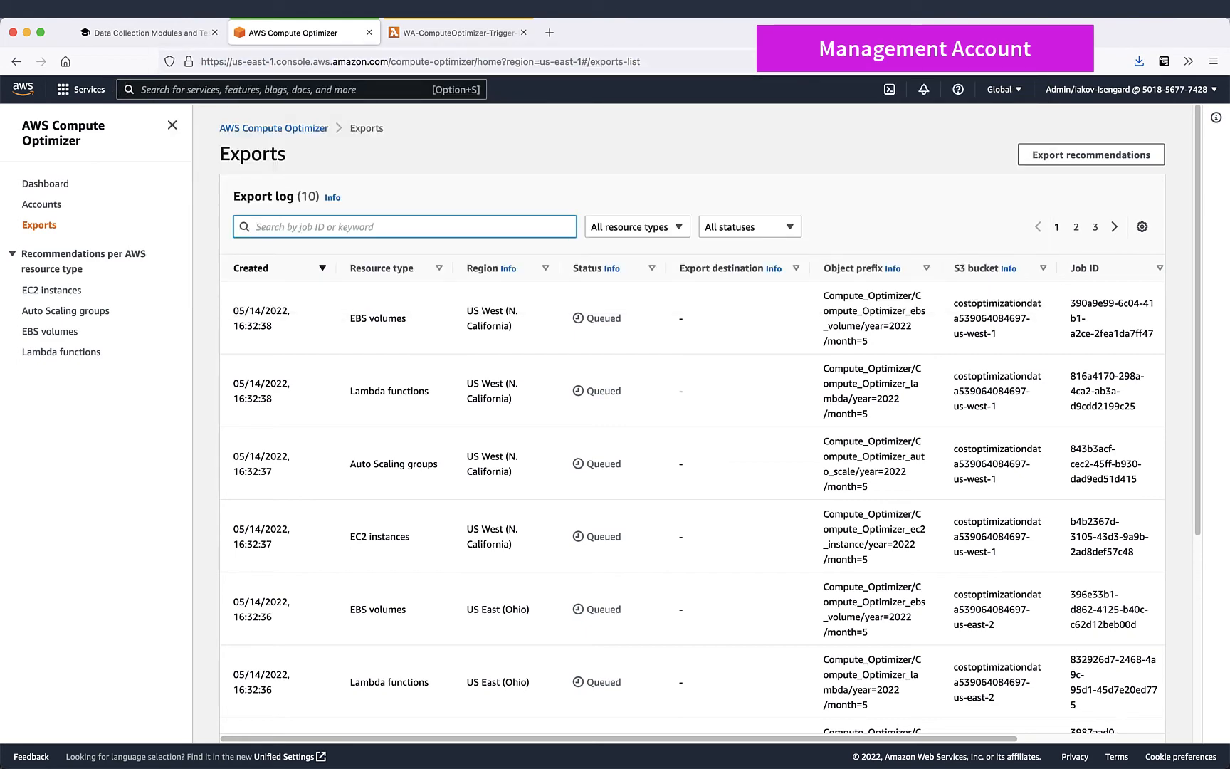
pyautogui.click(403, 226)
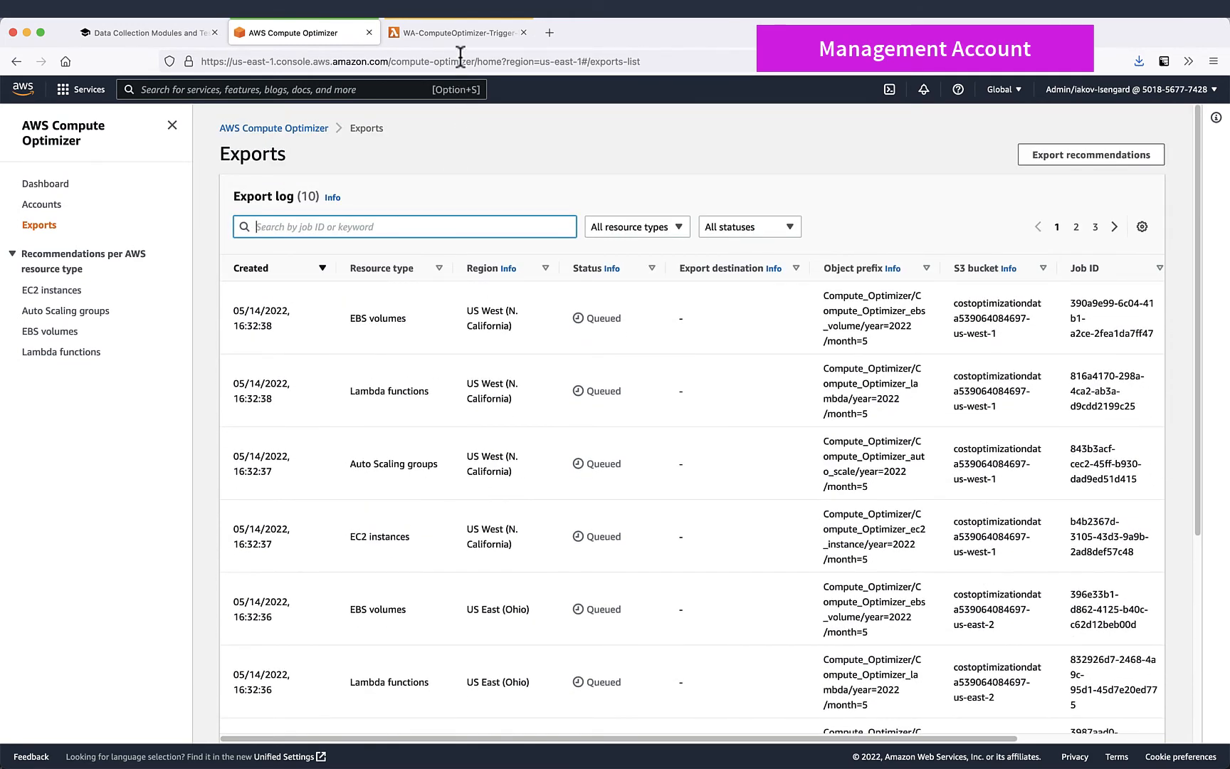
pyautogui.click(457, 32)
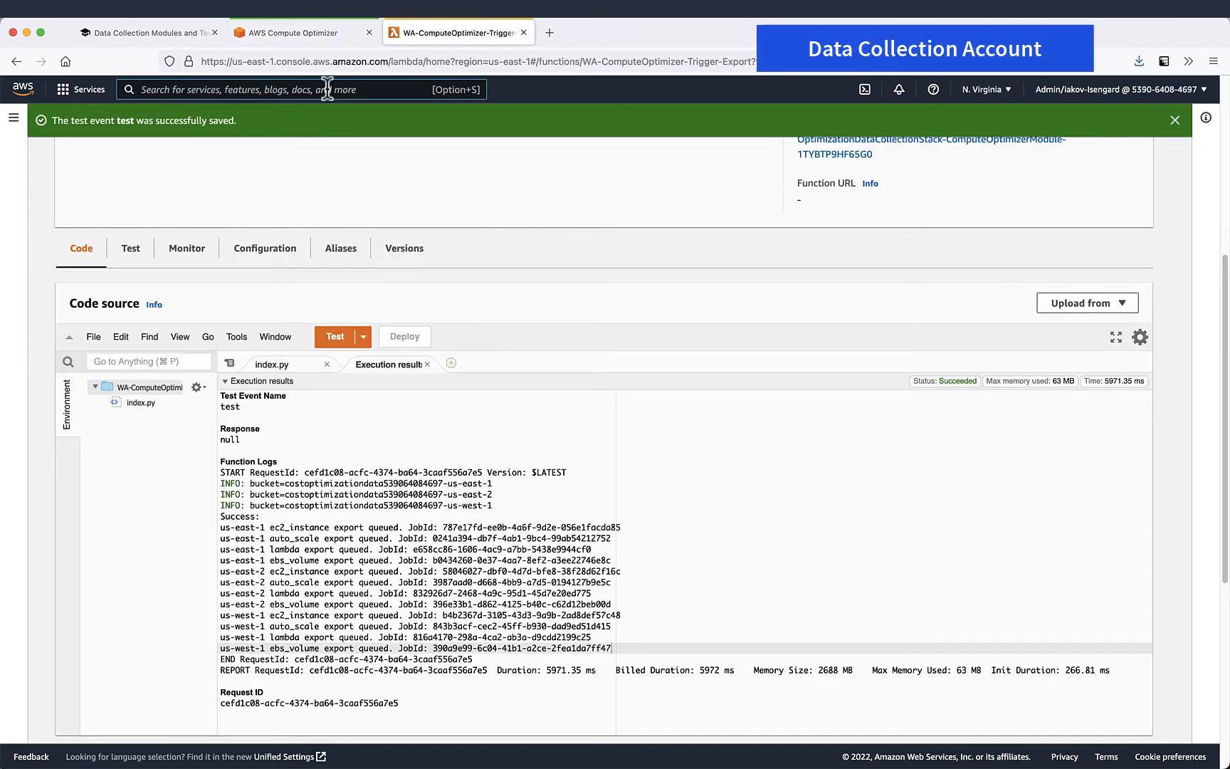
# Step: Verify the us-east-2 export CSV and metadata JSON are under compute-optimizer in the costoptimizationdata bucket
pyautogui.write('s3')
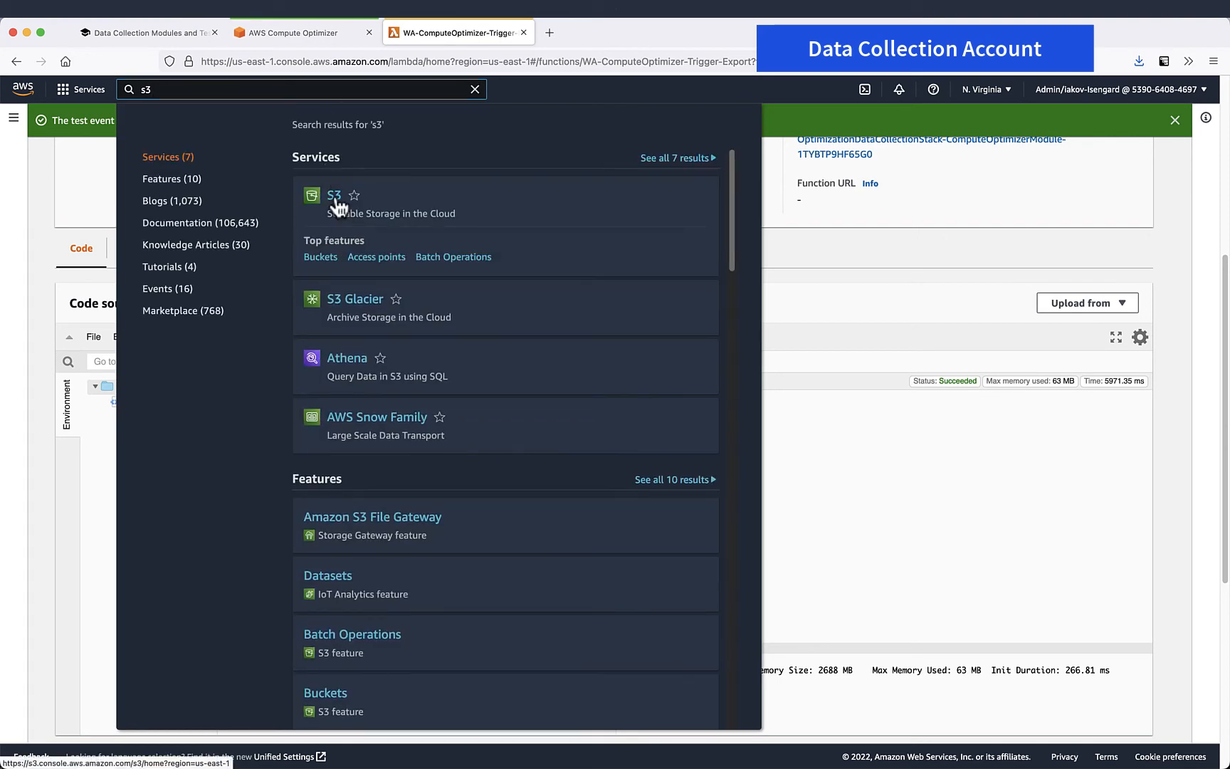
pyautogui.click(333, 196)
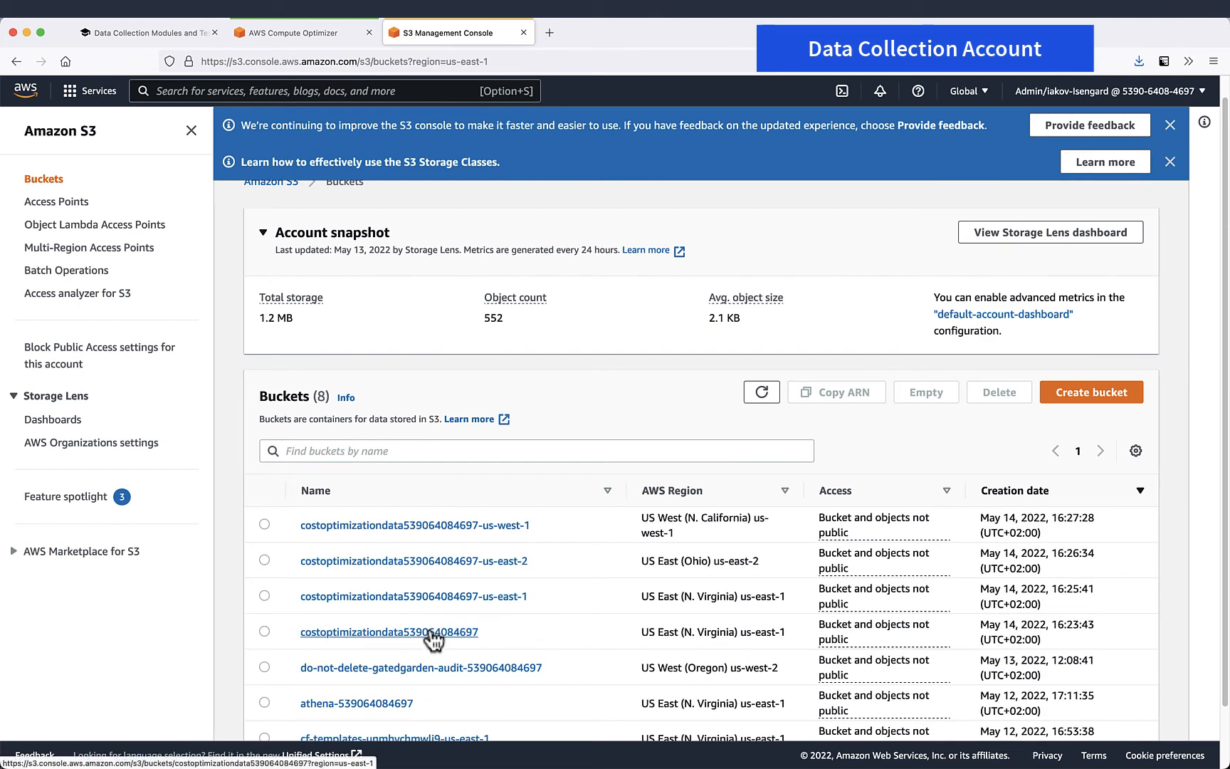
pyautogui.moveTo(414, 320)
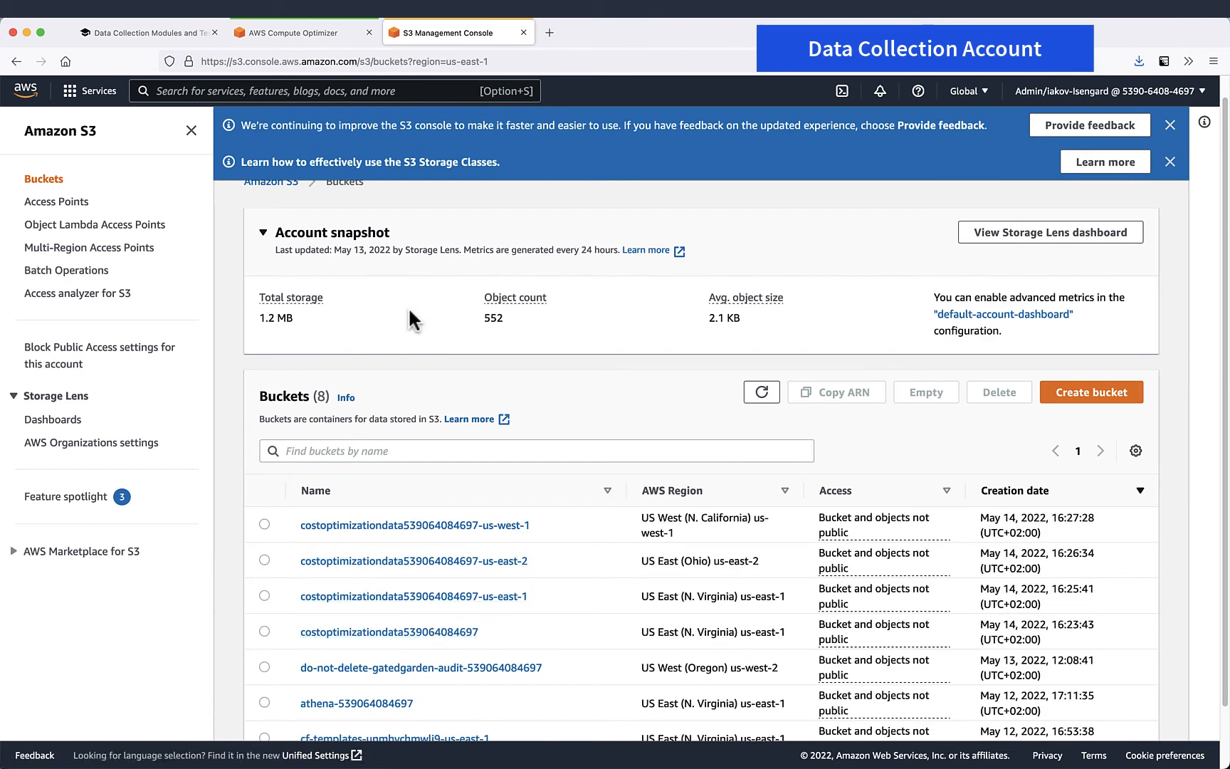
pyautogui.click(389, 632)
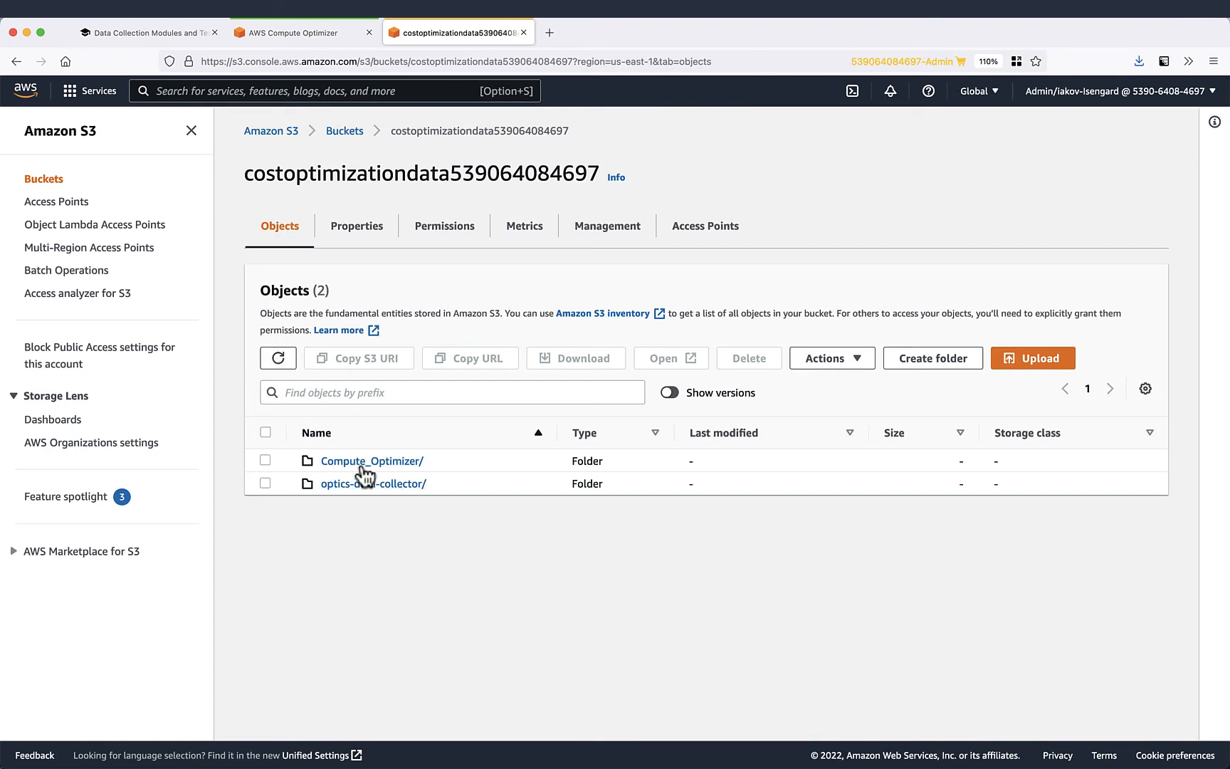
pyautogui.click(371, 460)
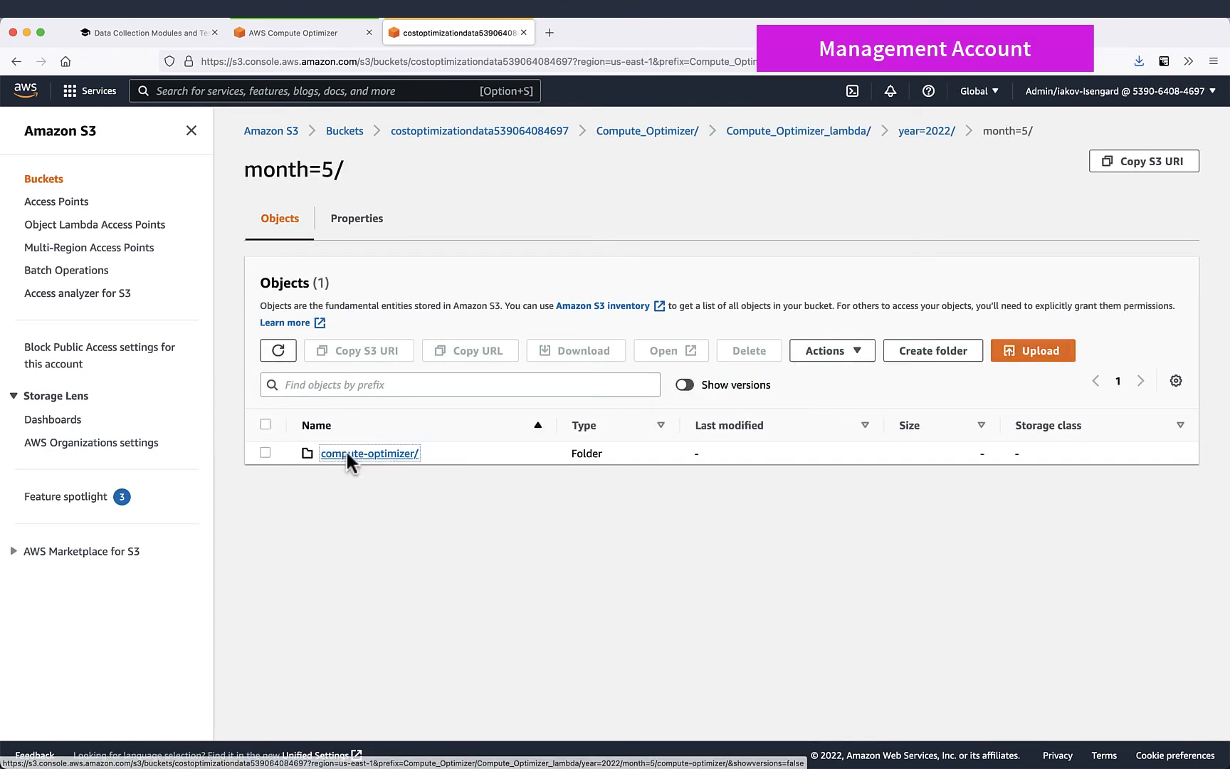
pyautogui.click(369, 452)
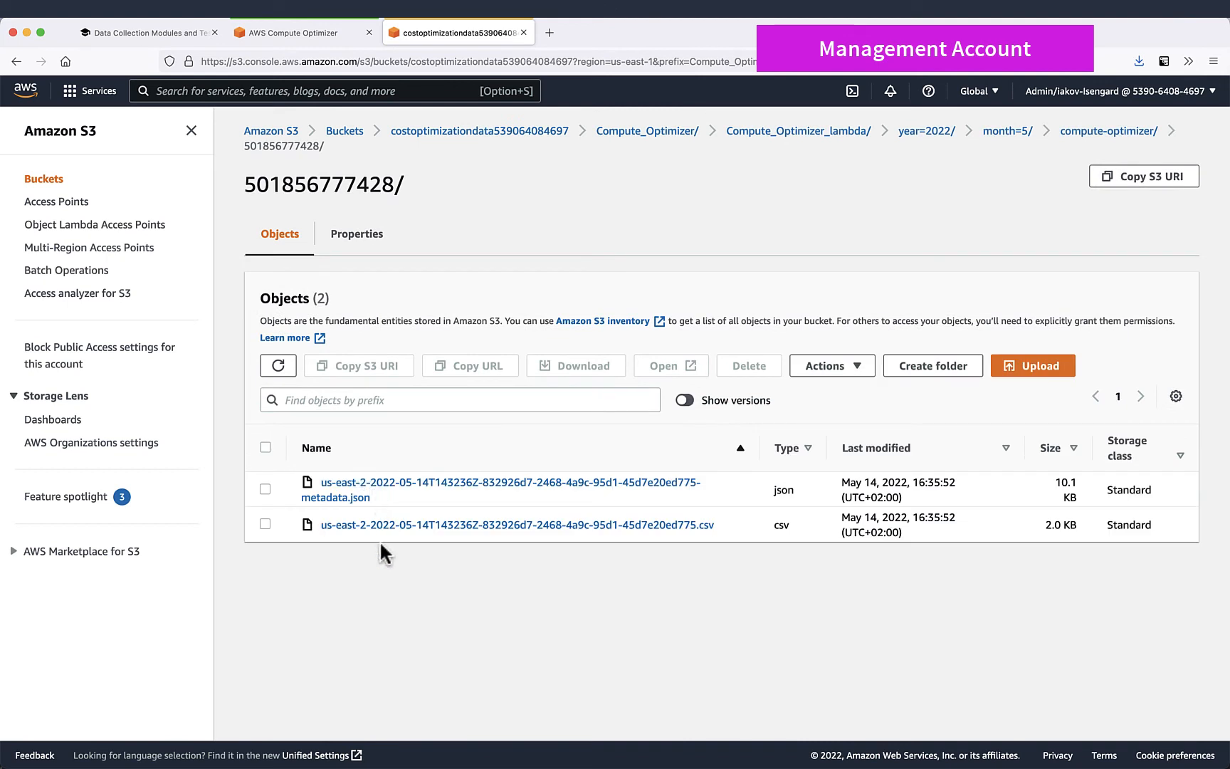
pyautogui.click(479, 130)
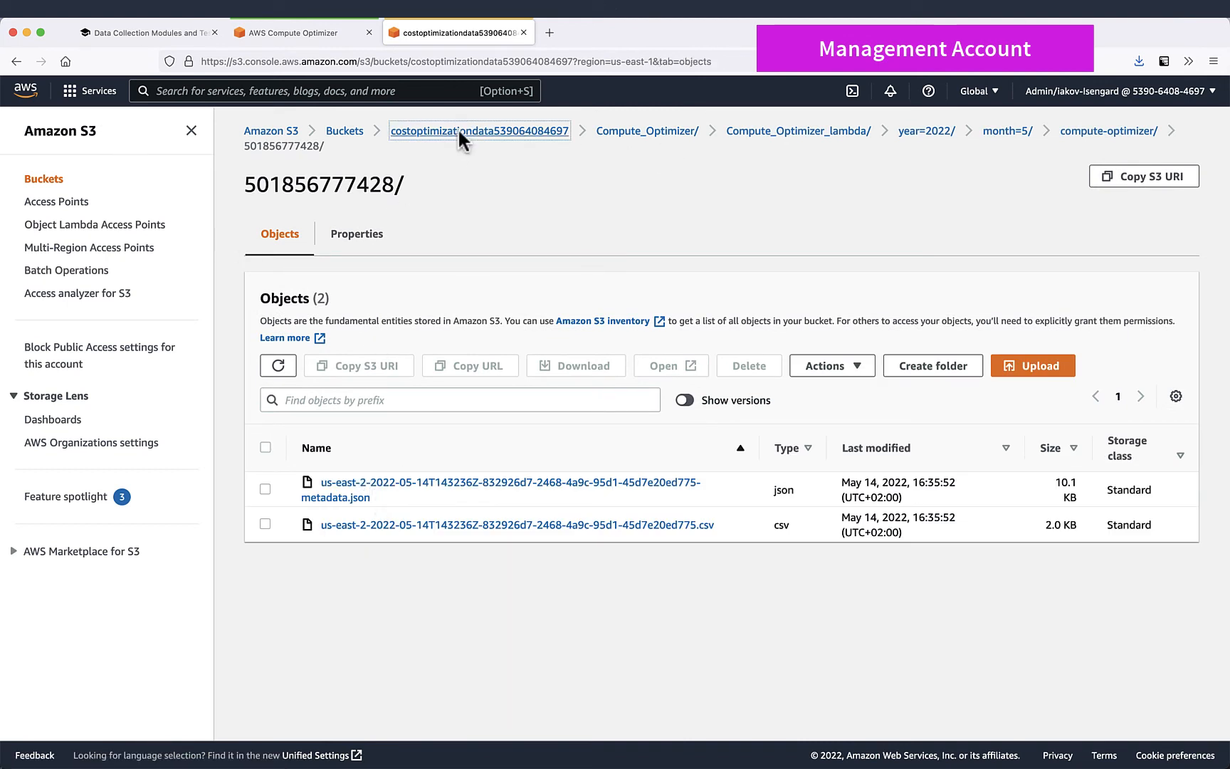
pyautogui.click(478, 130)
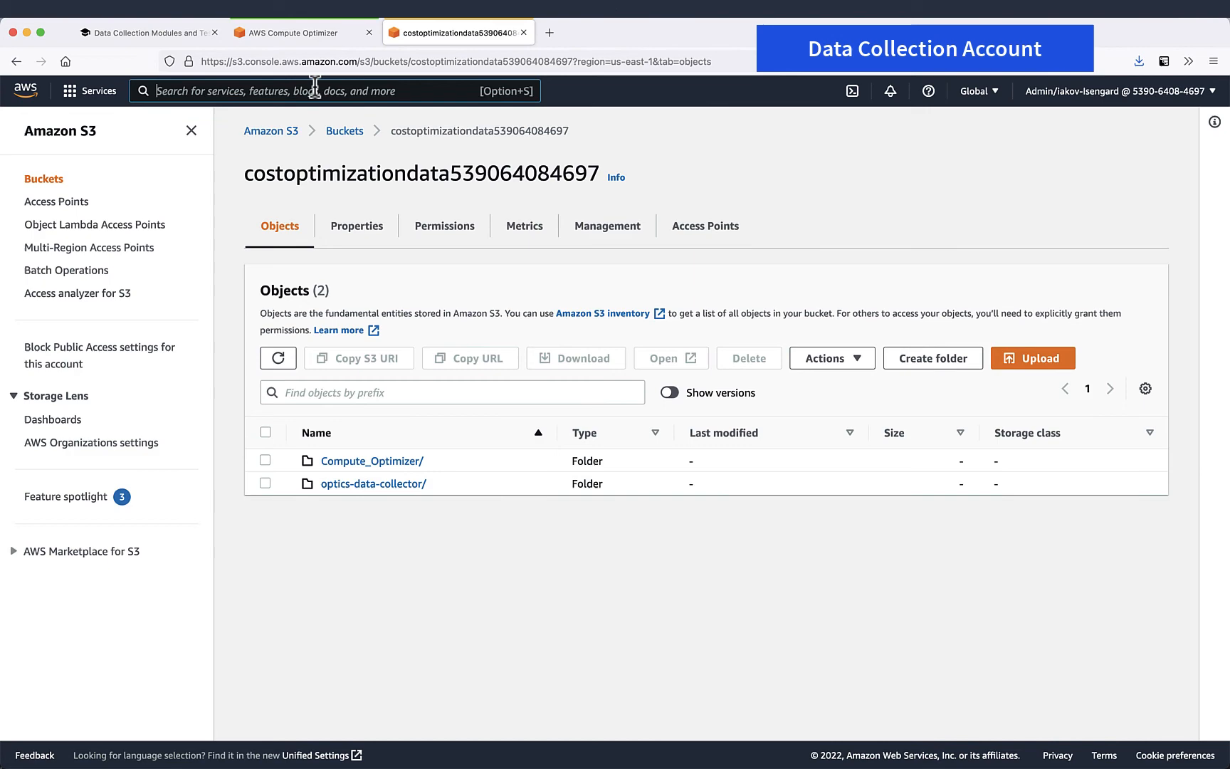
pyautogui.write('a')
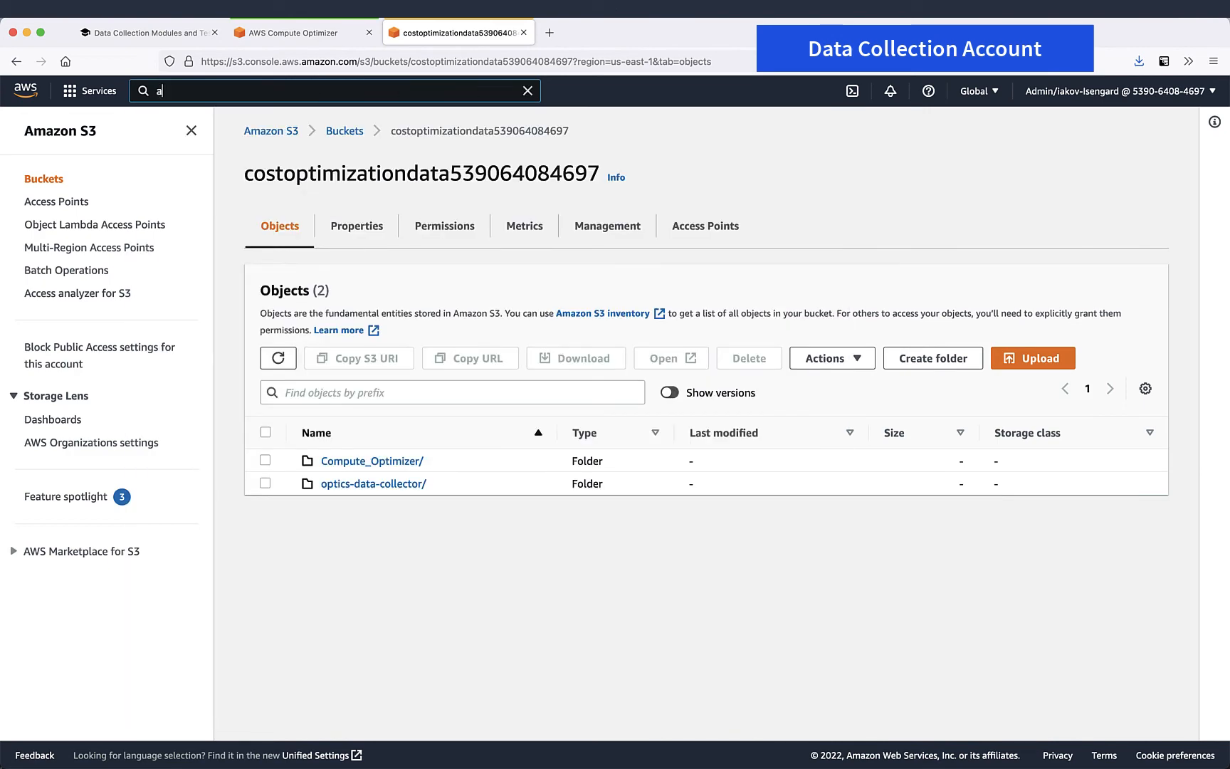
# Step: Preview the ta_data table in Athena and confirm rows are returned
pyautogui.write('t')
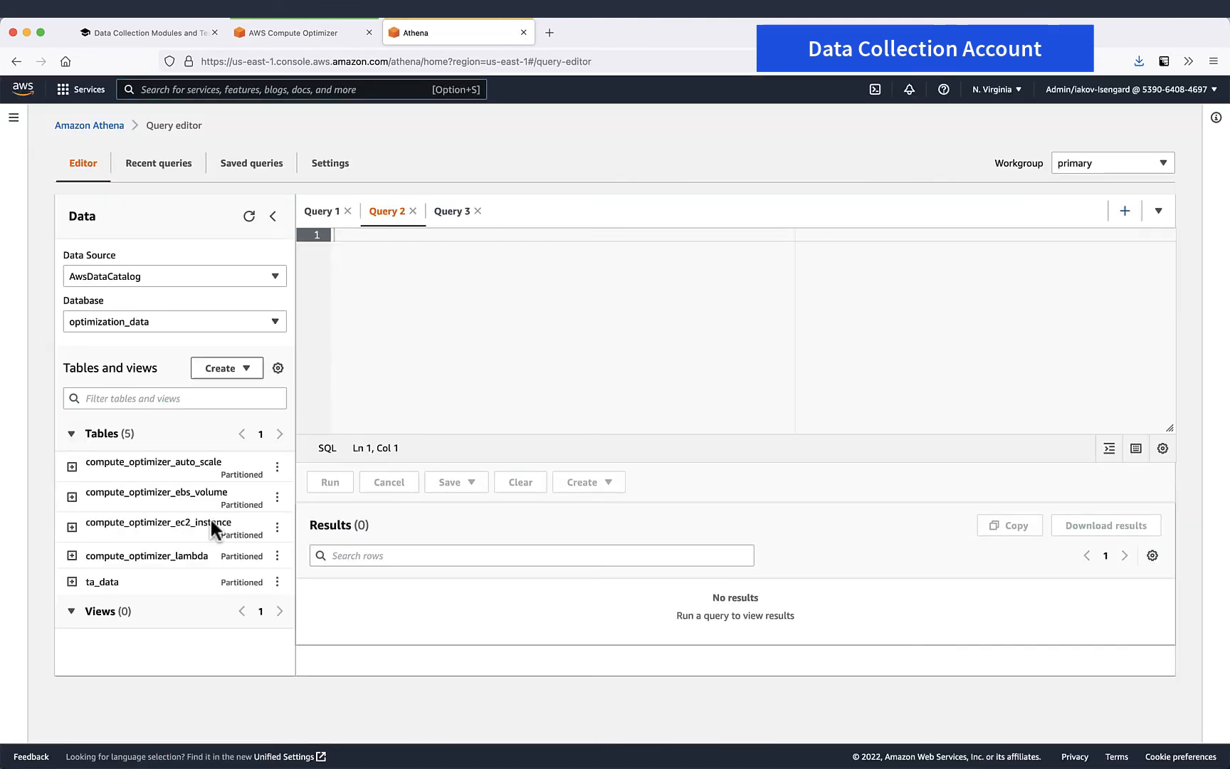
pyautogui.click(276, 526)
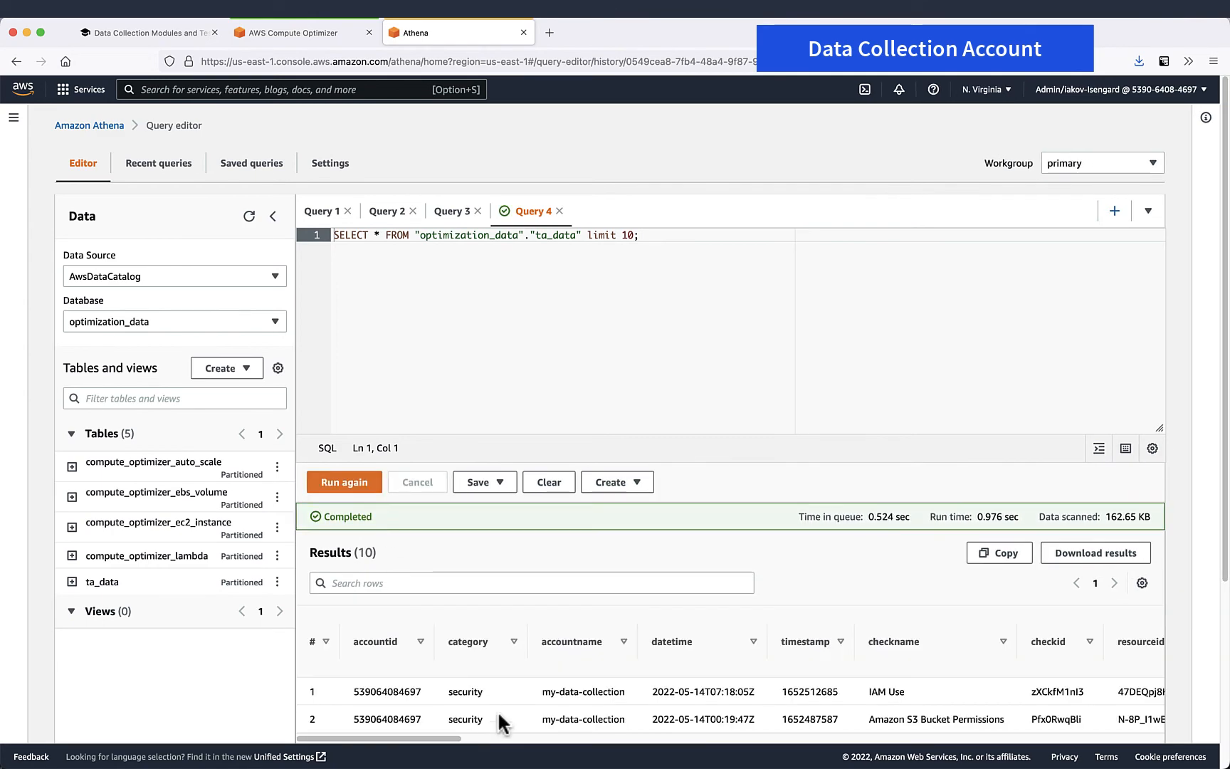
pyautogui.scroll(-3)
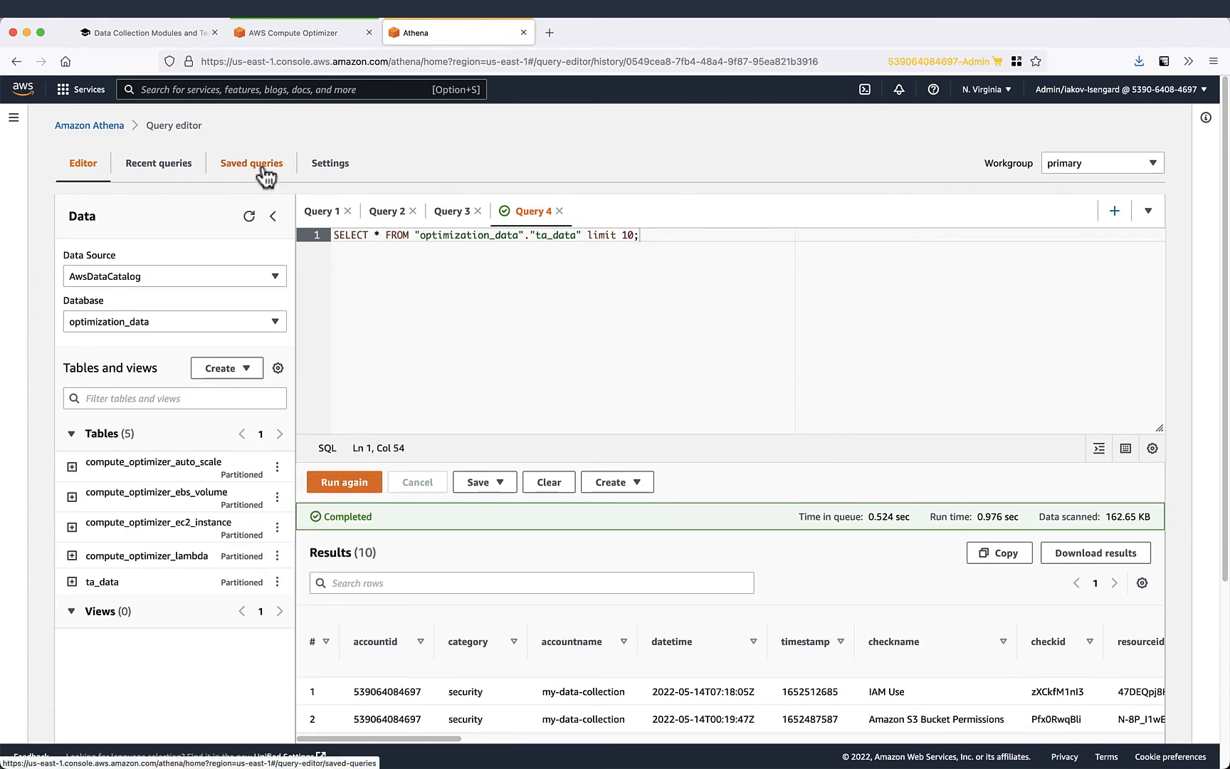
# Step: Review the three saved Compute Optimizer summary-view queries and the recent query history
pyautogui.click(252, 162)
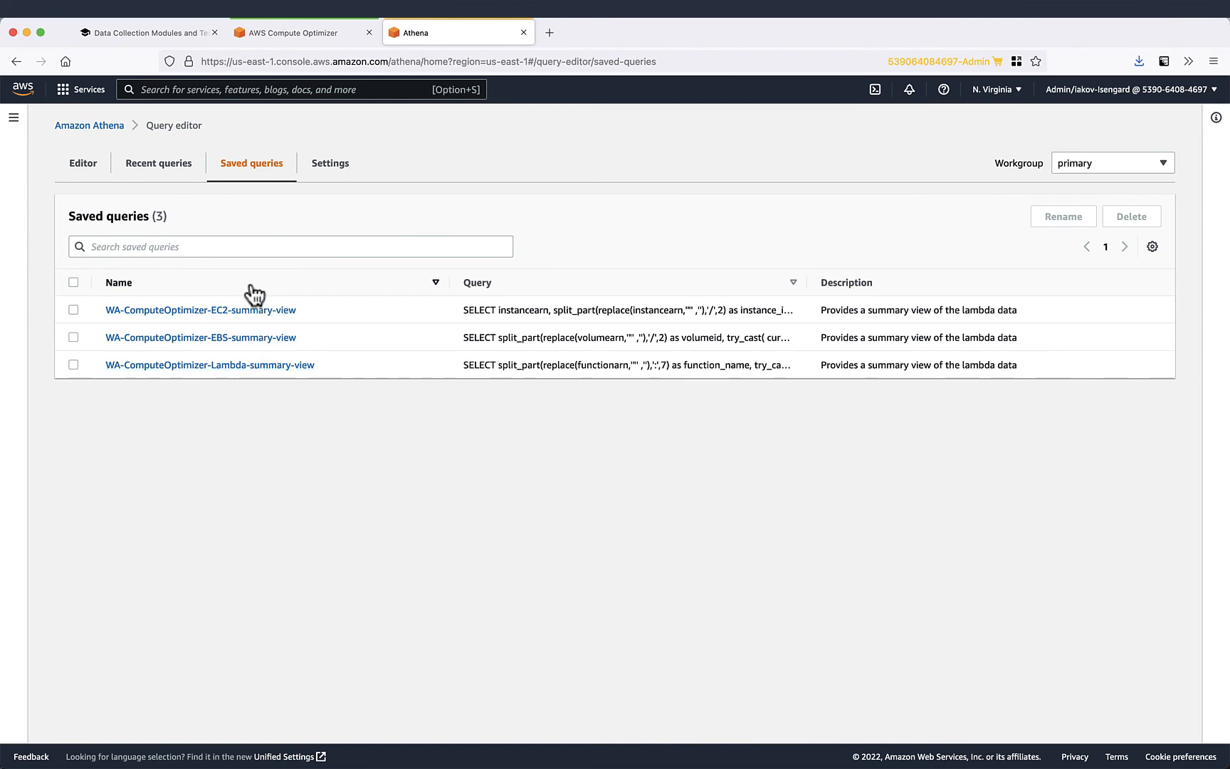
pyautogui.moveTo(320, 299)
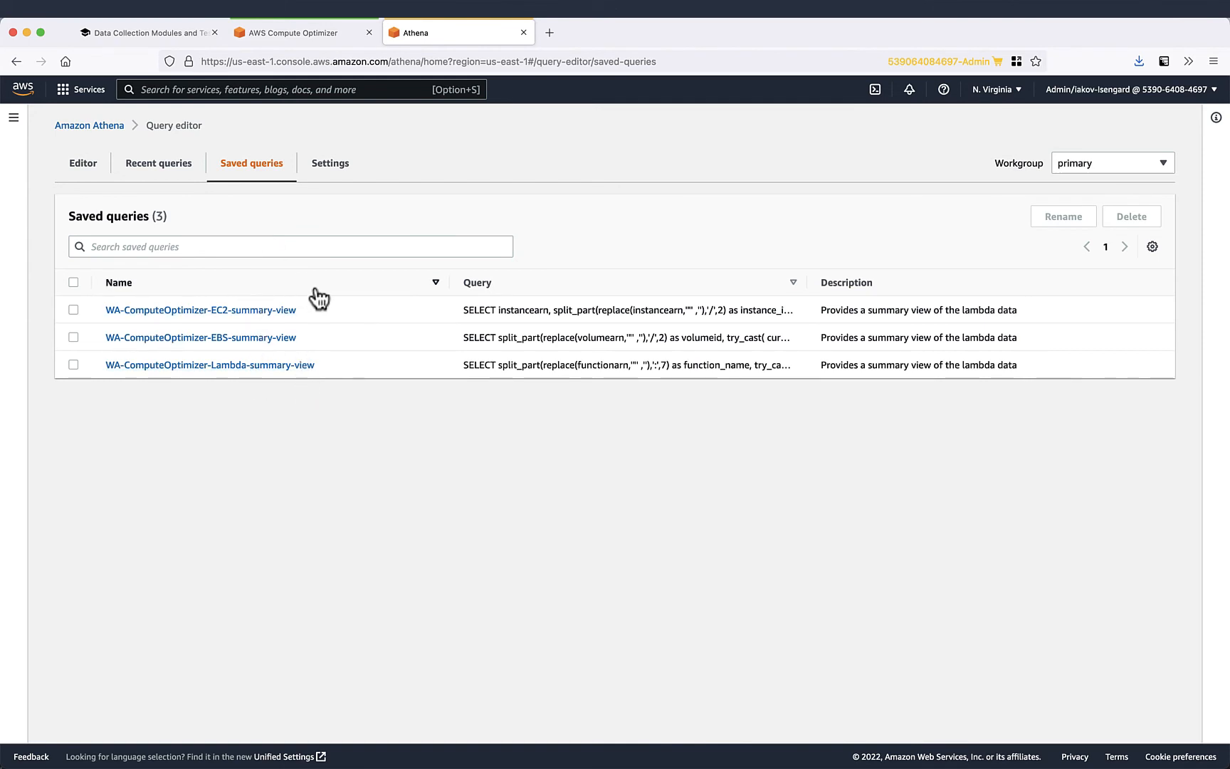
pyautogui.click(159, 163)
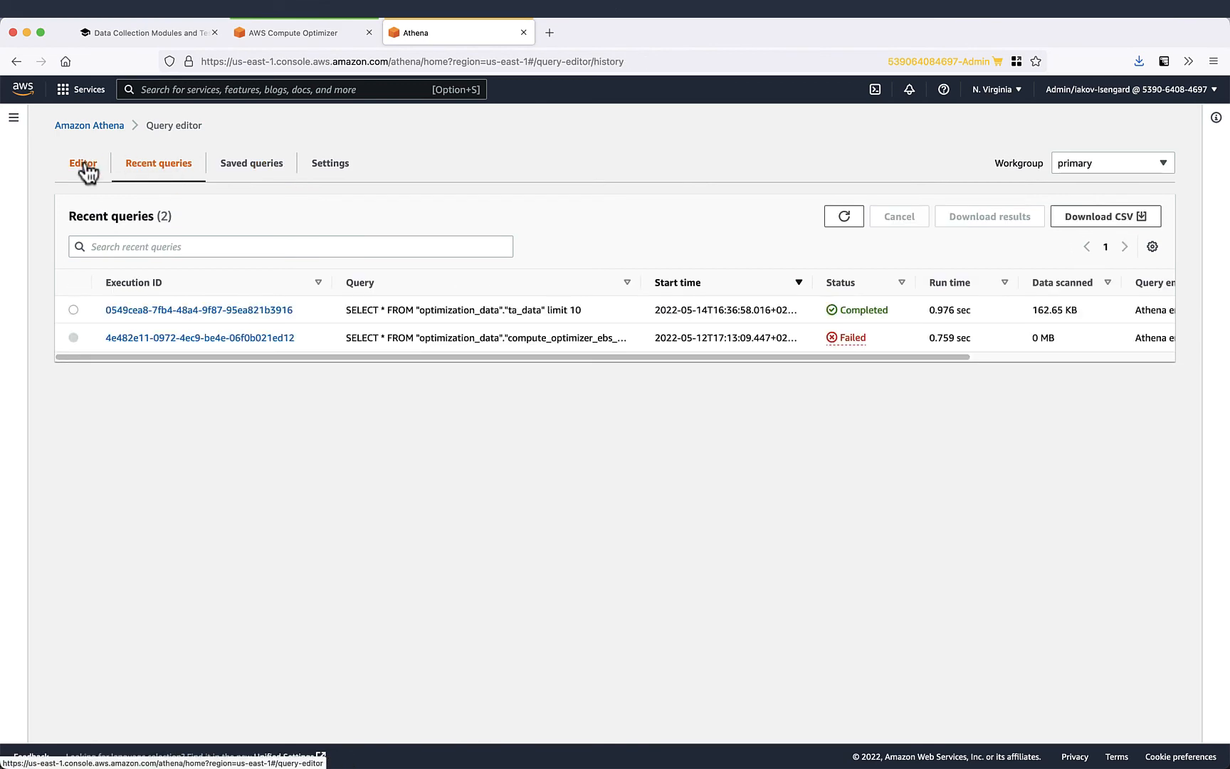
pyautogui.click(199, 309)
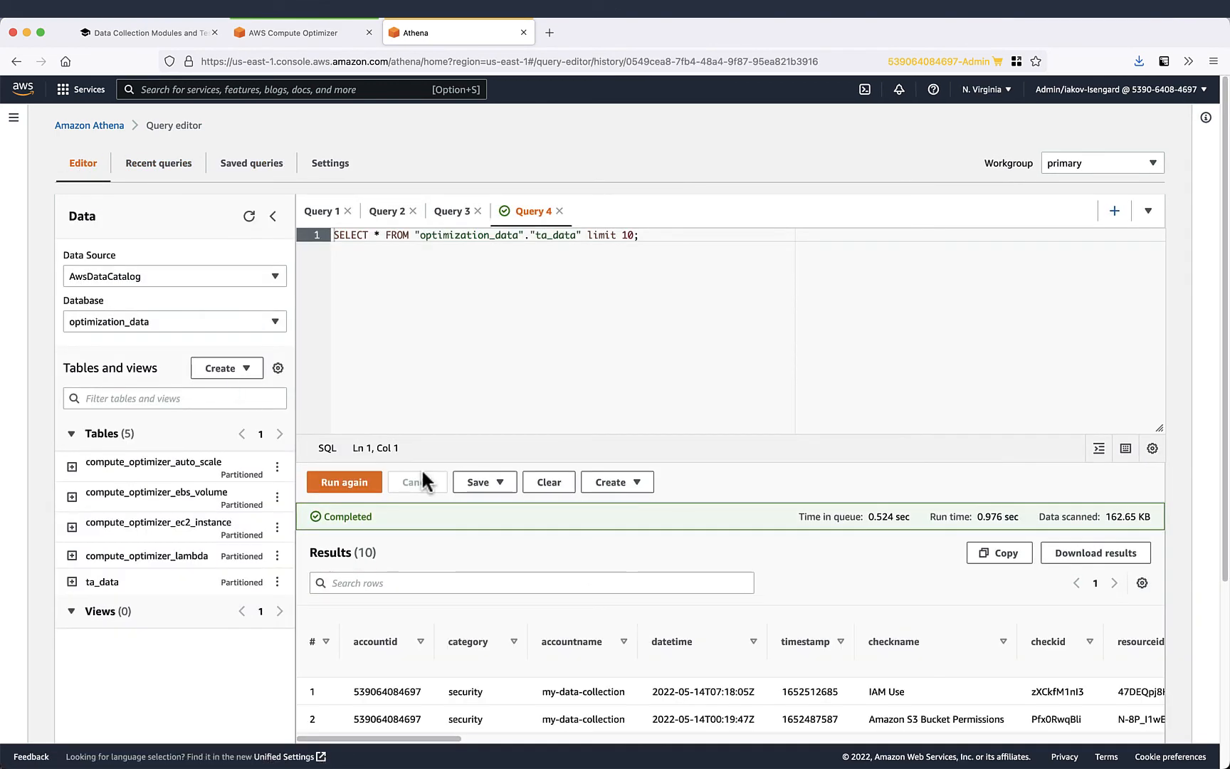
pyautogui.click(141, 32)
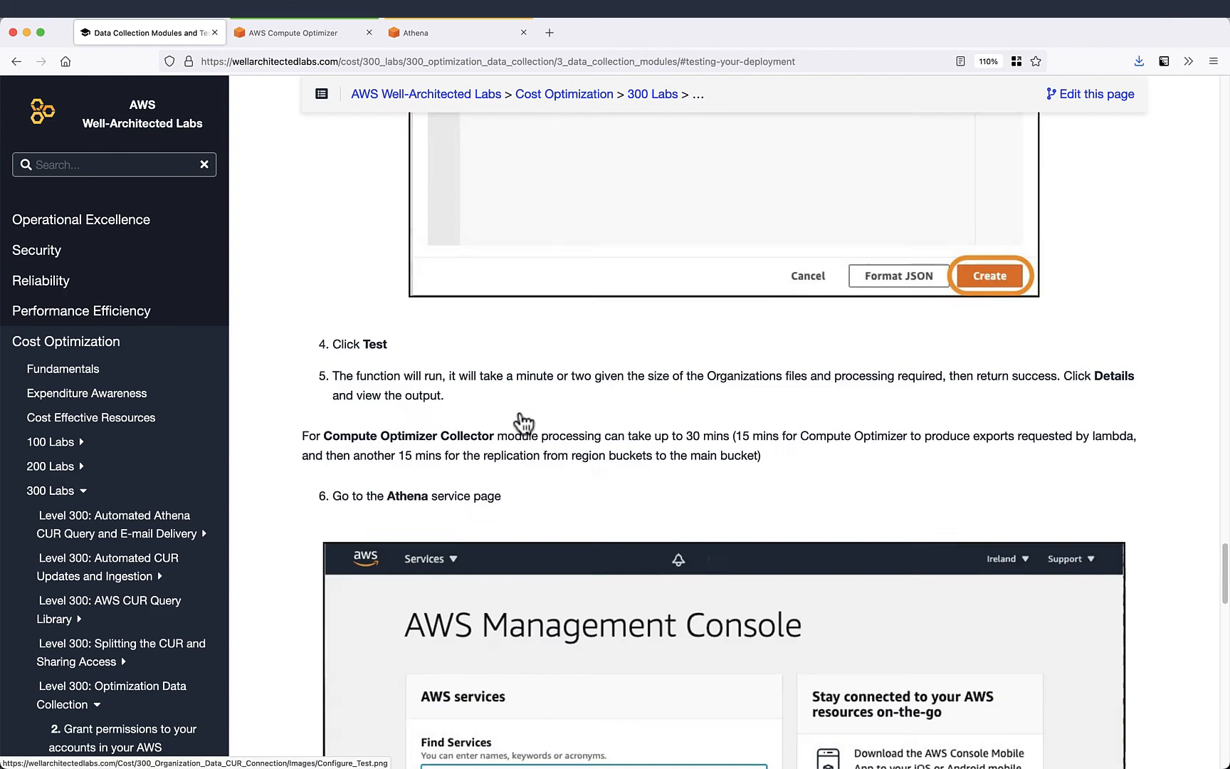
# Step: On the Utilize Data step, look over the Compute Optimizer Dashboard and TAO Dashboard lab pages
pyautogui.click(1075, 589)
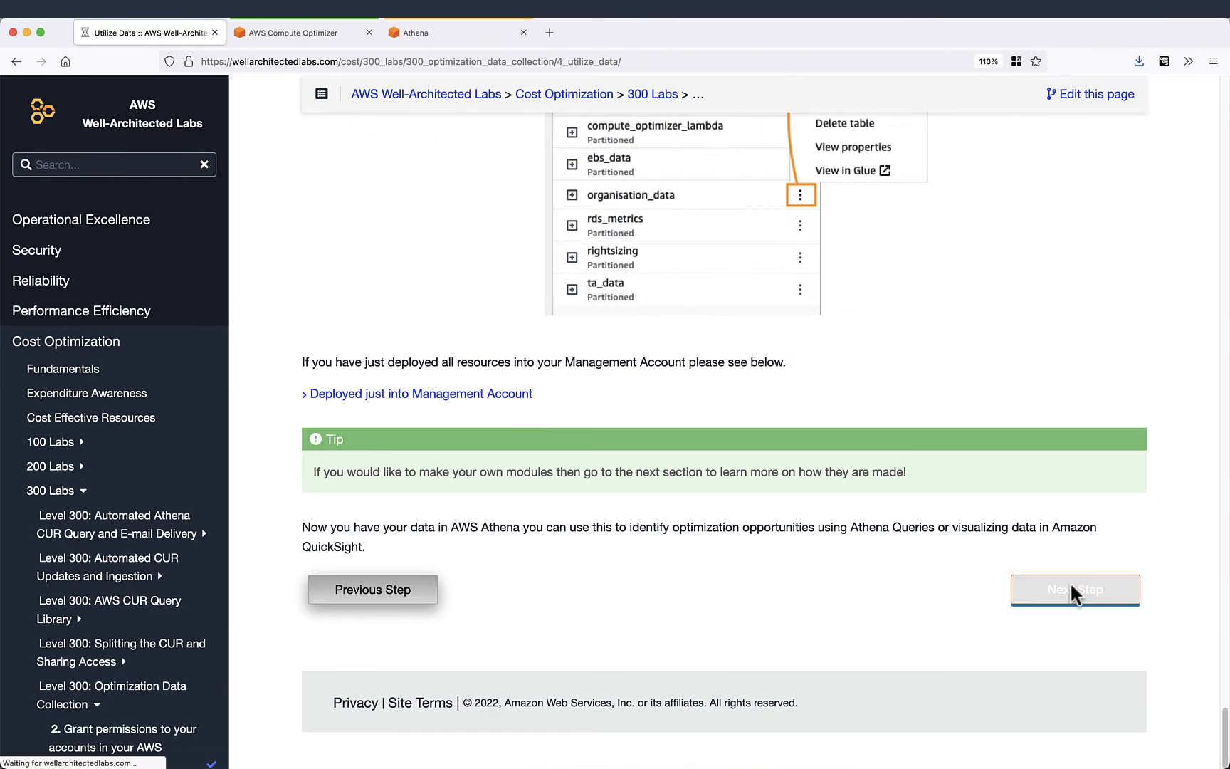
pyautogui.click(1074, 590)
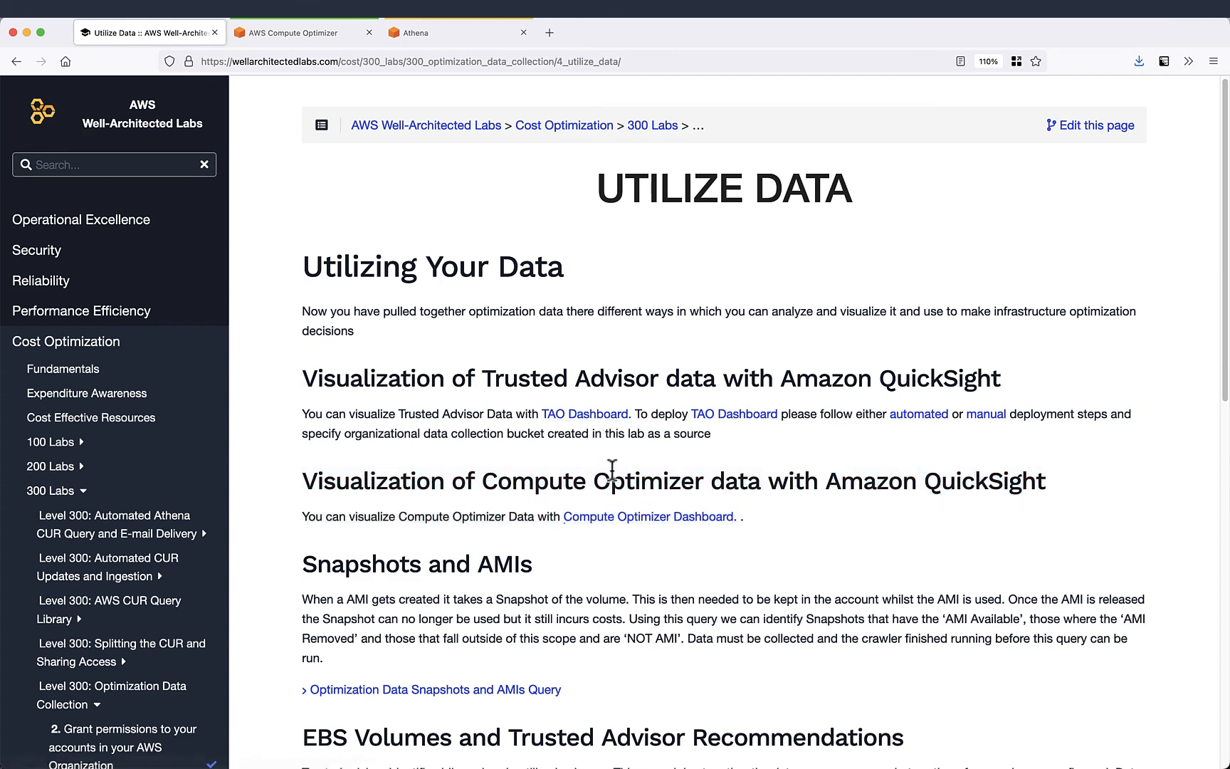
pyautogui.click(648, 516)
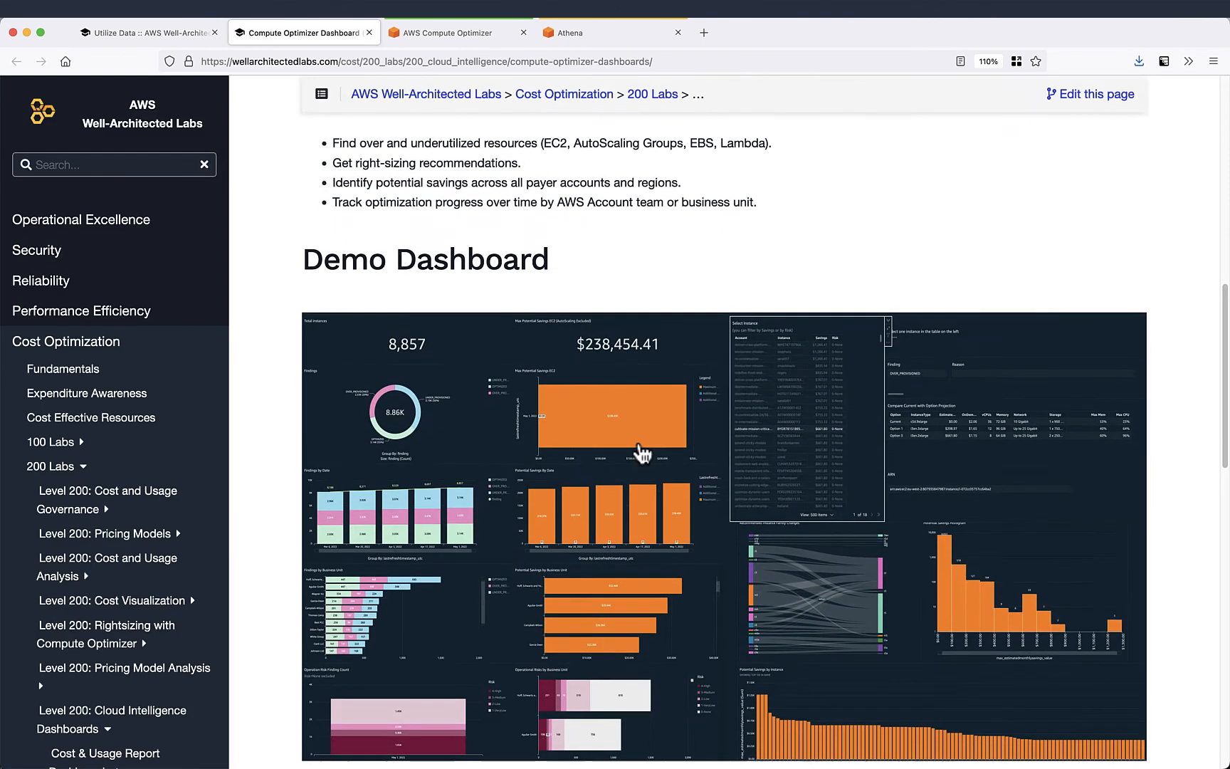
pyautogui.scroll(-3)
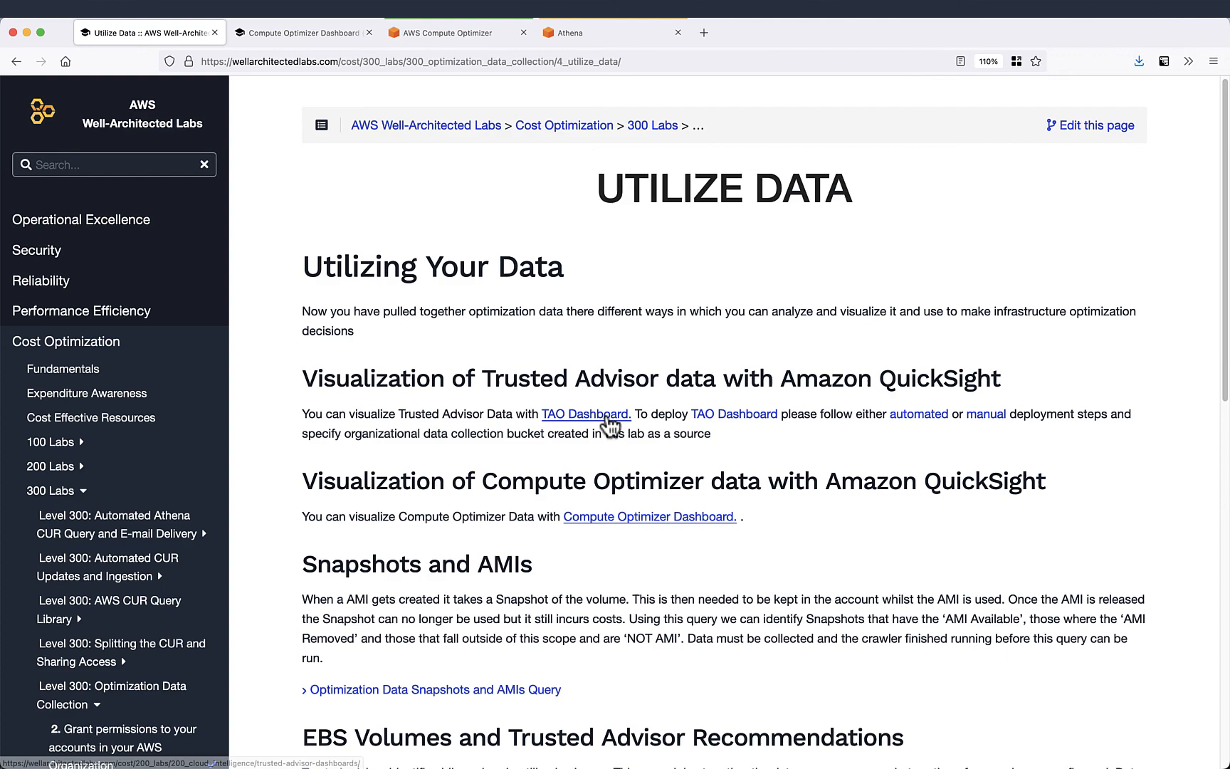
pyautogui.click(585, 415)
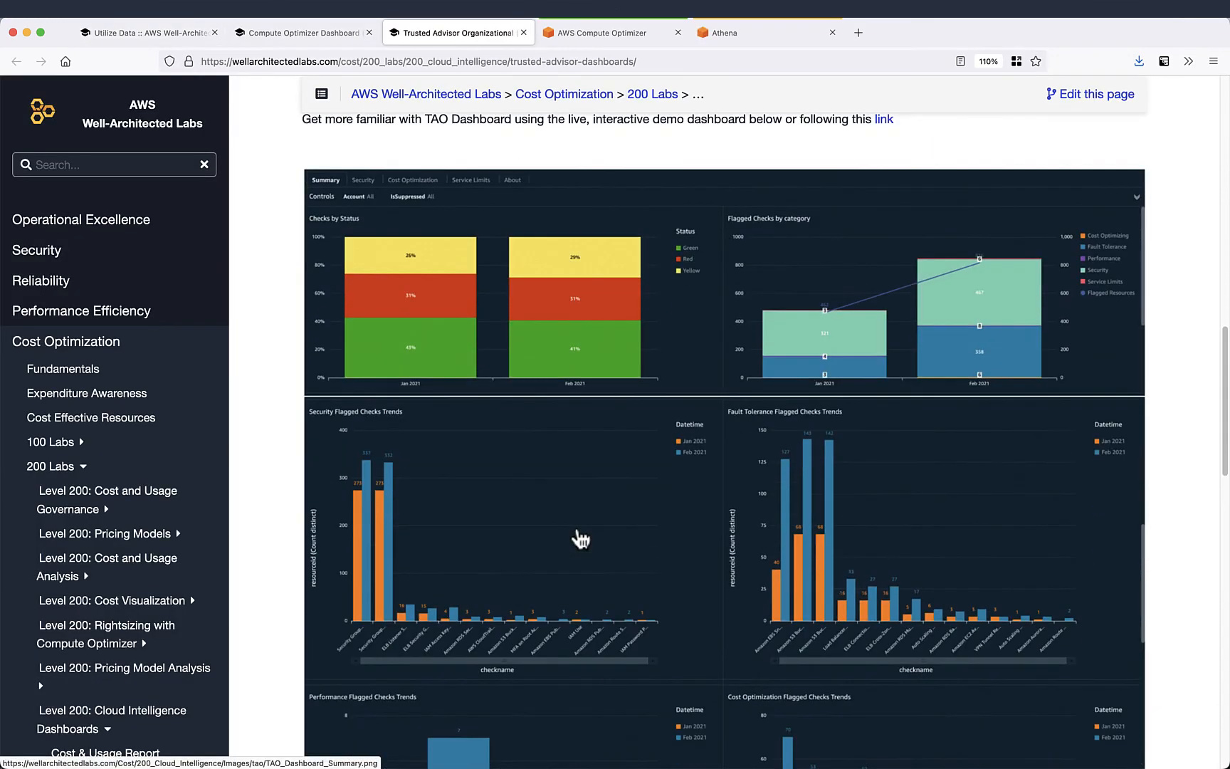
pyautogui.scroll(-3)
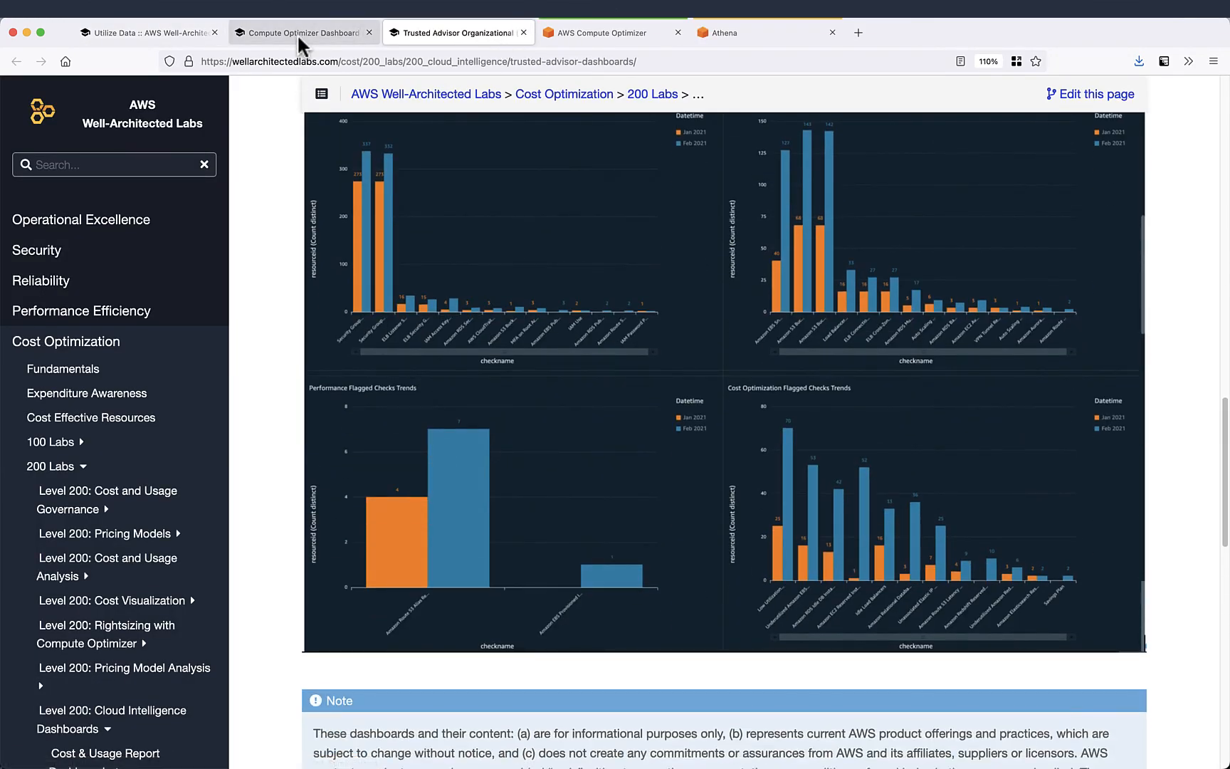
pyautogui.click(148, 32)
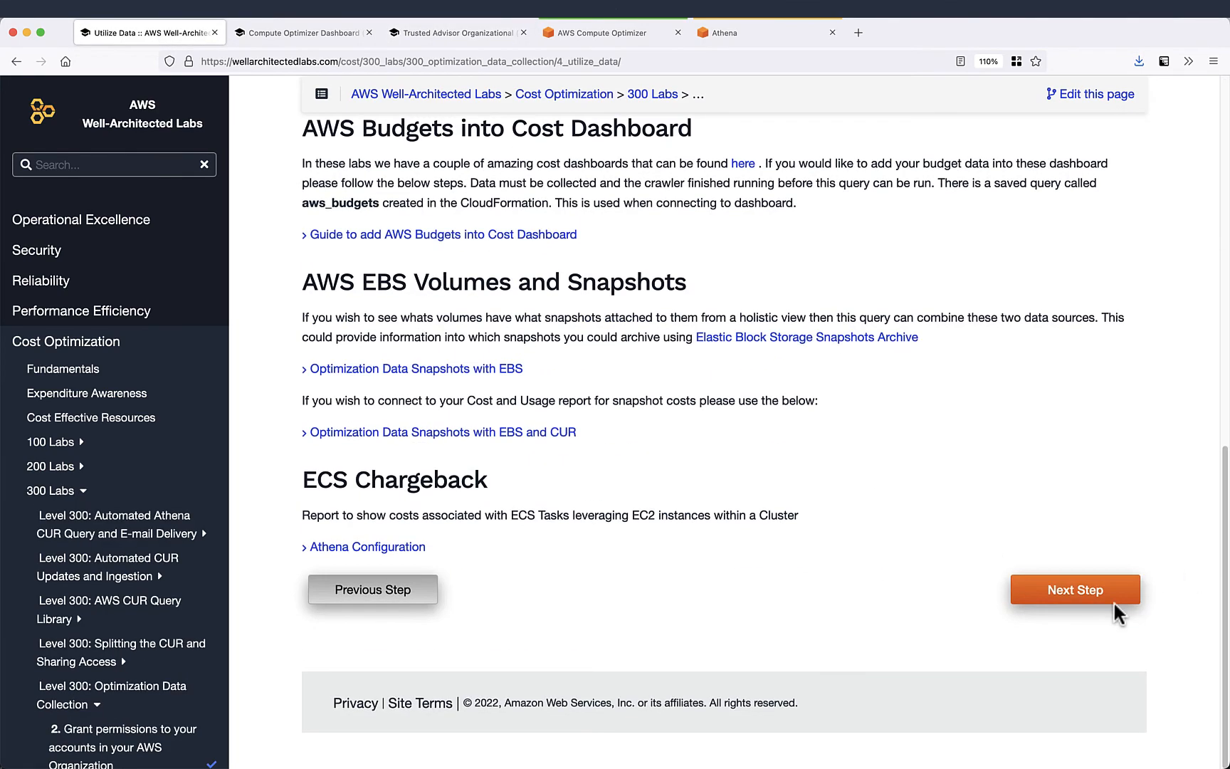
# Step: Advance through the custom data collection step to Teardown and mark the lab complete
pyautogui.click(1074, 589)
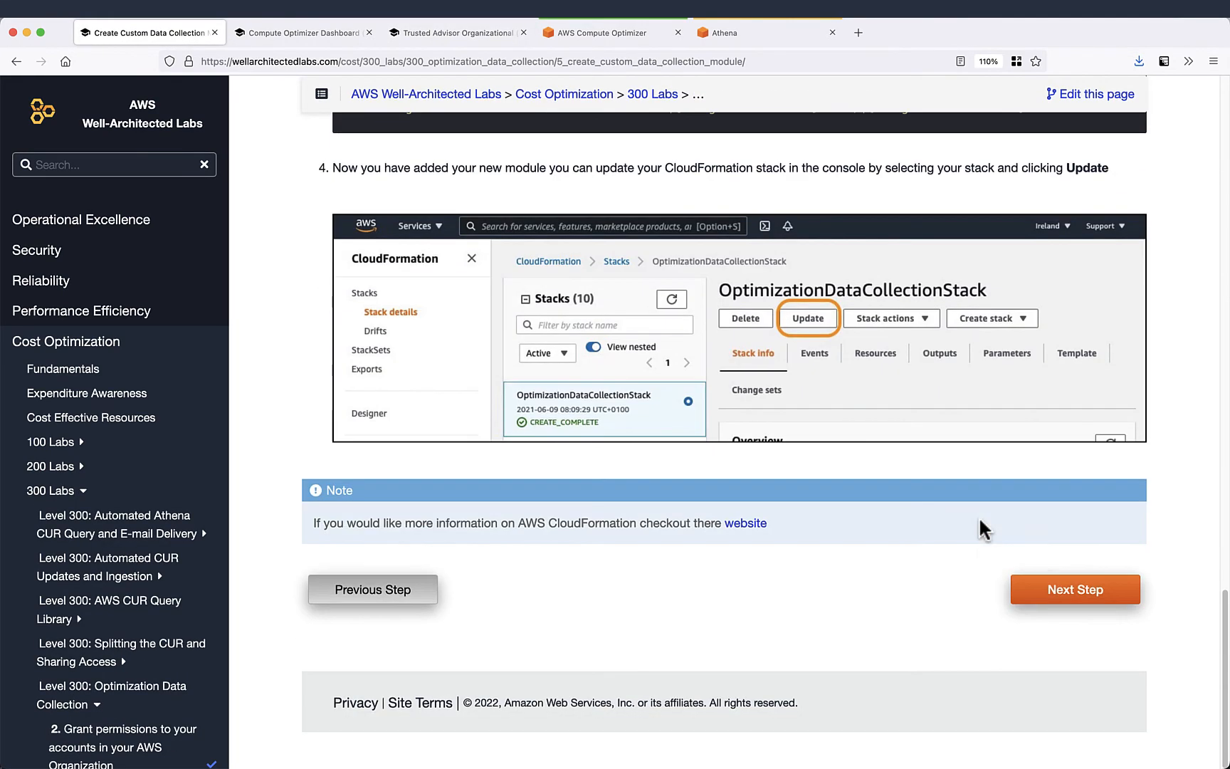
pyautogui.click(1074, 589)
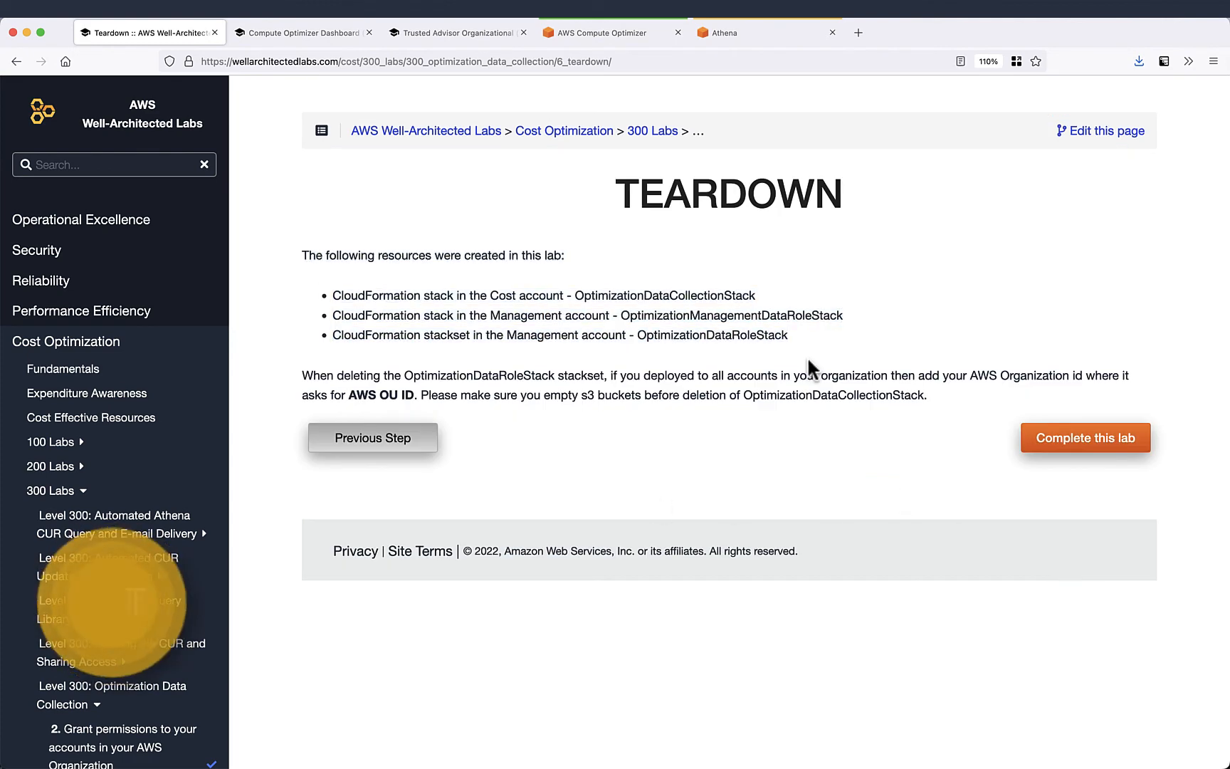
pyautogui.click(1084, 437)
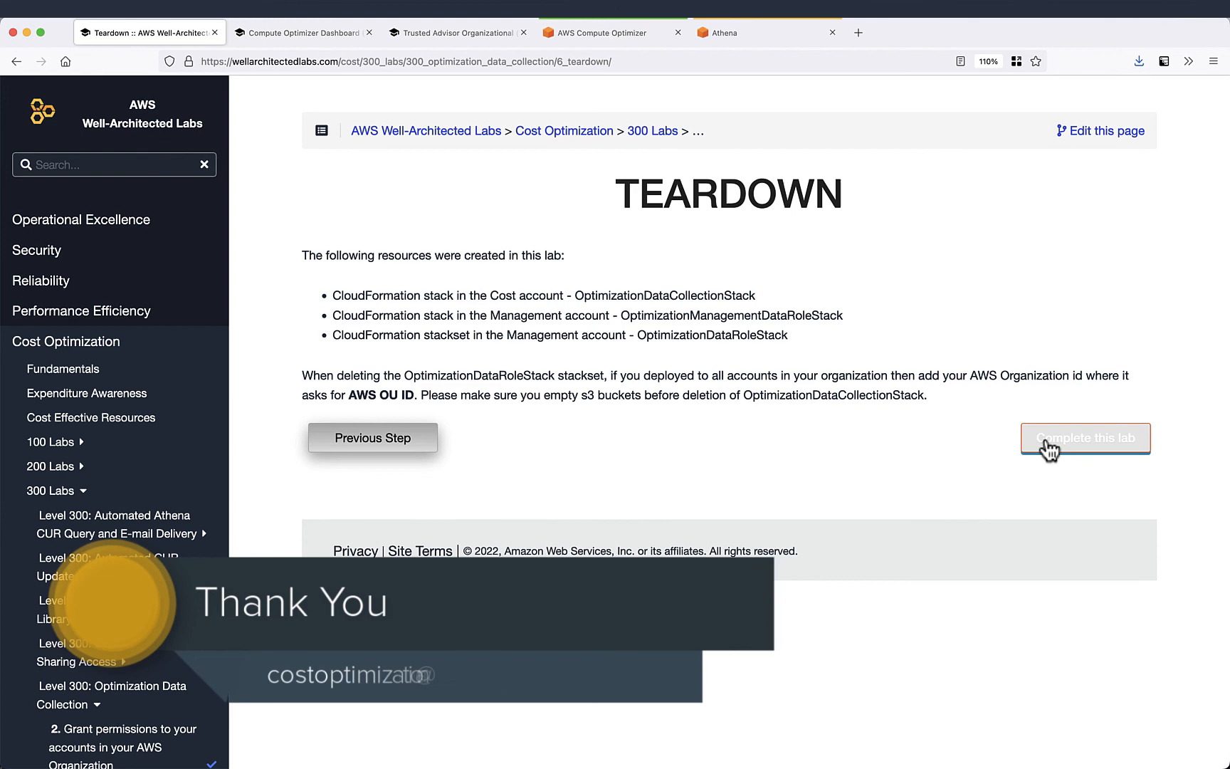